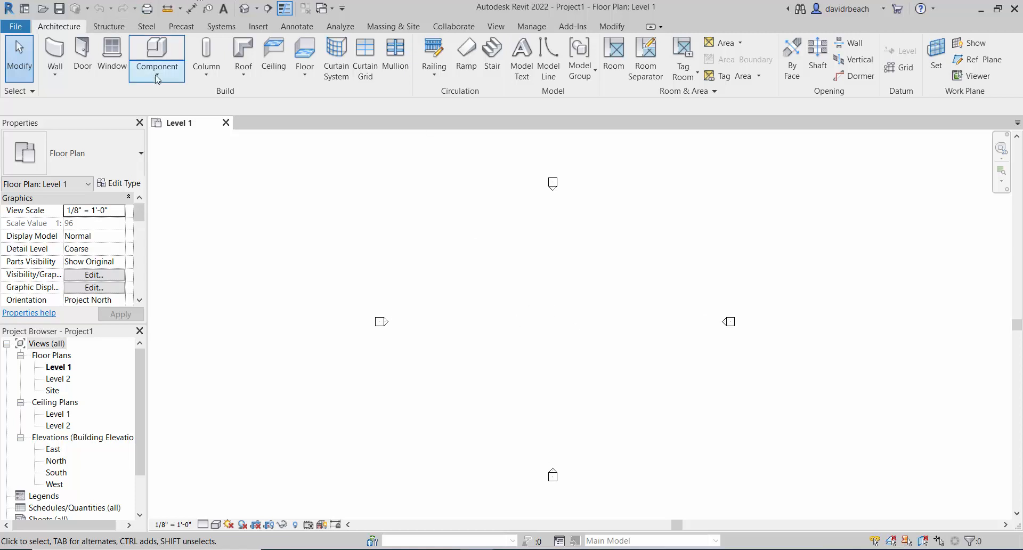
- Start a Model In-Place component in the Generic Models category named Generic Models 1
{"action": "left_click", "coordinate": [156, 52]}
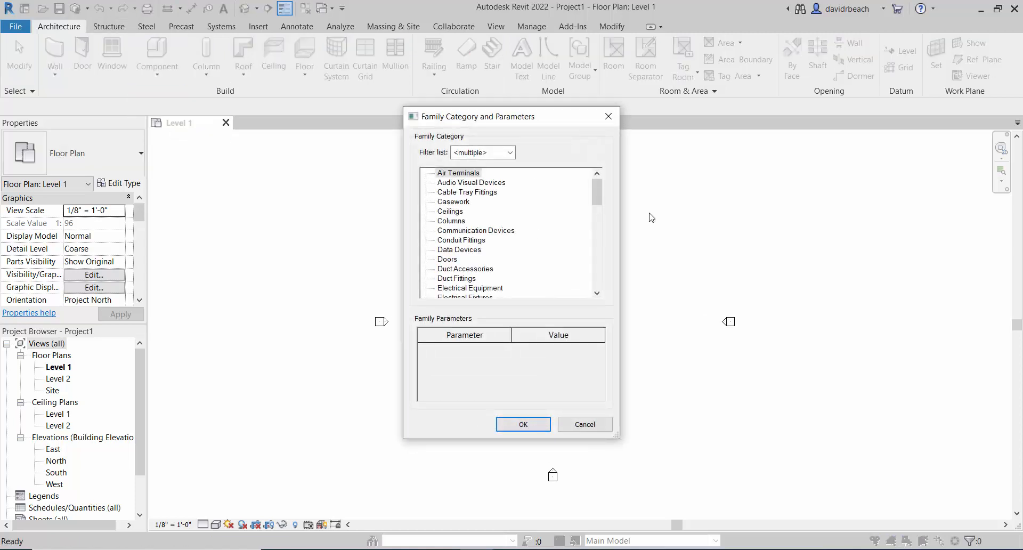
{"action": "scroll", "scroll_direction": "down", "scroll_amount": 3}
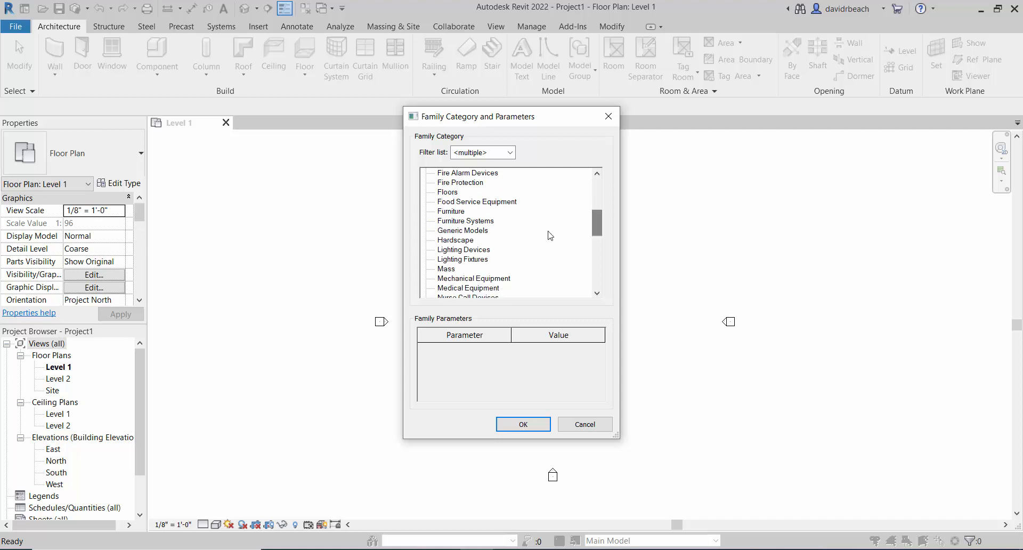
{"action": "left_click", "coordinate": [523, 425]}
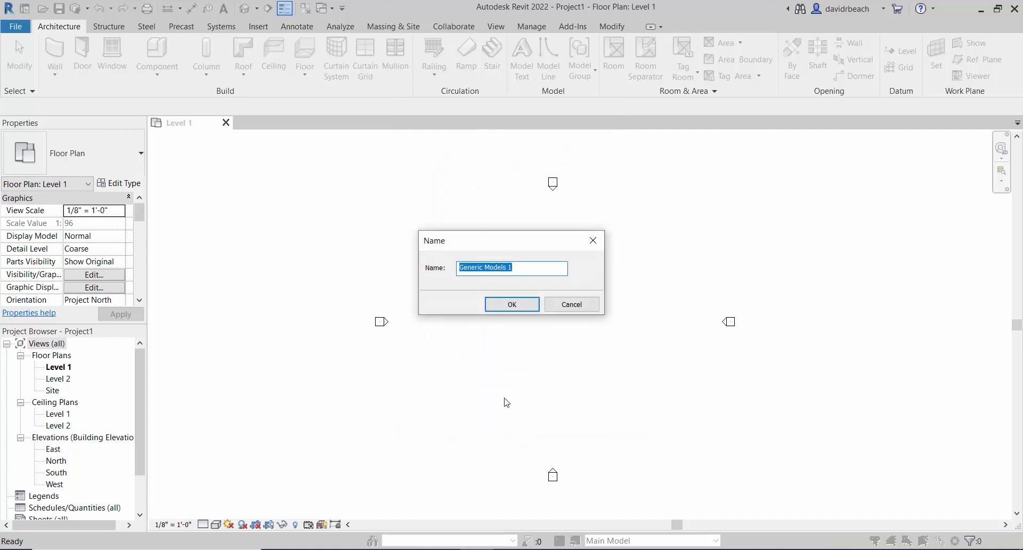
{"action": "mouse_move", "coordinate": [511, 305]}
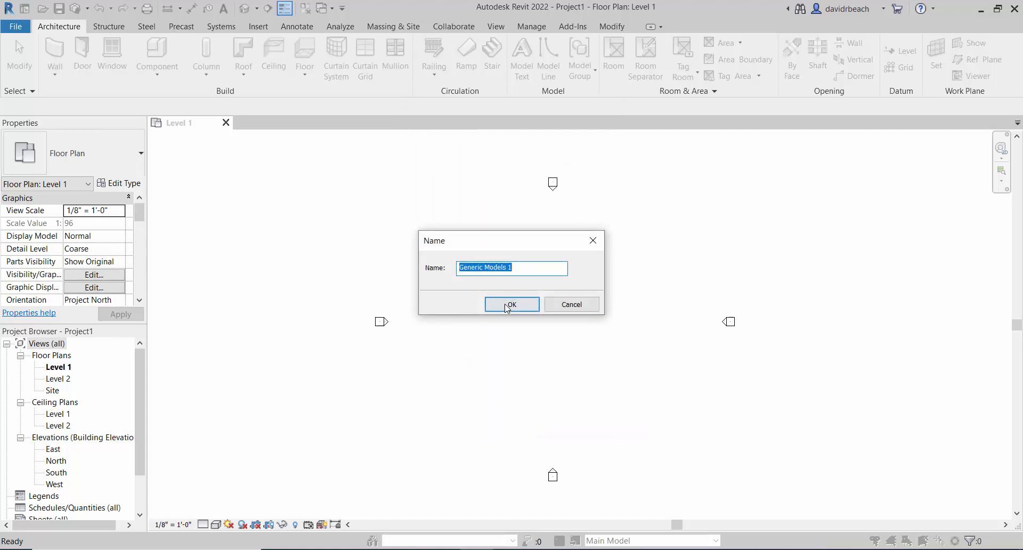
{"action": "left_click", "coordinate": [512, 304]}
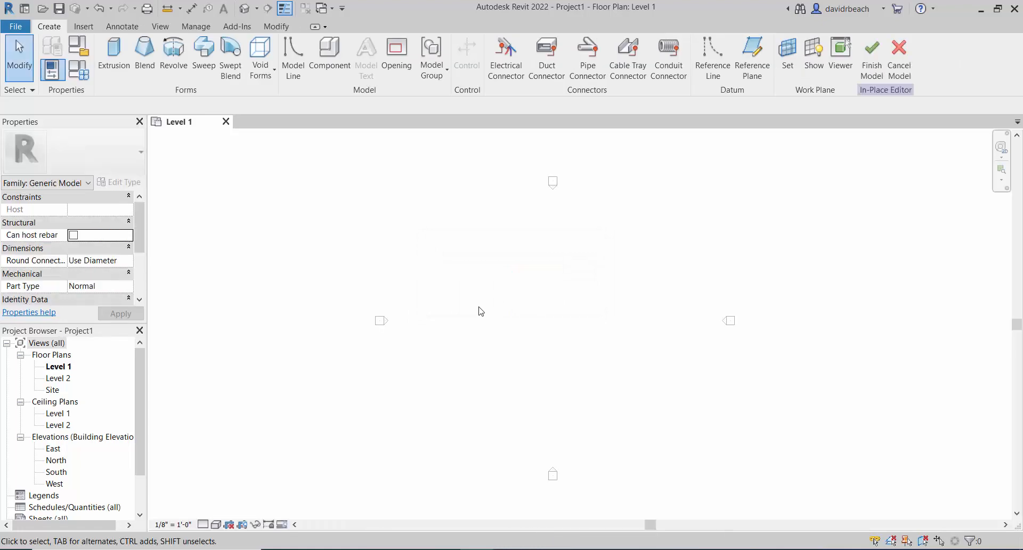
{"action": "mouse_move", "coordinate": [321, 178]}
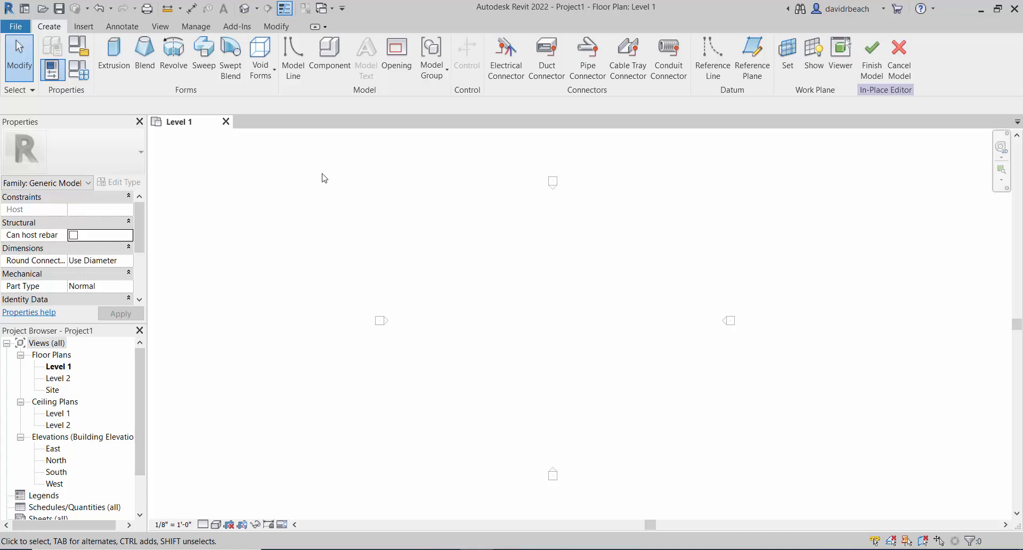
{"action": "mouse_move", "coordinate": [172, 52]}
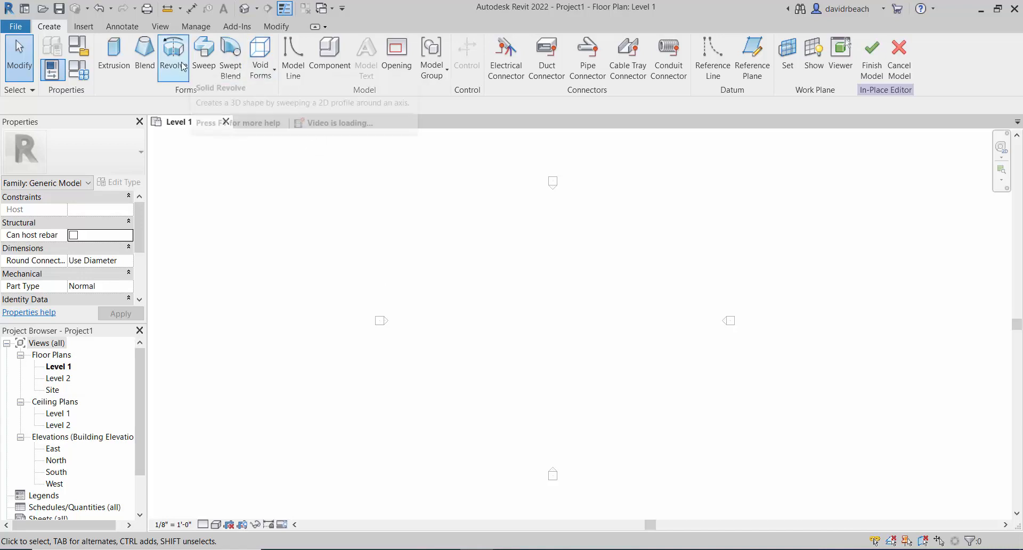
{"action": "mouse_move", "coordinate": [173, 55]}
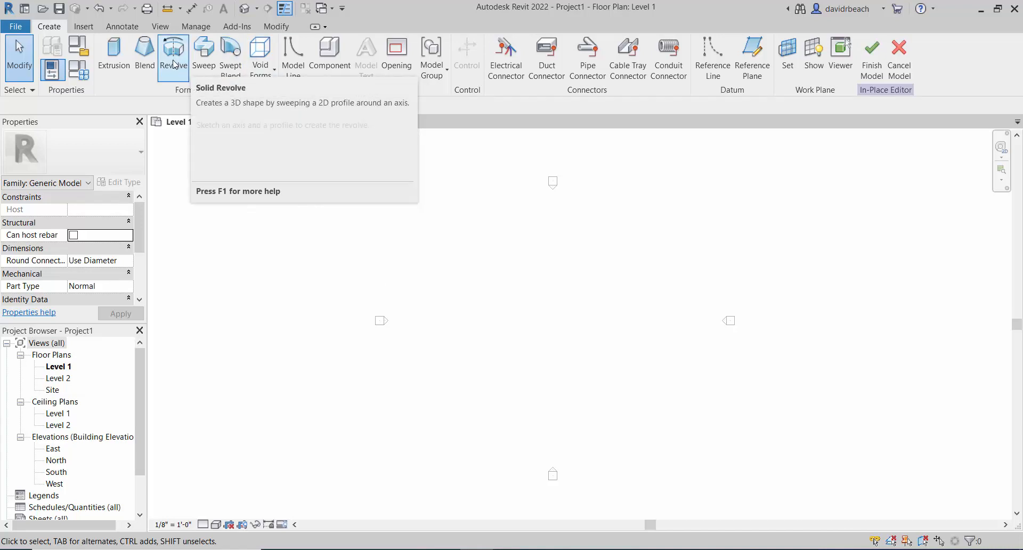
{"action": "mouse_move", "coordinate": [645, 357]}
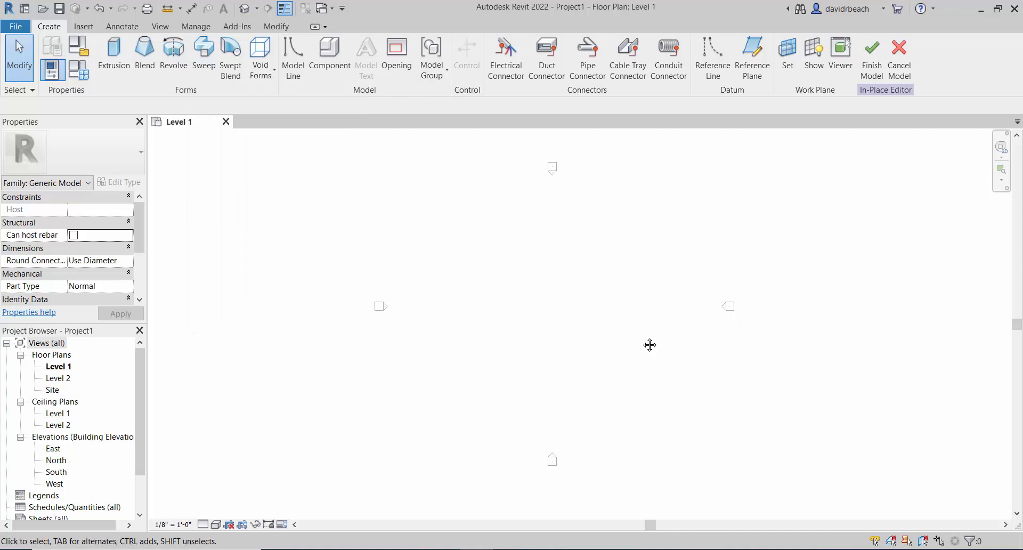
{"action": "mouse_move", "coordinate": [958, 1]}
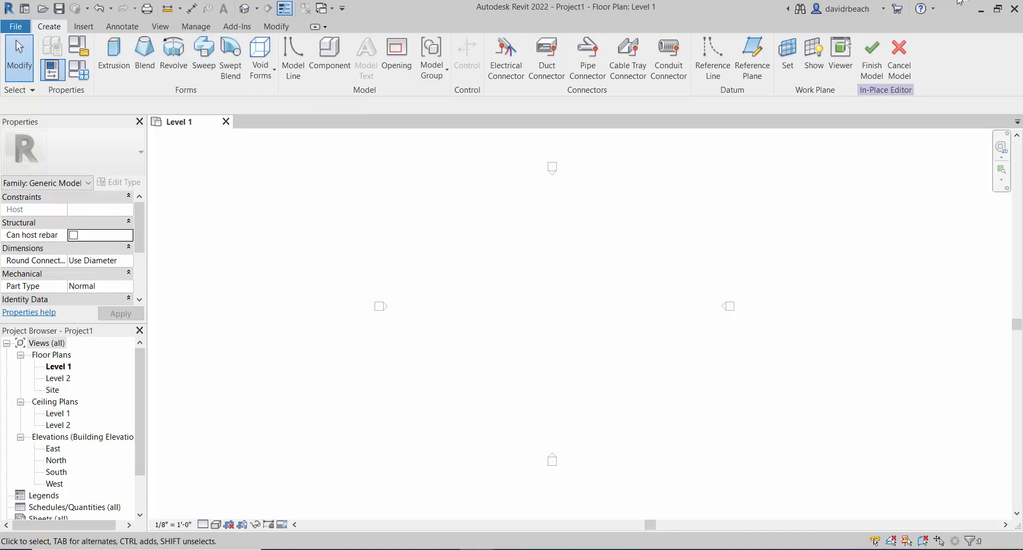
{"action": "mouse_move", "coordinate": [751, 55]}
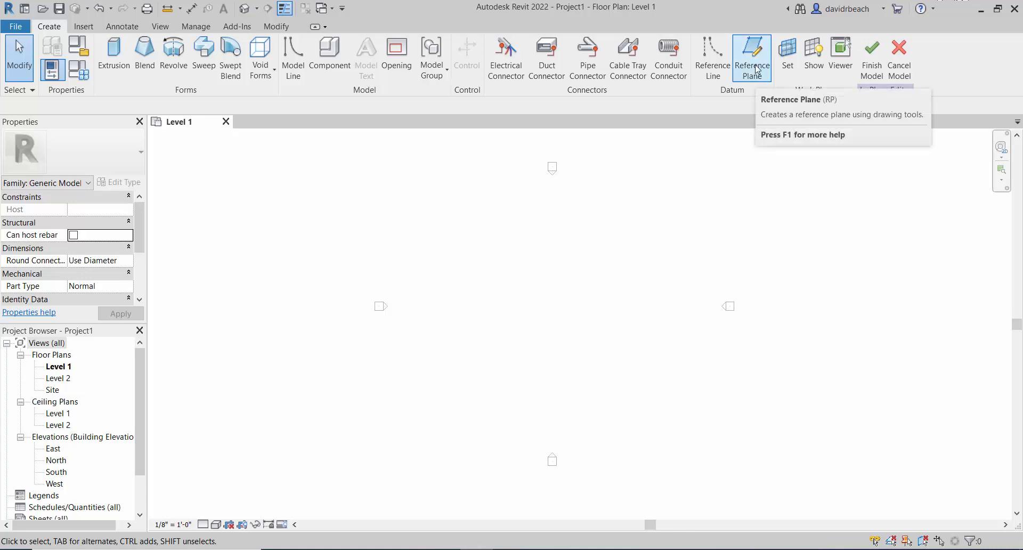
- Draw reference plane rp1 across the plan centre and switch to the default 3D view
{"action": "left_click", "coordinate": [751, 58]}
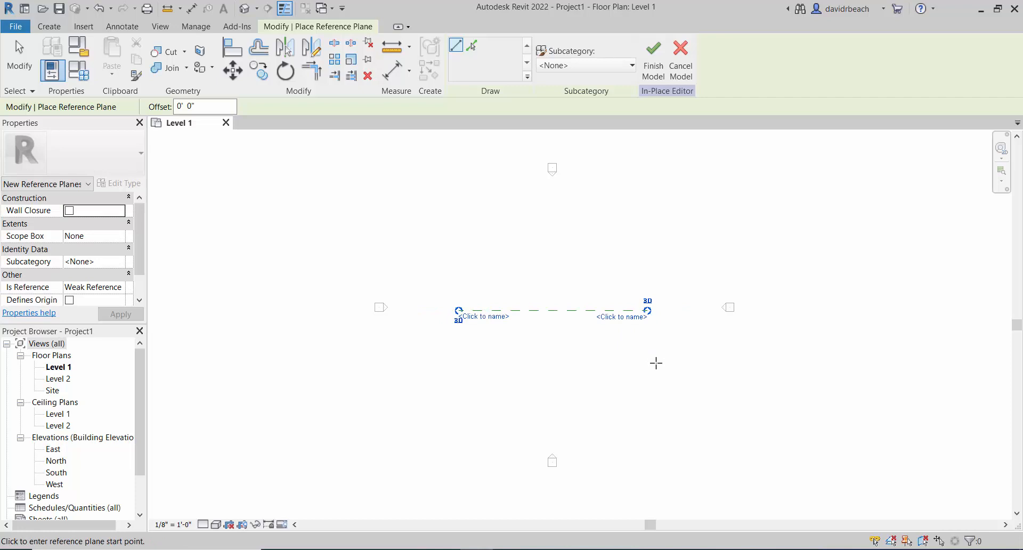
{"action": "left_click", "coordinate": [534, 310]}
{"action": "type", "text": "rp1"}
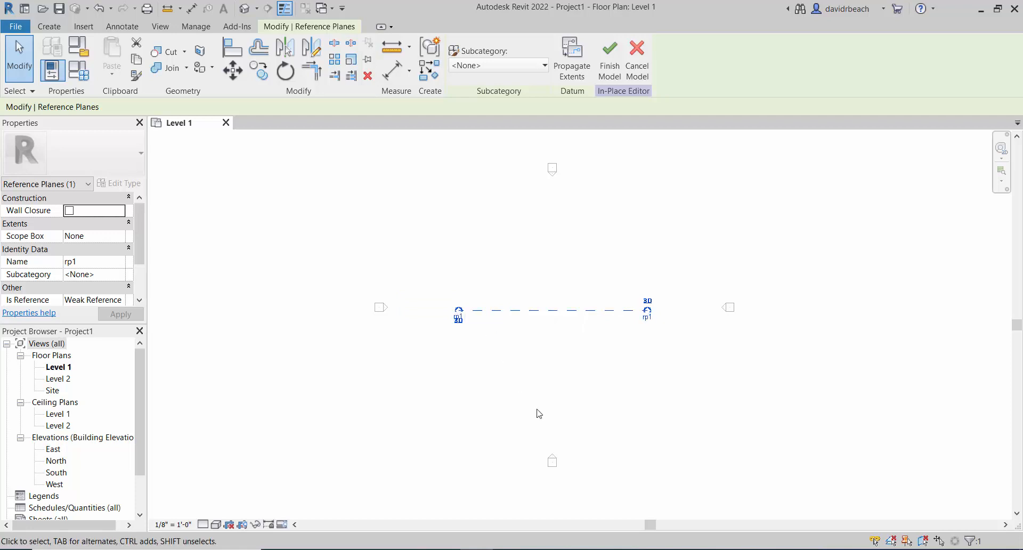
{"action": "left_click", "coordinate": [540, 413]}
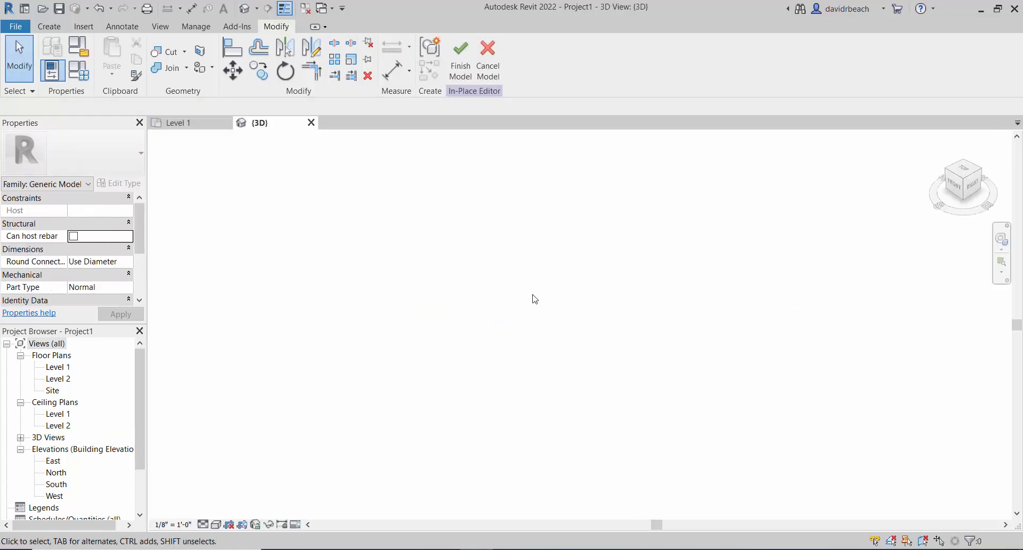
{"action": "mouse_move", "coordinate": [515, 288]}
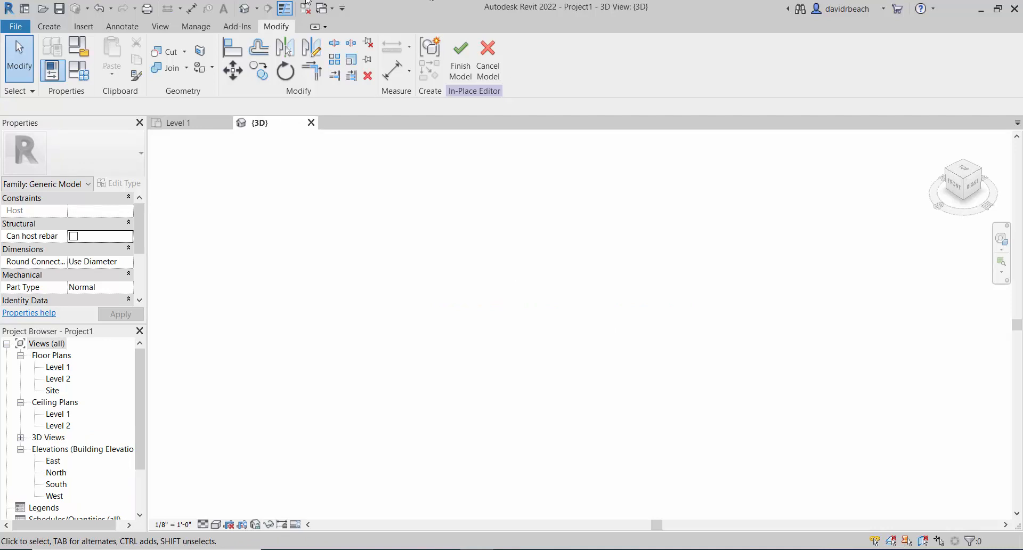
{"action": "mouse_move", "coordinate": [49, 26]}
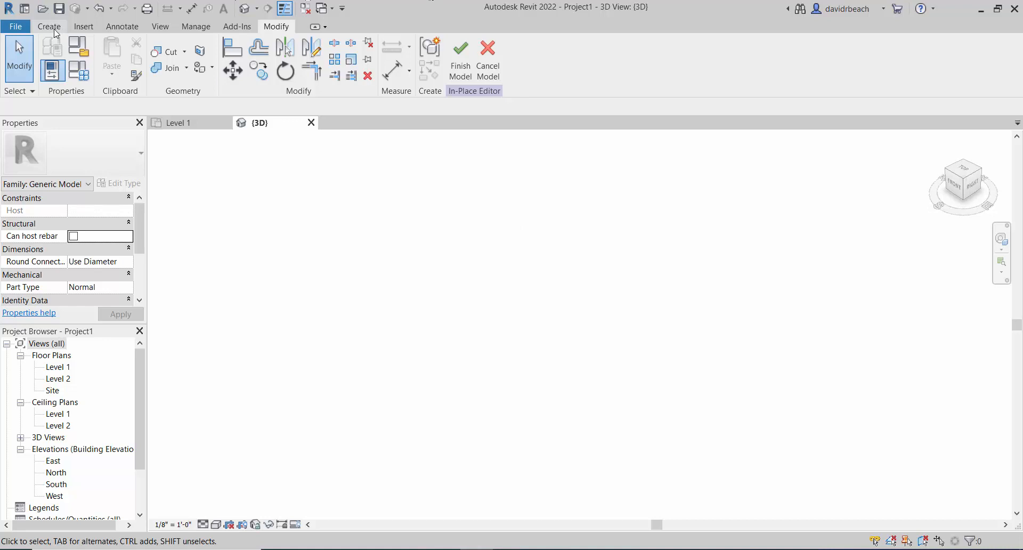
- Start a Revolve form with Reference Plane : rp1 set and shown as the work plane
{"action": "left_click", "coordinate": [49, 25]}
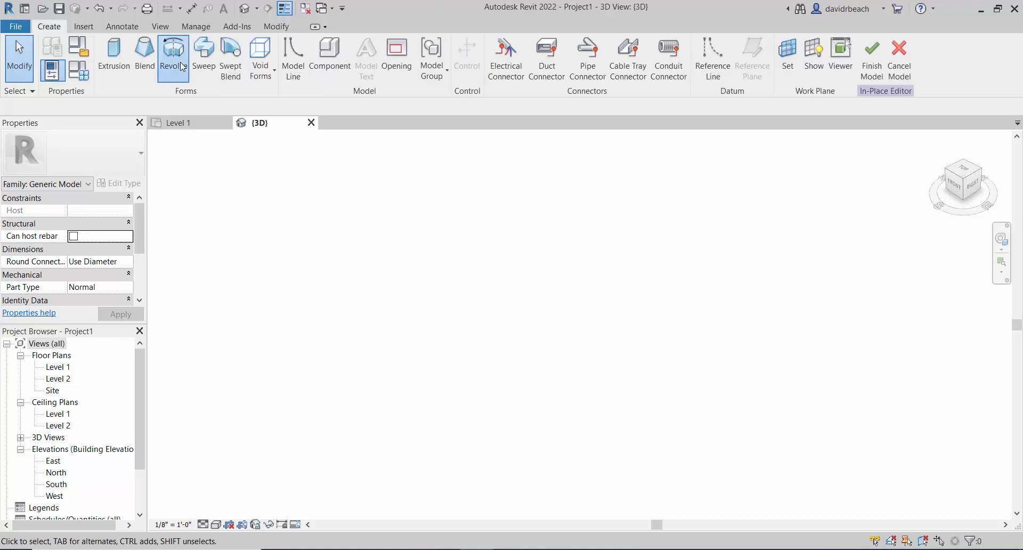
{"action": "left_click", "coordinate": [172, 55]}
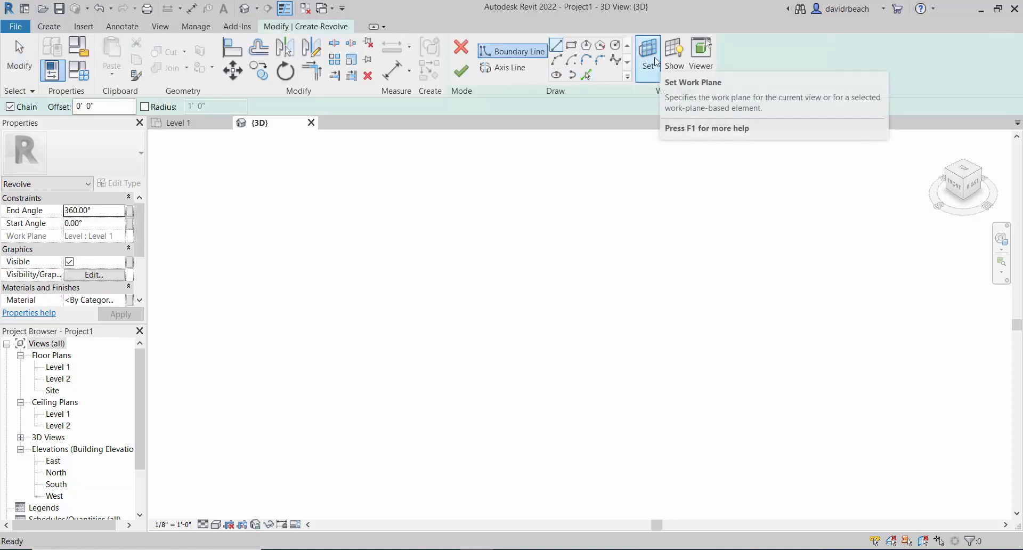
{"action": "left_click", "coordinate": [648, 53]}
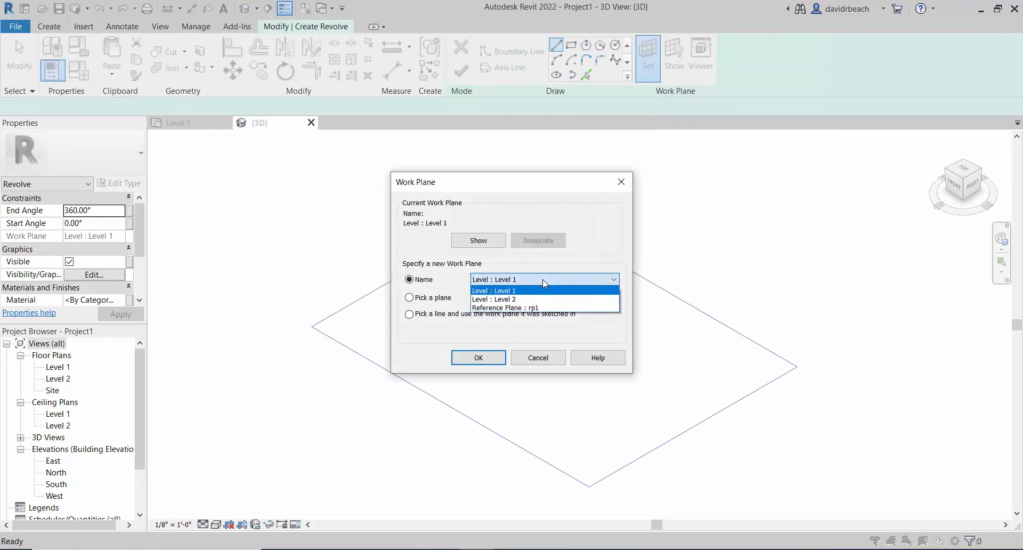
{"action": "left_click", "coordinate": [504, 307]}
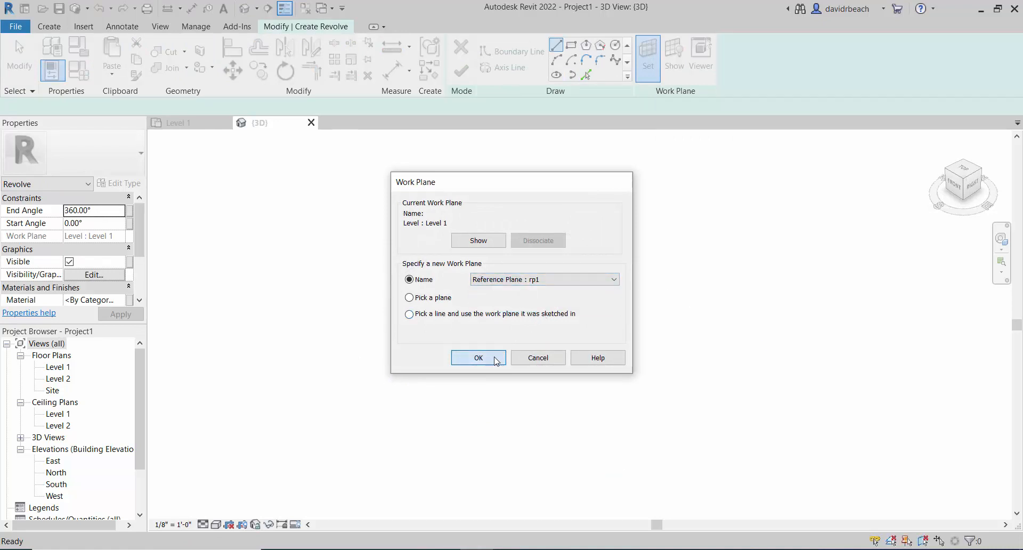
{"action": "left_click", "coordinate": [478, 357]}
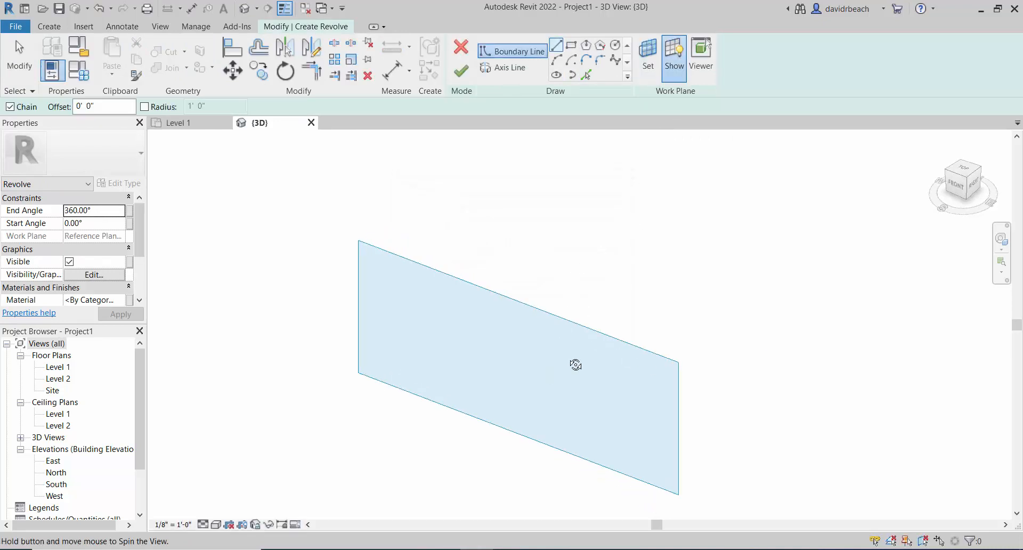
{"action": "left_click_drag", "start_coordinate": [576, 364], "coordinate": [447, 335]}
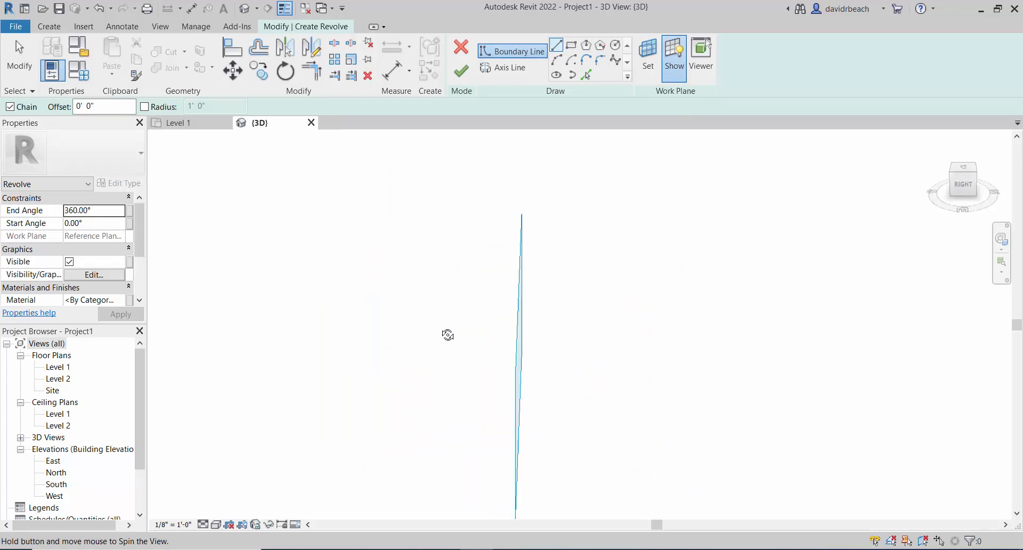
{"action": "left_click_drag", "start_coordinate": [449, 334], "coordinate": [273, 366]}
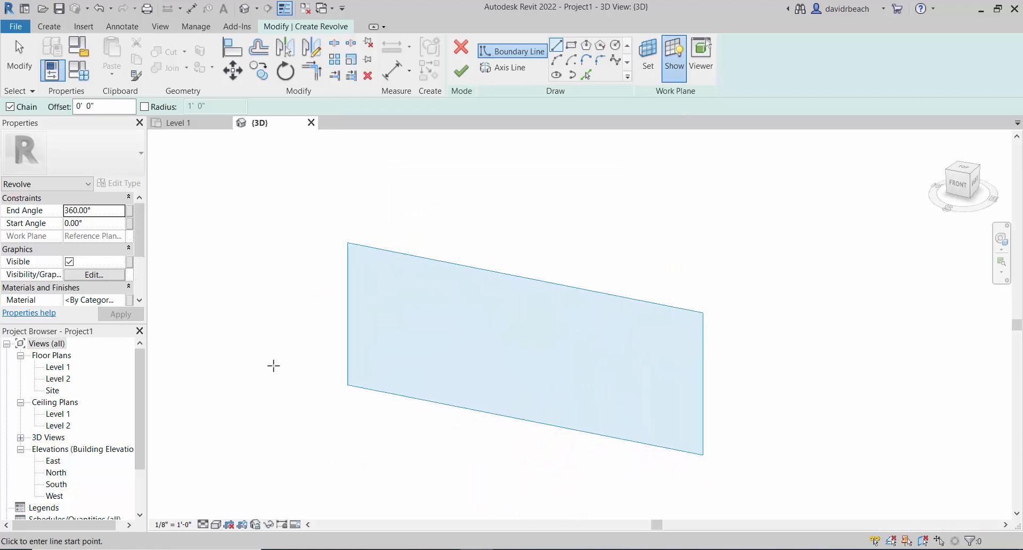
- Sketch a rectangular revolve boundary above Level 1 in the North elevation and close the stray help browser
{"action": "double_click", "coordinate": [53, 461]}
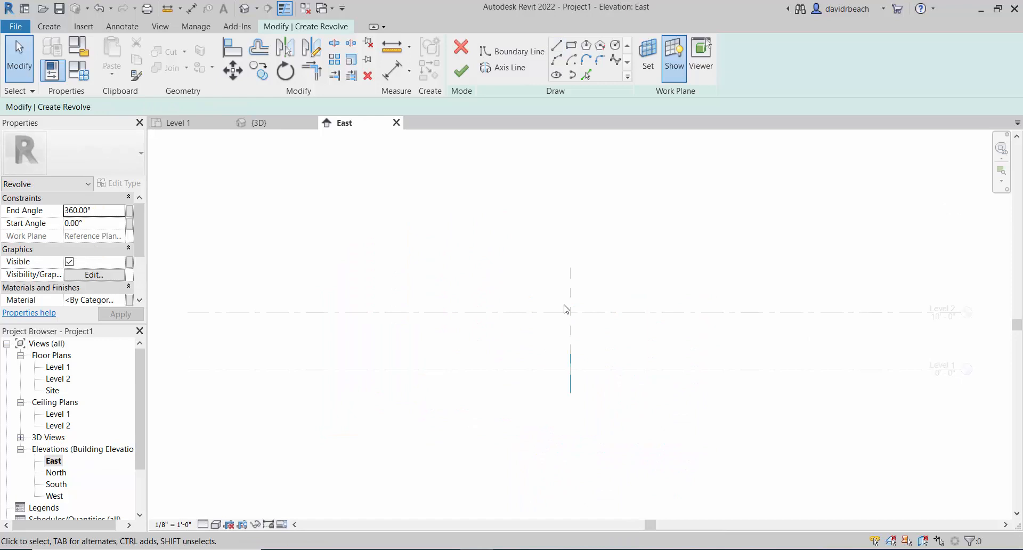
{"action": "double_click", "coordinate": [57, 472]}
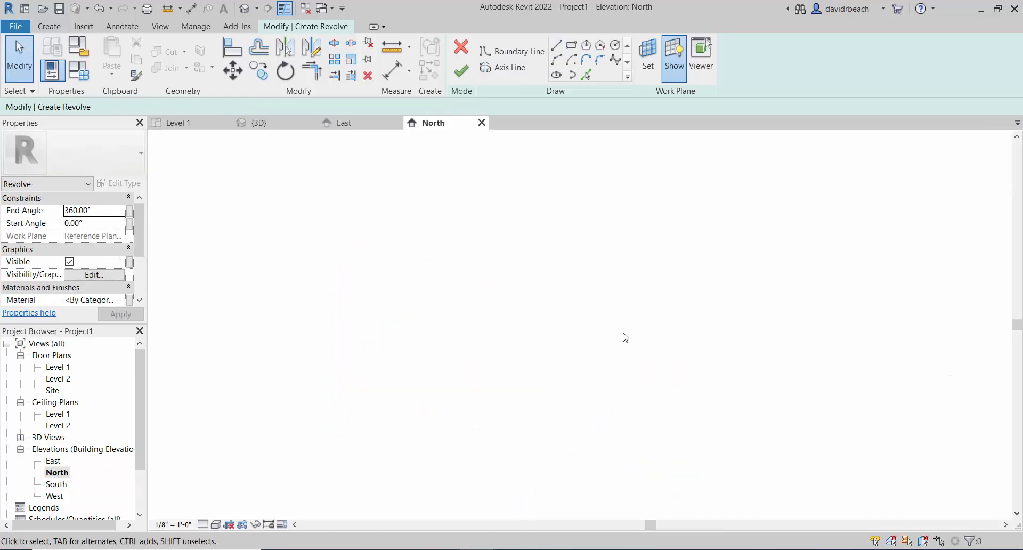
{"action": "left_click_drag", "start_coordinate": [405, 270], "coordinate": [638, 361]}
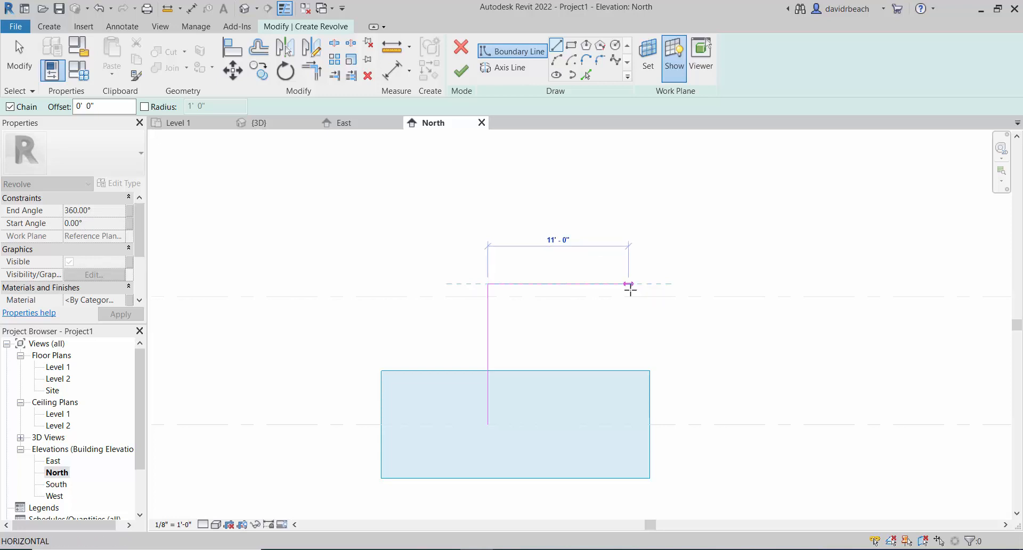
{"action": "left_click", "coordinate": [627, 424]}
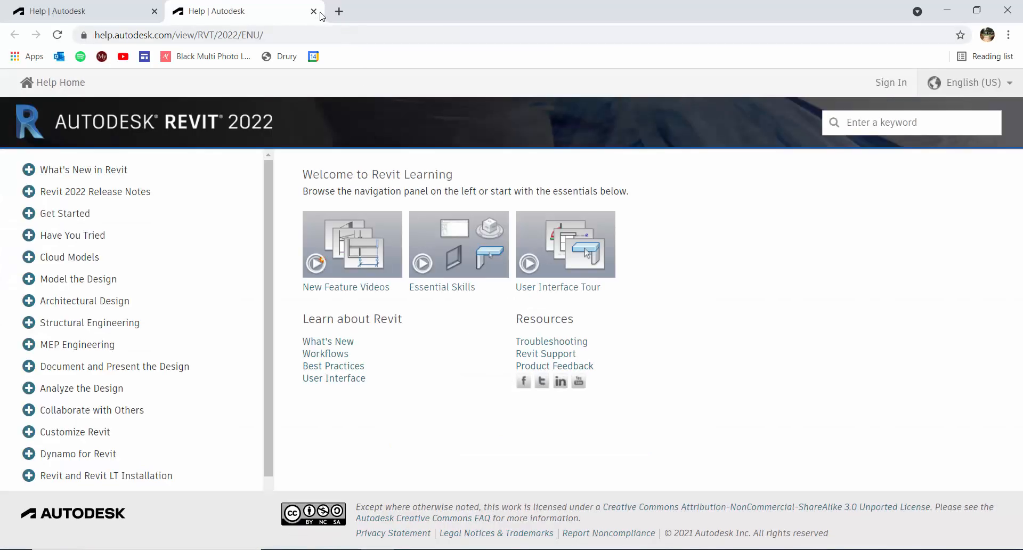
{"action": "left_click", "coordinate": [314, 11]}
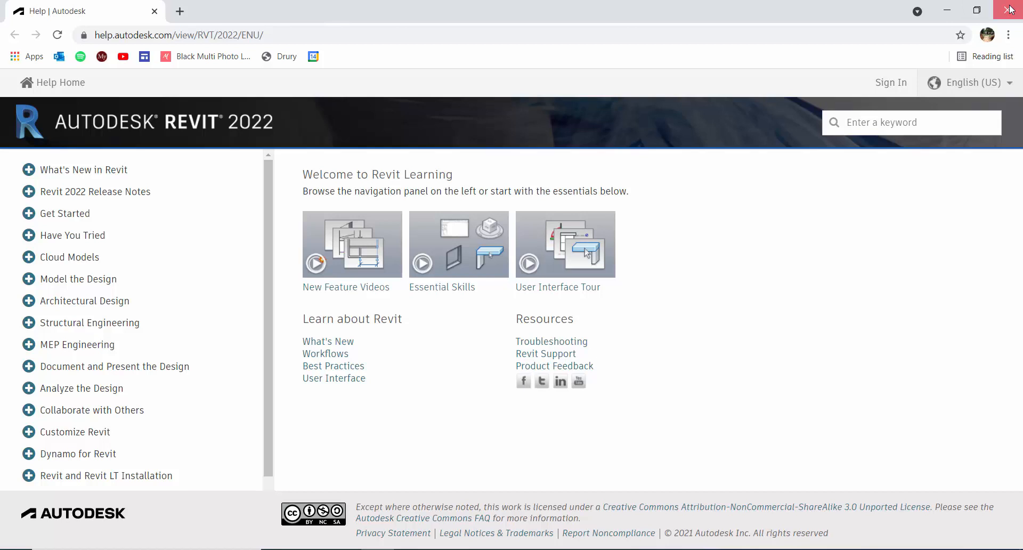
{"action": "left_click", "coordinate": [1010, 10]}
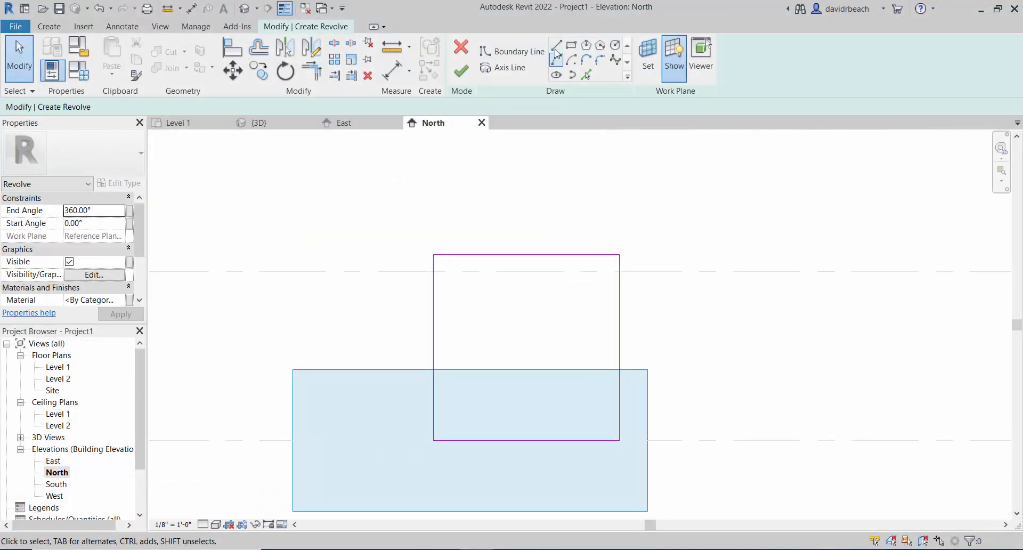
- Draw a quarter-circle arc boundary and a vertical axis line along its right edge
{"action": "left_click", "coordinate": [518, 51]}
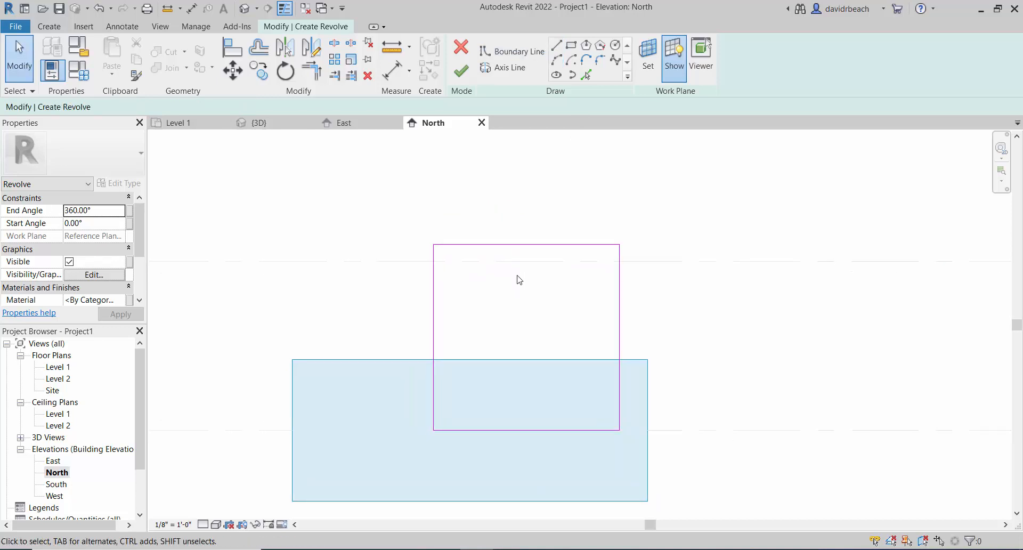
{"action": "mouse_move", "coordinate": [540, 157]}
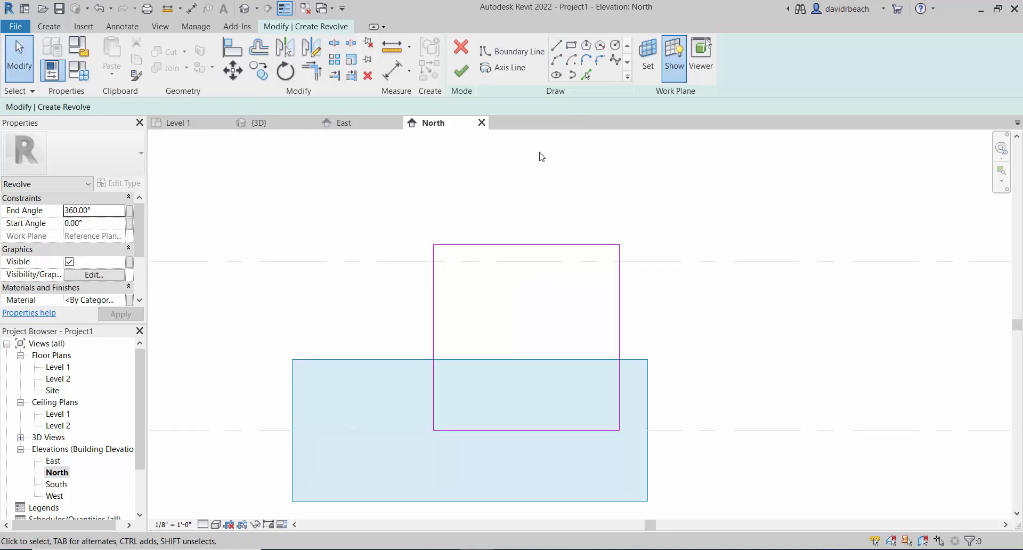
{"action": "left_click", "coordinate": [519, 51]}
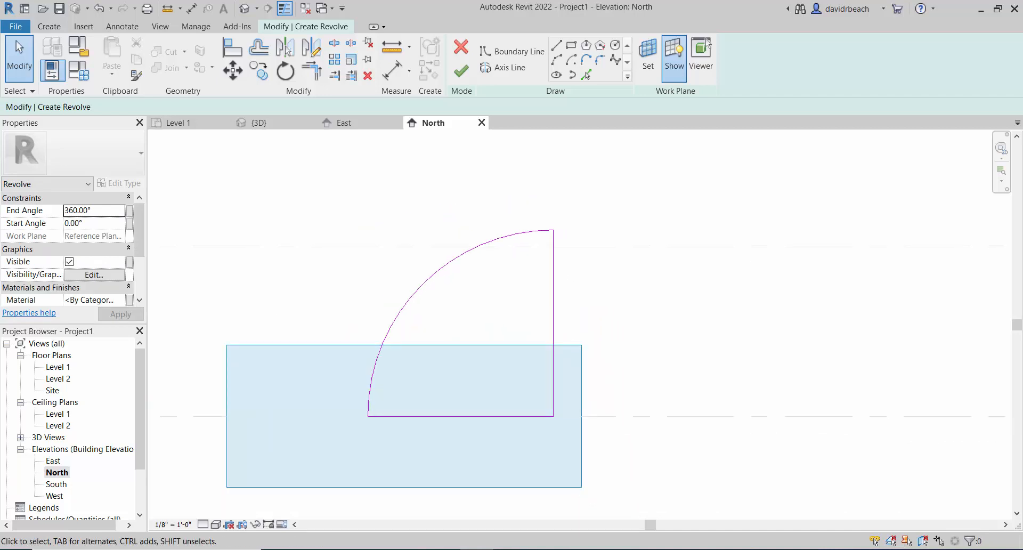
{"action": "mouse_move", "coordinate": [494, 99]}
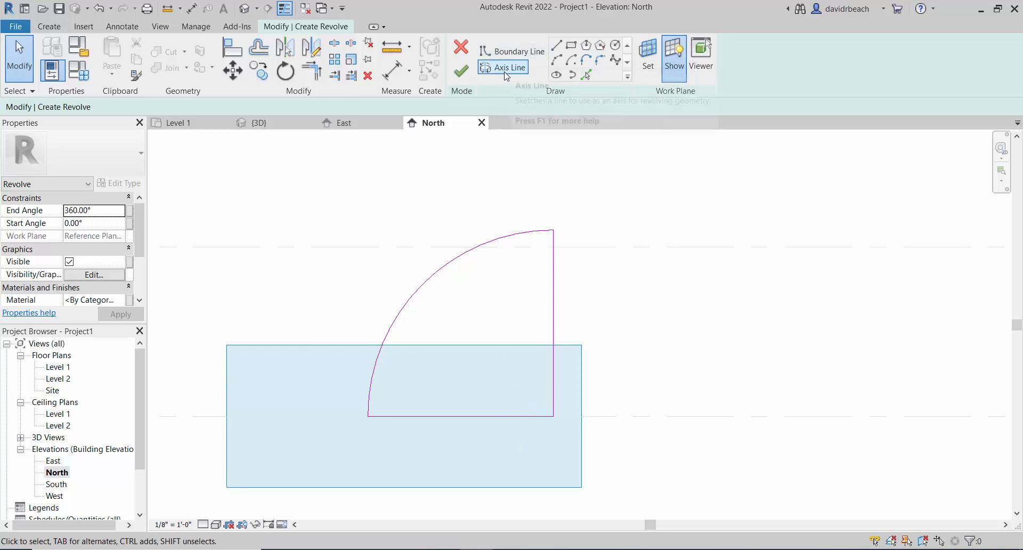
{"action": "left_click", "coordinate": [507, 68]}
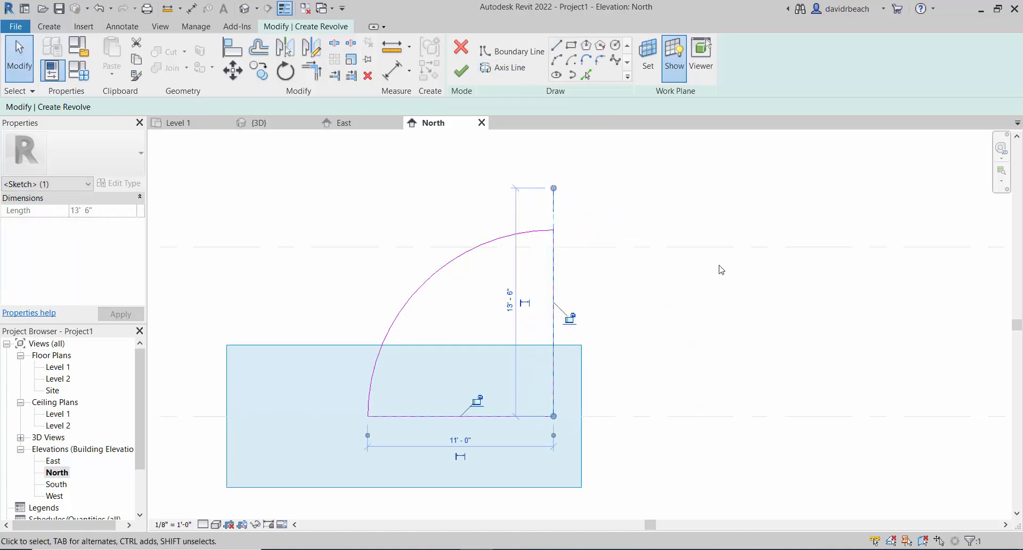
{"action": "mouse_move", "coordinate": [715, 178]}
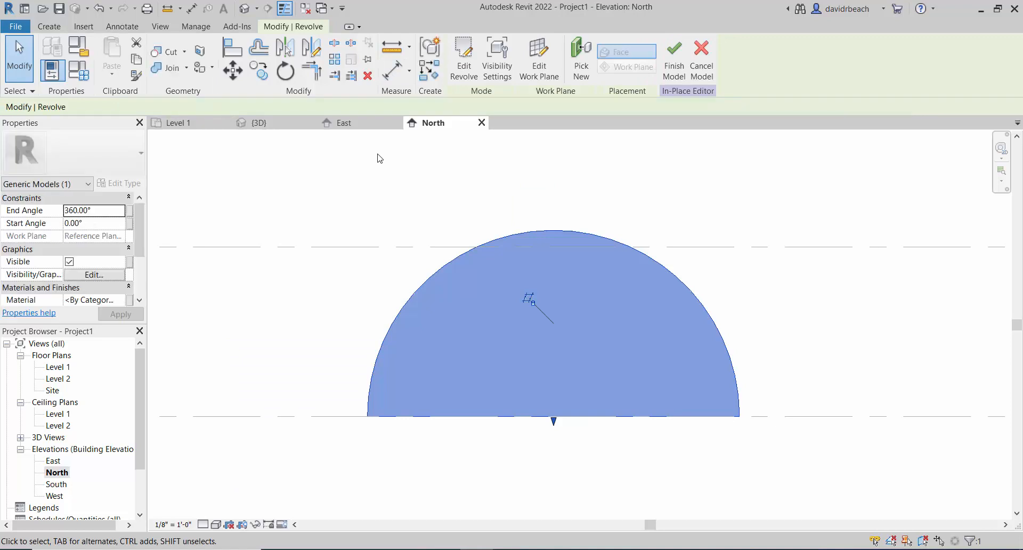
- Finish the revolve into a dome solid and orbit it in the 3D view
{"action": "left_click", "coordinate": [259, 122]}
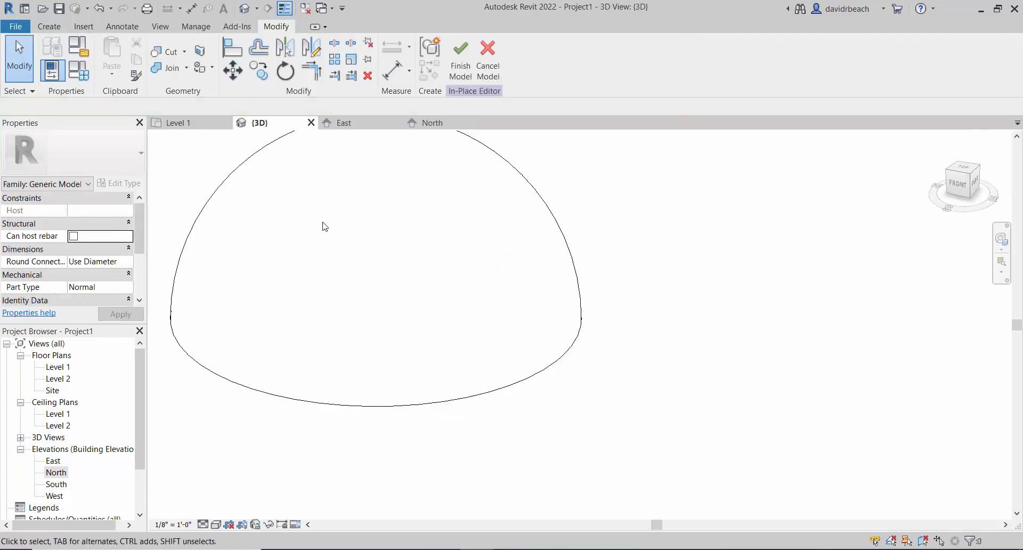
{"action": "left_click_drag", "start_coordinate": [323, 226], "coordinate": [420, 292]}
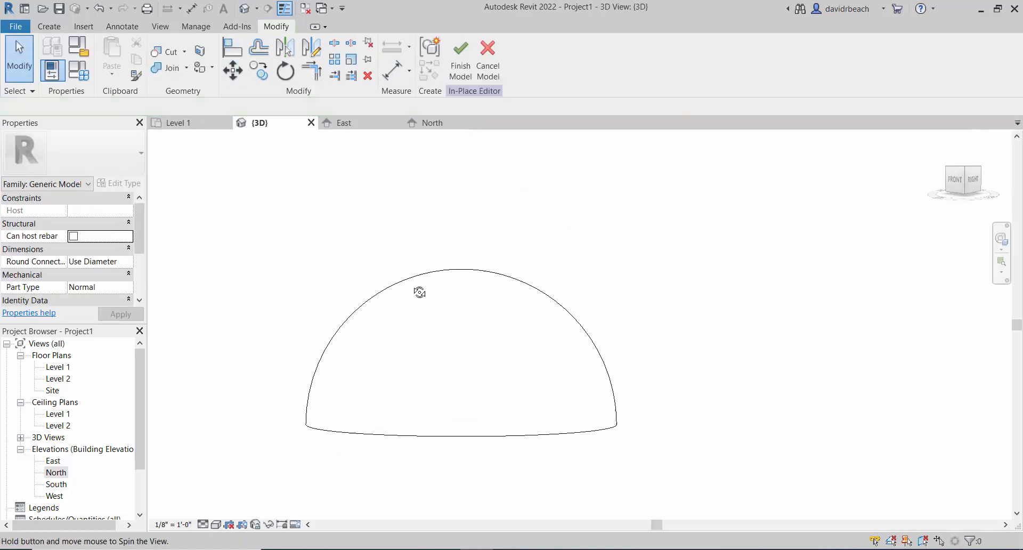
{"action": "left_click_drag", "start_coordinate": [420, 292], "coordinate": [399, 355]}
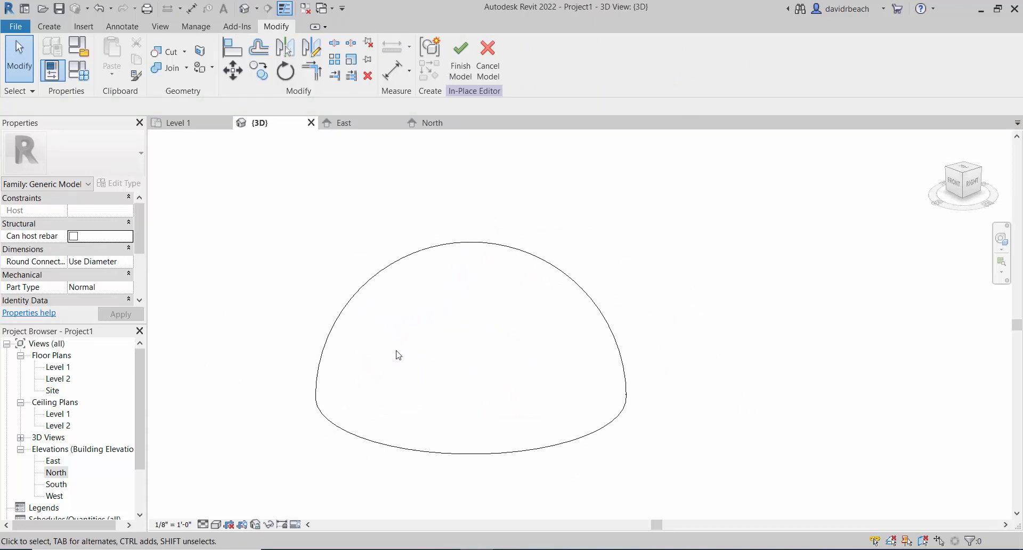
{"action": "left_click", "coordinate": [216, 524]}
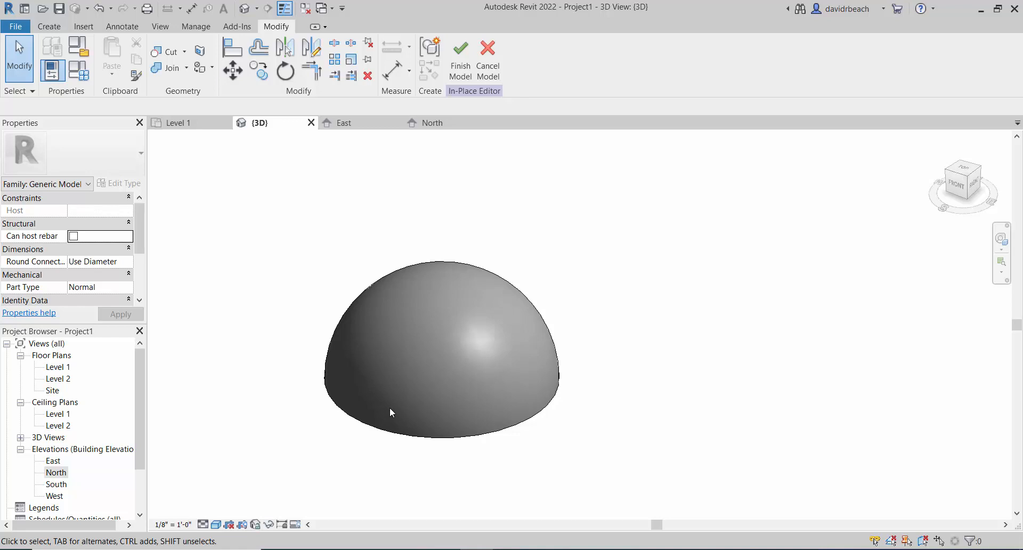
- Check the dome as a circle in the Level 1 plan, then return to the North elevation
{"action": "double_click", "coordinate": [56, 367]}
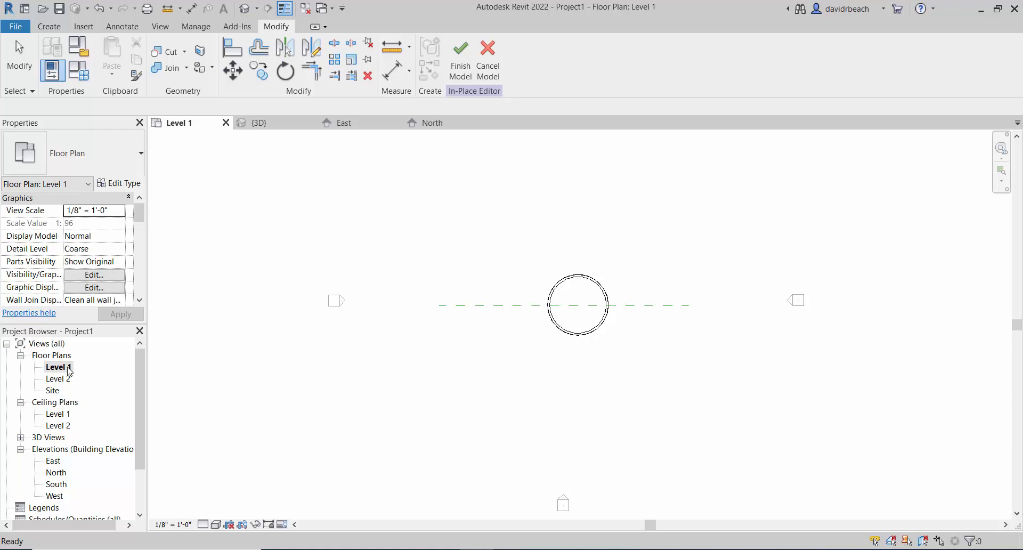
{"action": "left_click", "coordinate": [577, 305]}
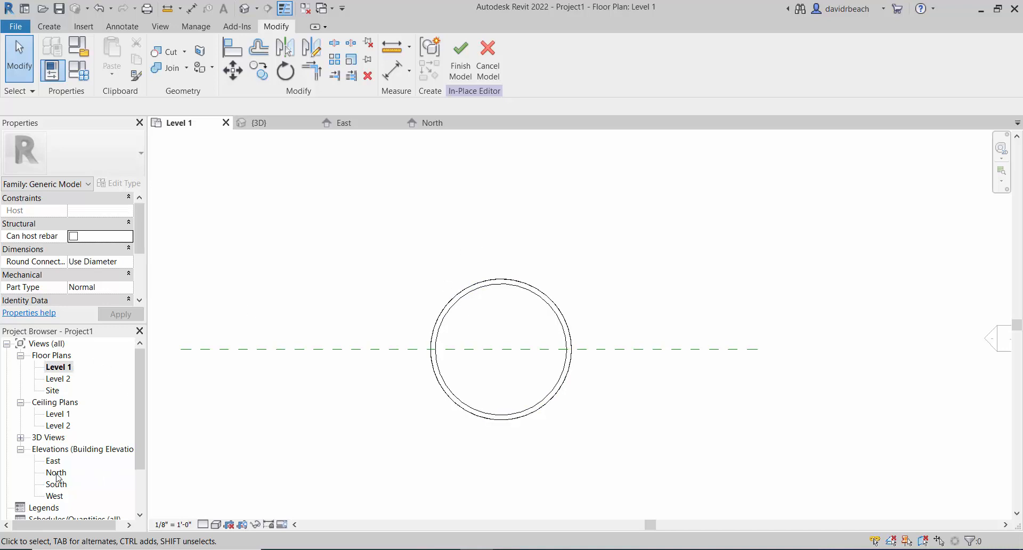
{"action": "double_click", "coordinate": [56, 472]}
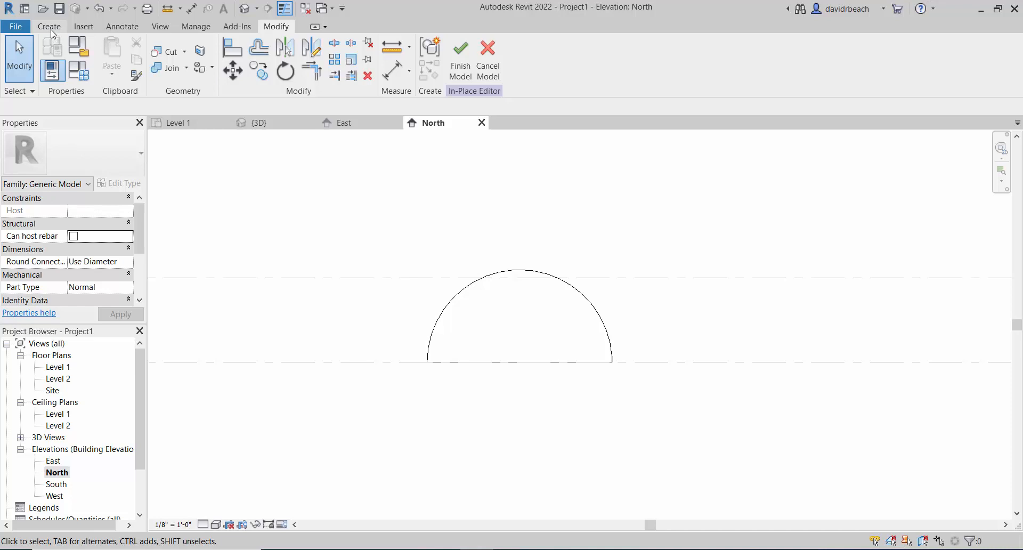
- Start a solid Extrusion on work plane rp1 and draw the tunnel profile rectangle at the dome base
{"action": "left_click", "coordinate": [49, 26]}
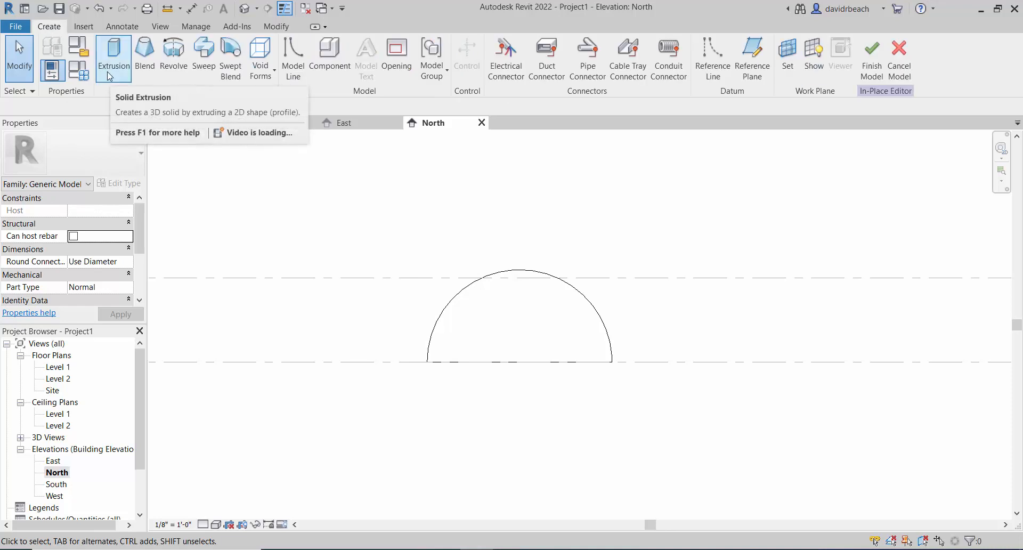
{"action": "left_click", "coordinate": [112, 58]}
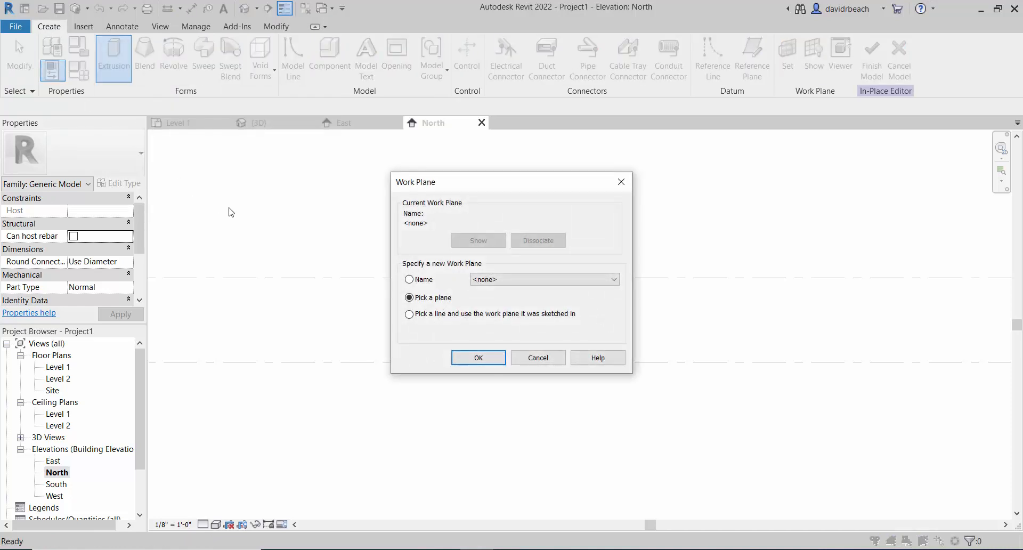
{"action": "left_click", "coordinate": [543, 279]}
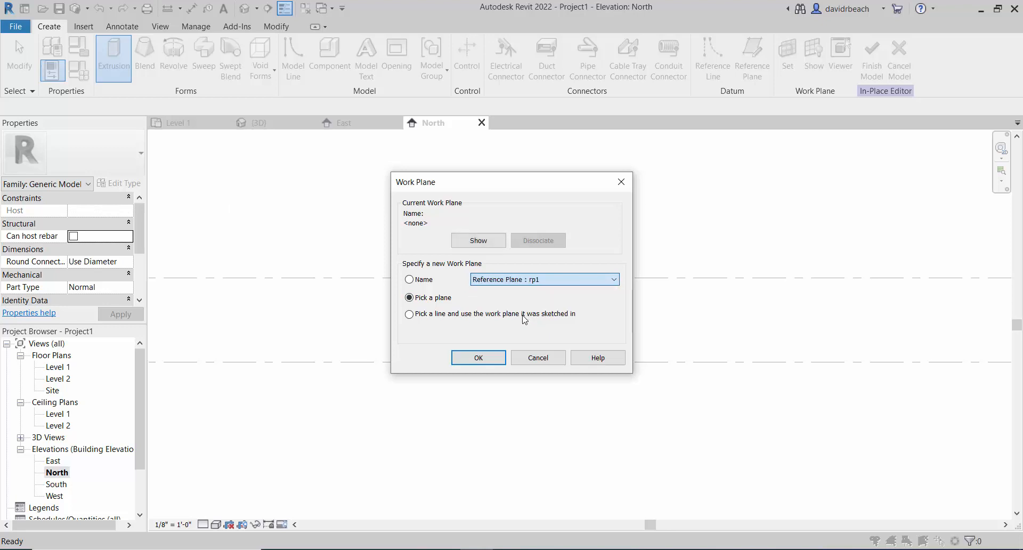
{"action": "left_click", "coordinate": [478, 357]}
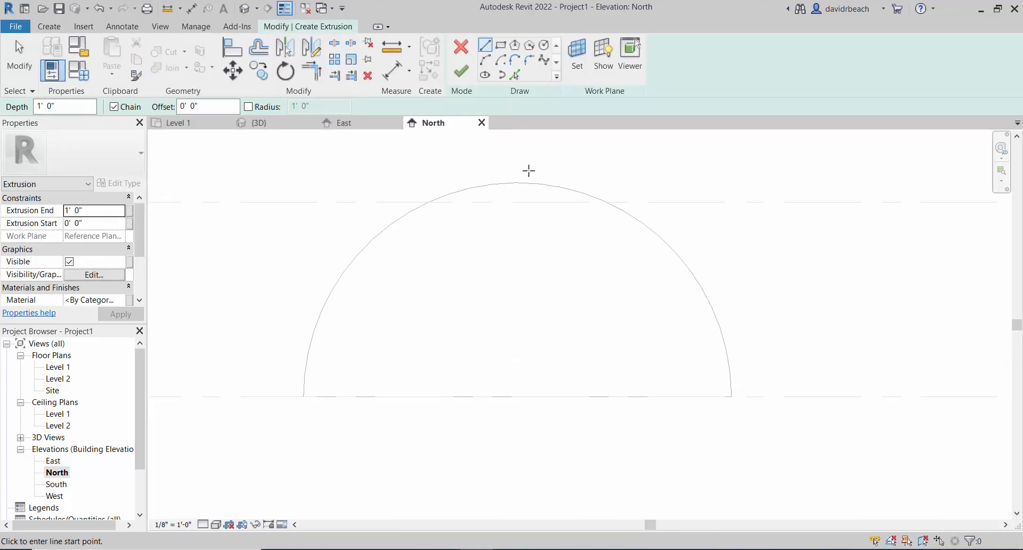
{"action": "mouse_move", "coordinate": [522, 190]}
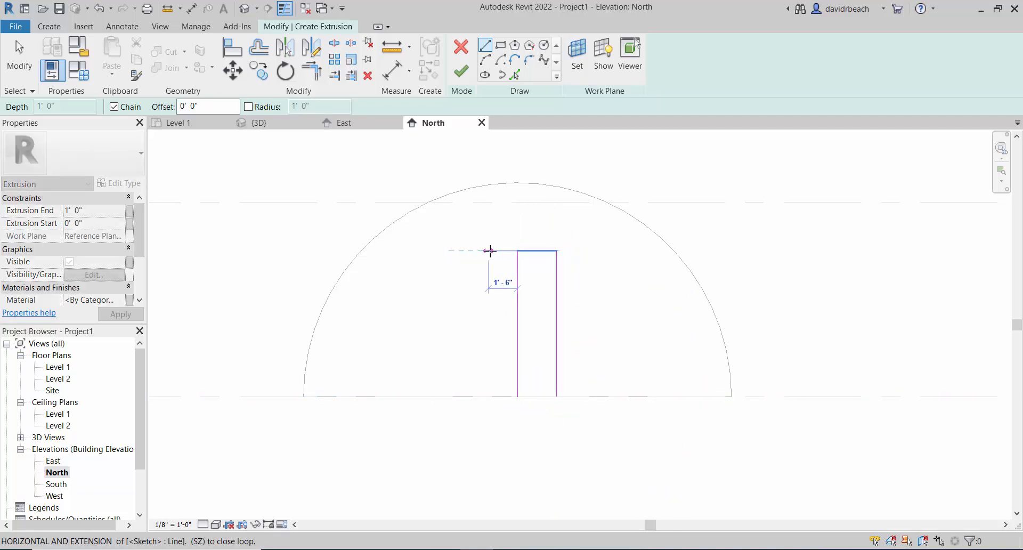
{"action": "left_click", "coordinate": [477, 396]}
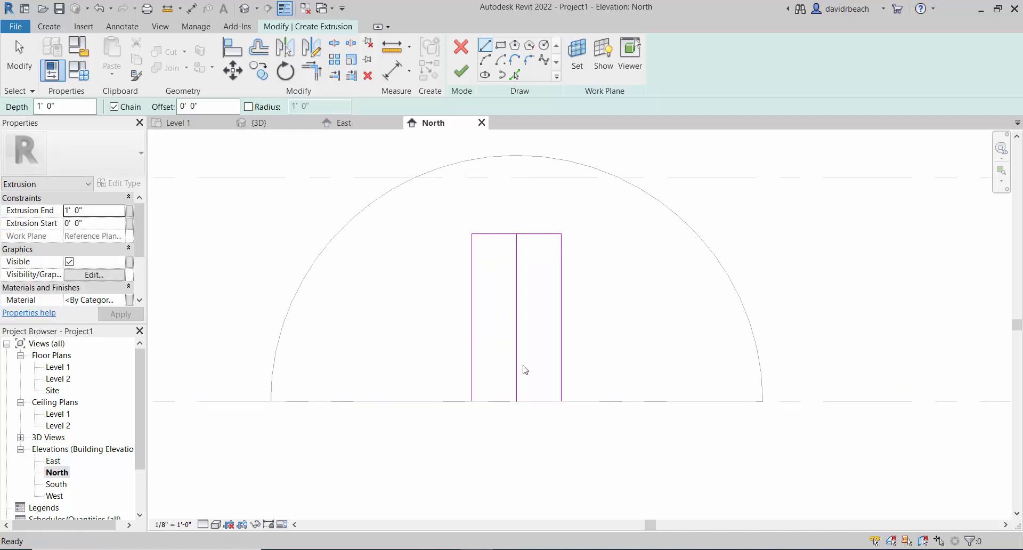
{"action": "left_click", "coordinate": [19, 55]}
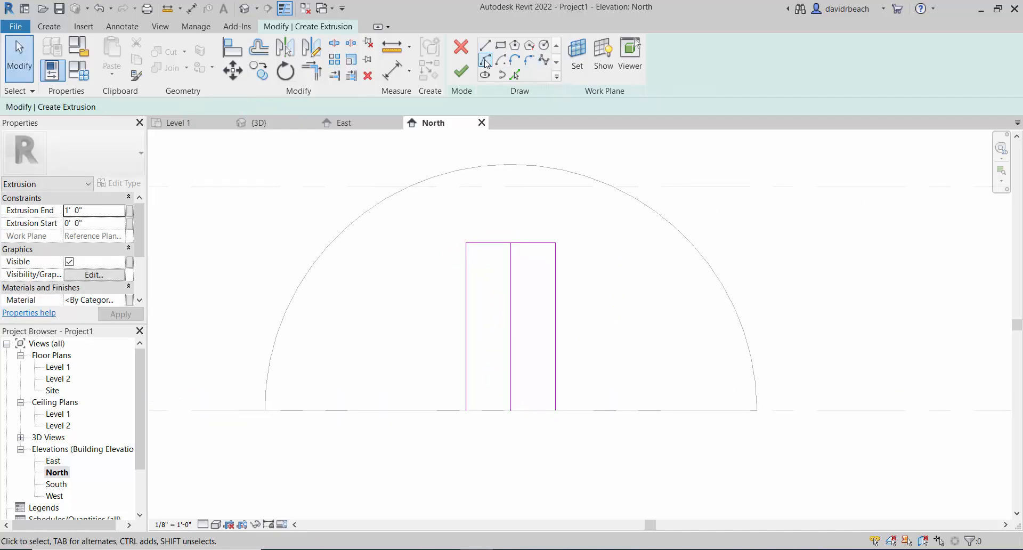
- Add a Start-End-Radius arc over the rectangle and trim the excess line into a closed arch profile
{"action": "left_click", "coordinate": [486, 59]}
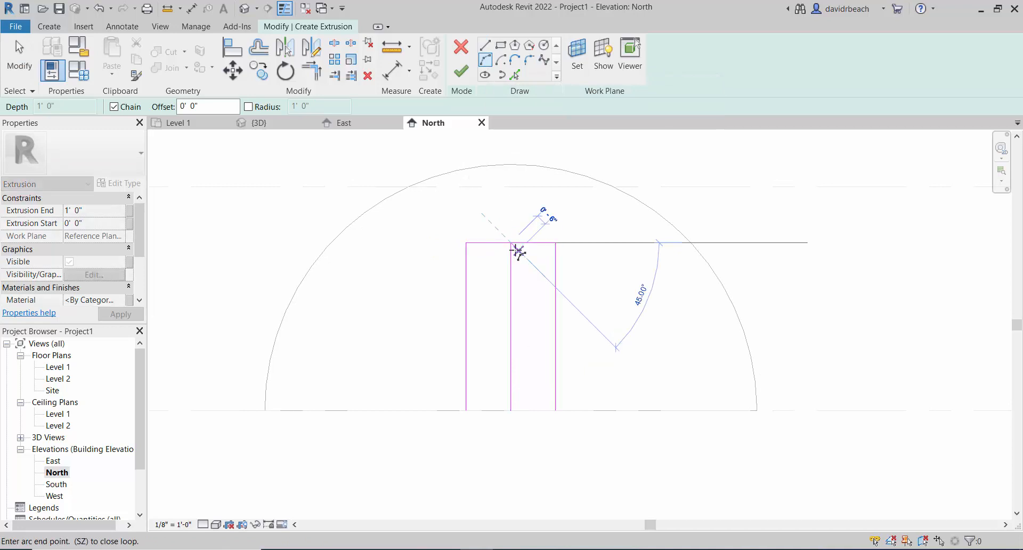
{"action": "mouse_move", "coordinate": [615, 333]}
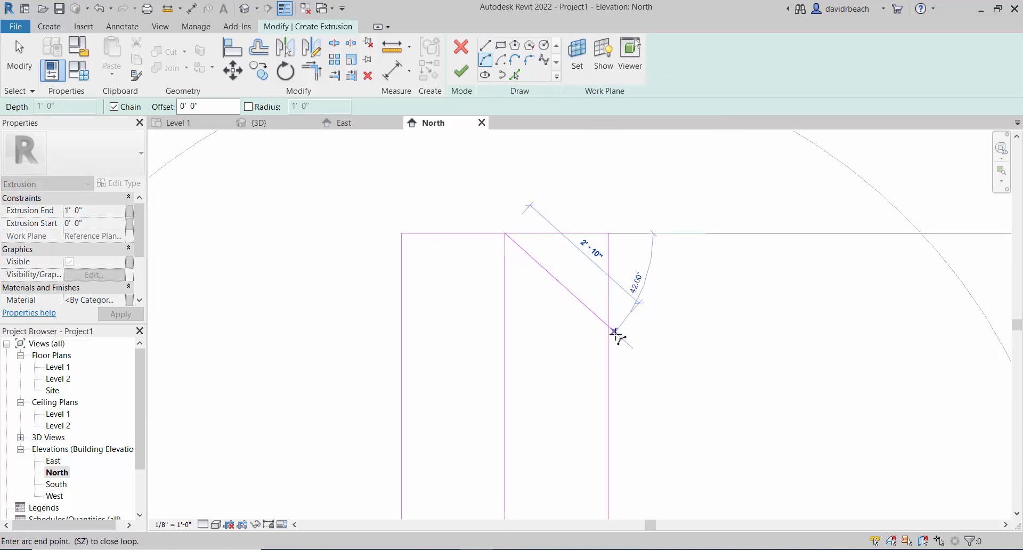
{"action": "left_click", "coordinate": [614, 334]}
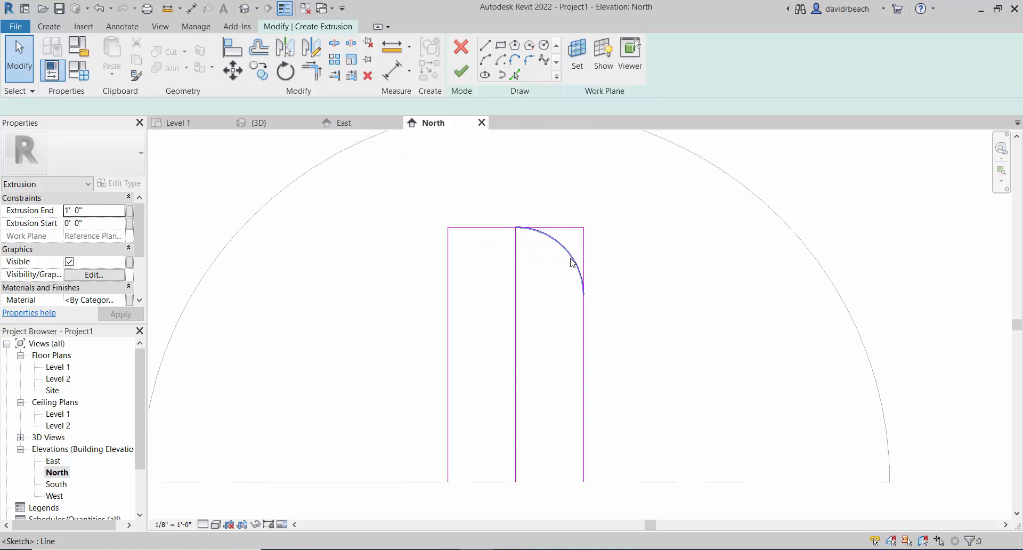
{"action": "left_click", "coordinate": [286, 46]}
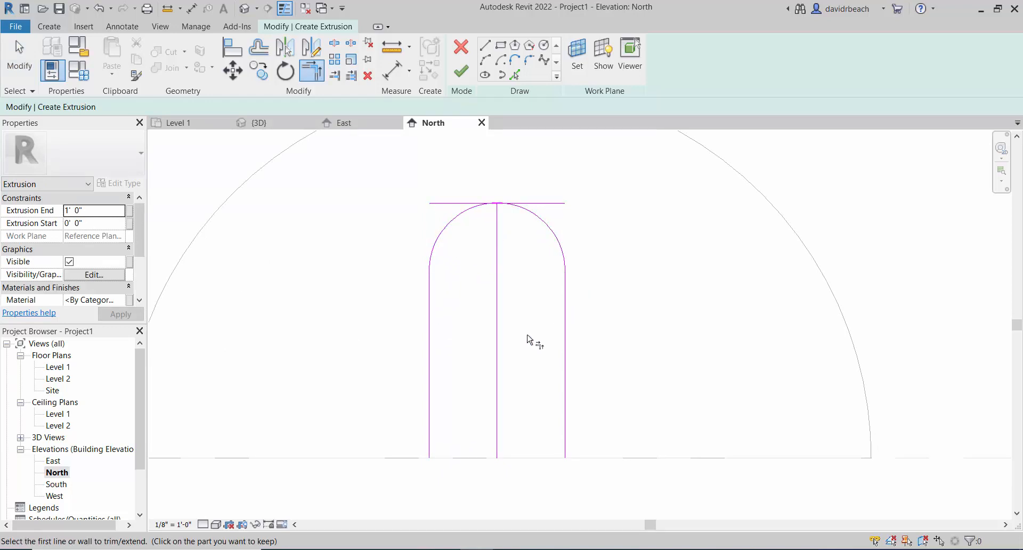
{"action": "left_click", "coordinate": [497, 202]}
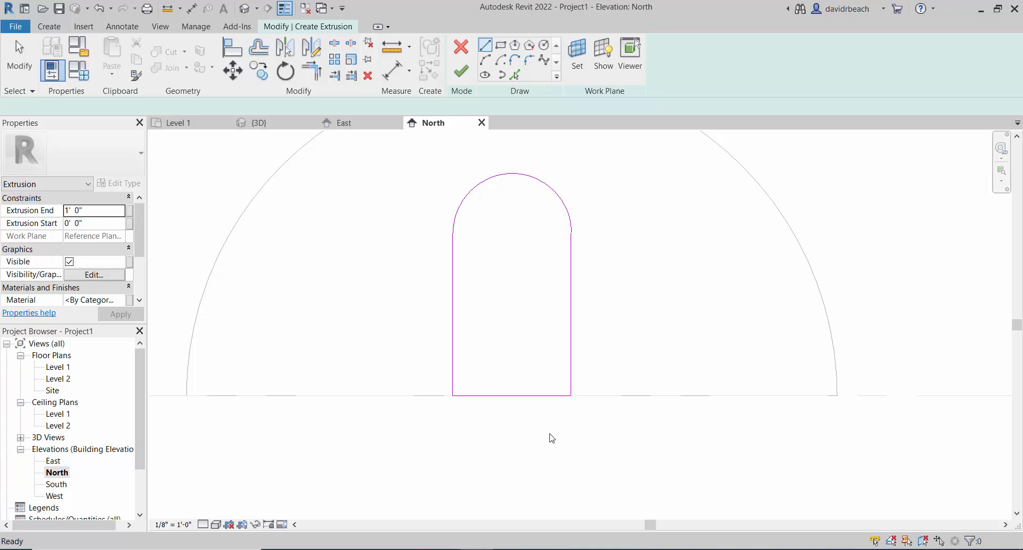
{"action": "left_click", "coordinate": [259, 122]}
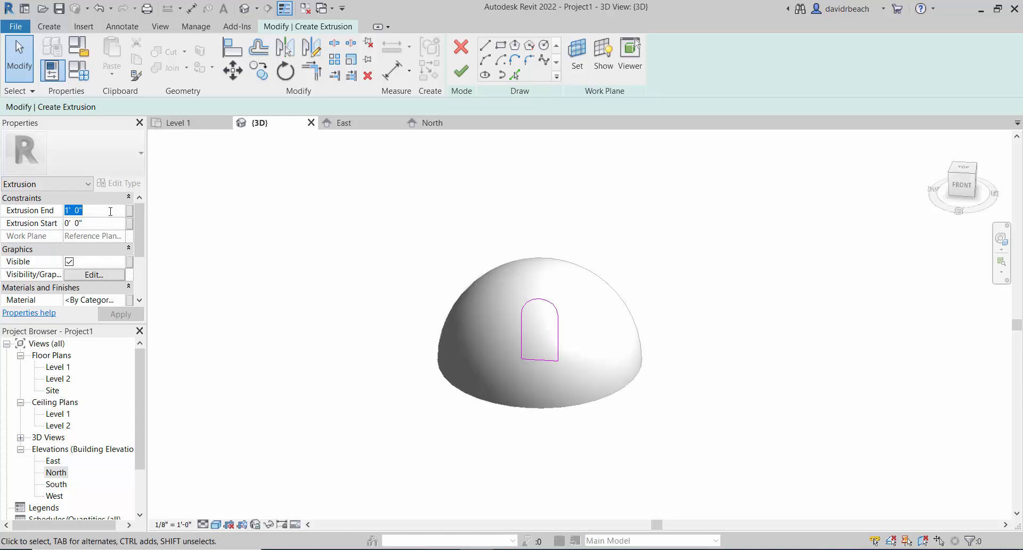
- Extrude the arch profile 10' 0" into a solid passing through the dome, then look at the void form types
{"action": "type", "text": "10' 0\""}
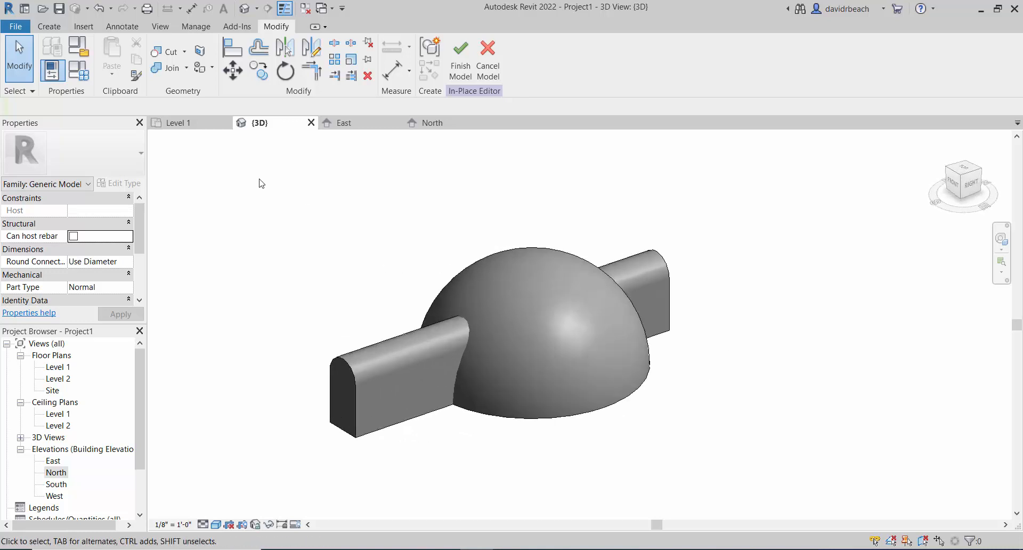
{"action": "left_click", "coordinate": [48, 25]}
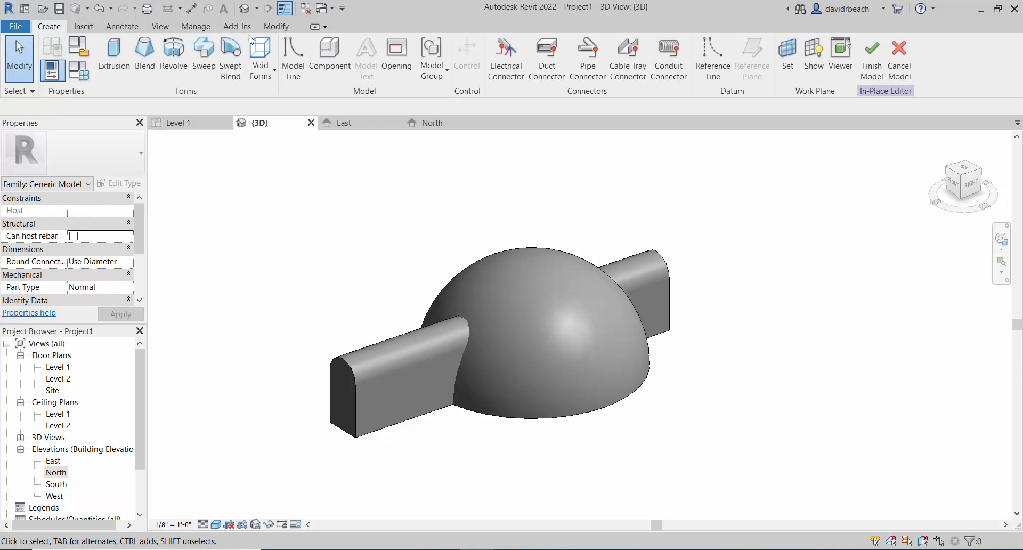
{"action": "left_click", "coordinate": [276, 25]}
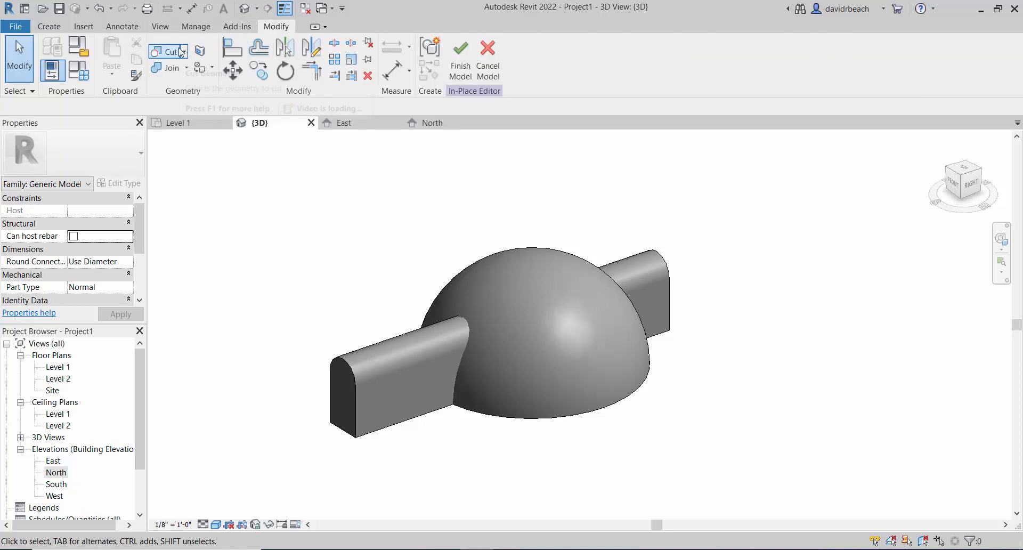
{"action": "left_click", "coordinate": [167, 51]}
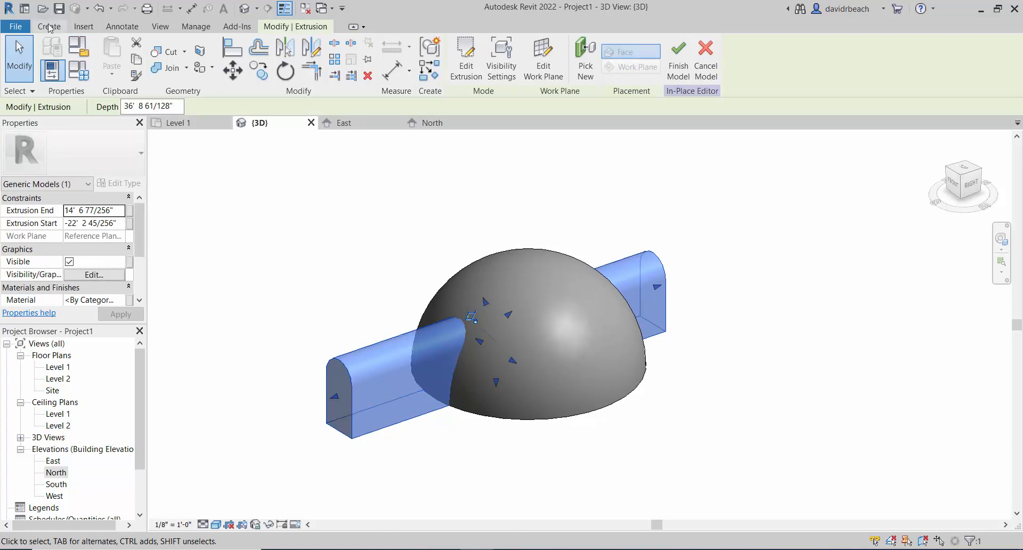
{"action": "left_click", "coordinate": [48, 26]}
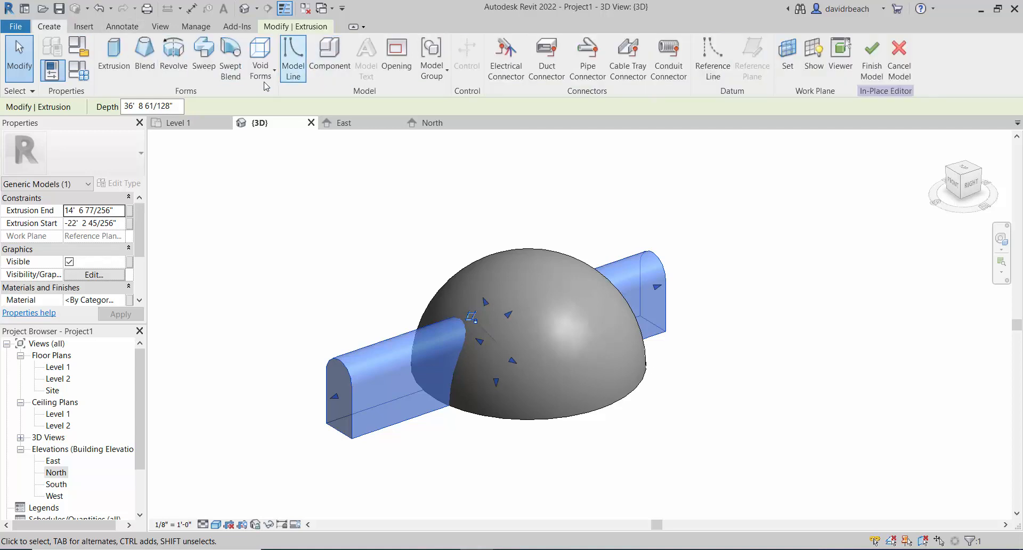
{"action": "left_click", "coordinate": [260, 55]}
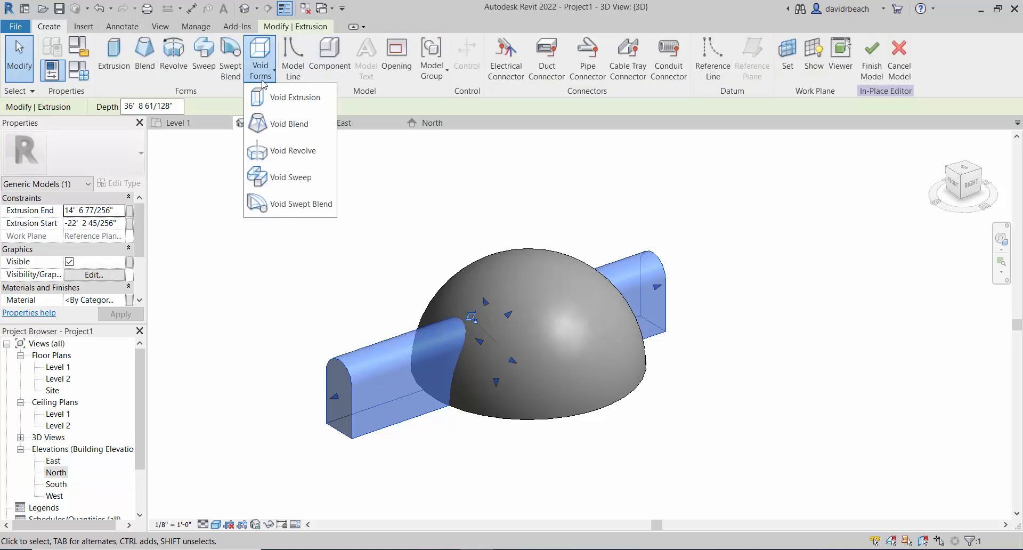
{"action": "mouse_move", "coordinate": [217, 107]}
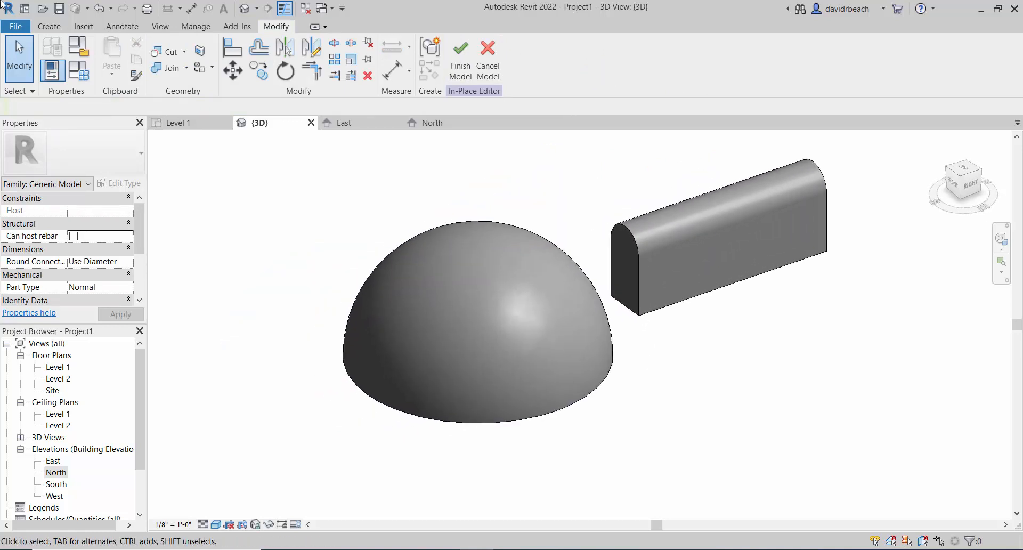
- Cut the arched tunnel through the dome with a Void Extrusion and finish the in-place model
{"action": "left_click", "coordinate": [261, 56]}
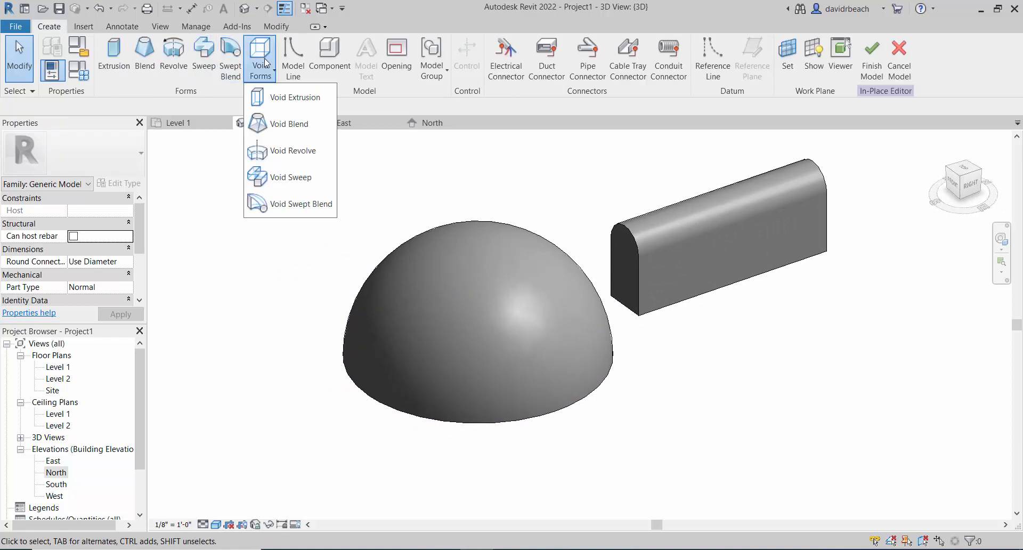
{"action": "left_click", "coordinate": [297, 97]}
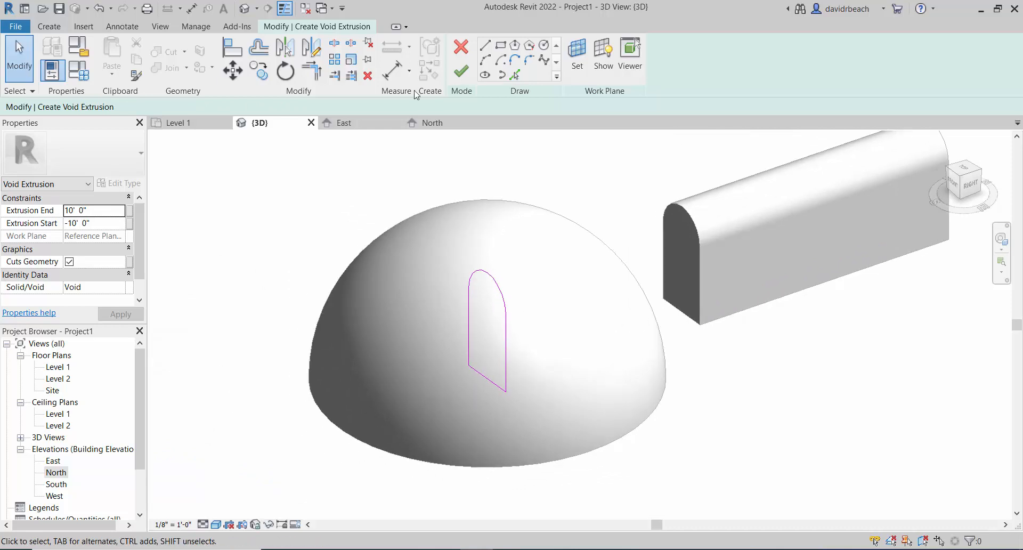
{"action": "left_click", "coordinate": [460, 69]}
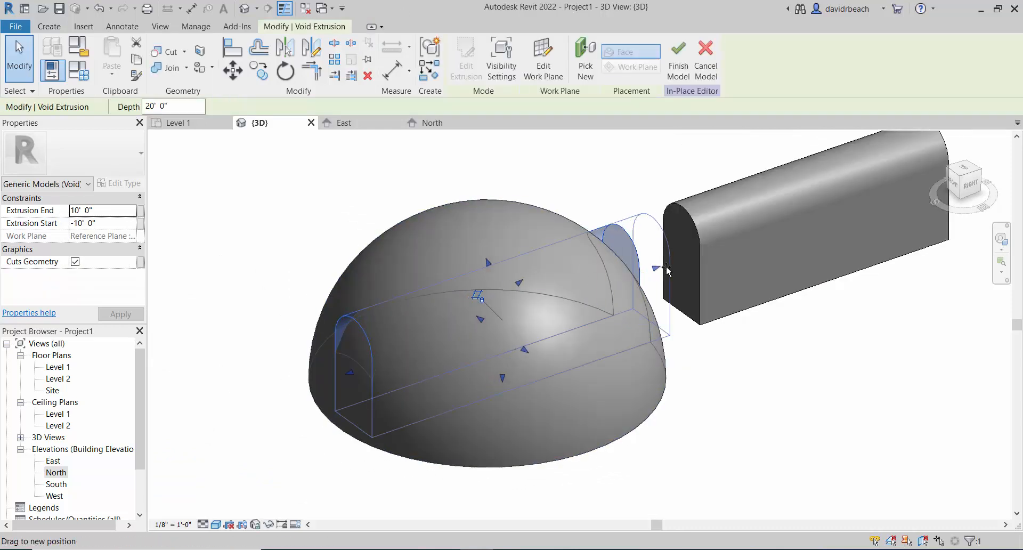
{"action": "left_click", "coordinate": [678, 58]}
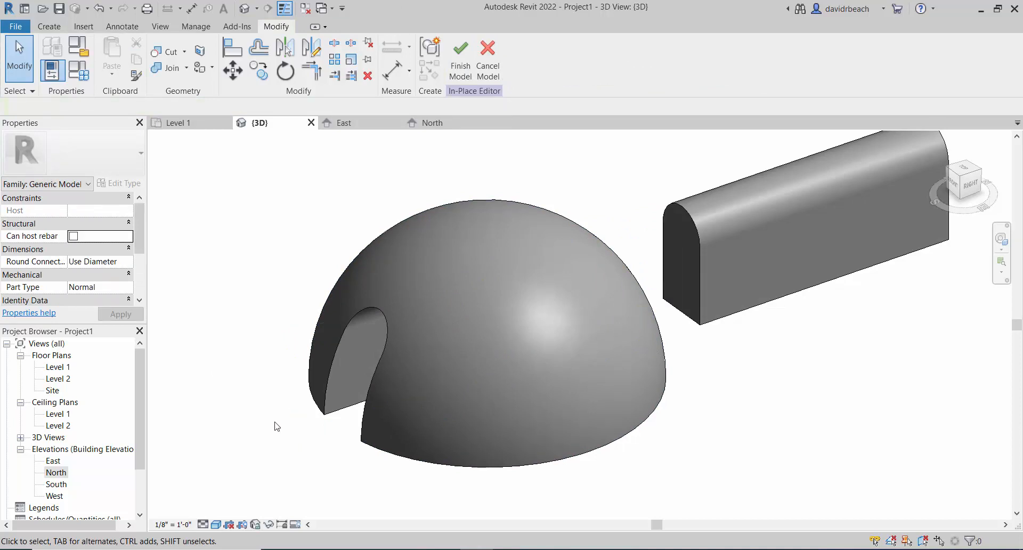
{"action": "mouse_move", "coordinate": [747, 187]}
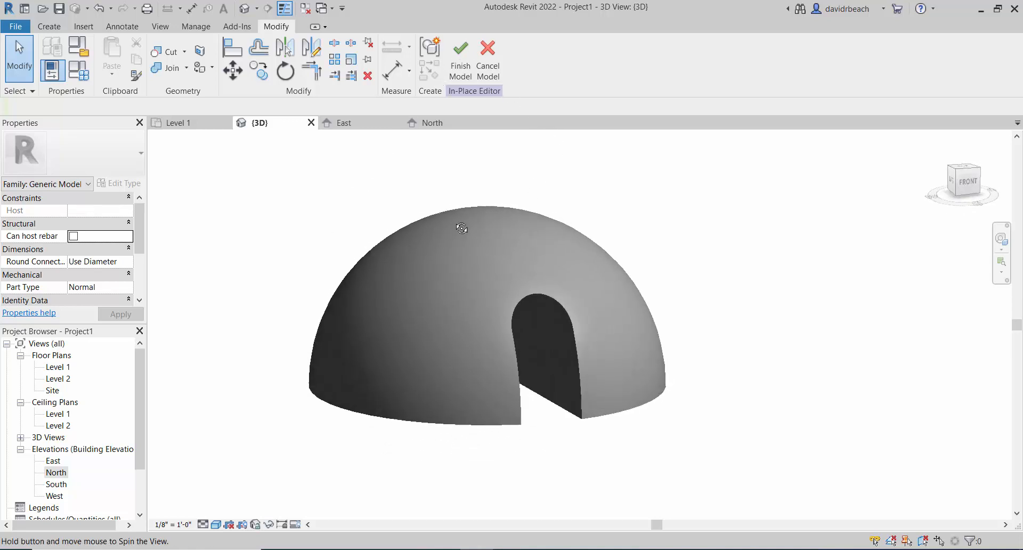
{"action": "left_click_drag", "start_coordinate": [461, 228], "coordinate": [391, 259]}
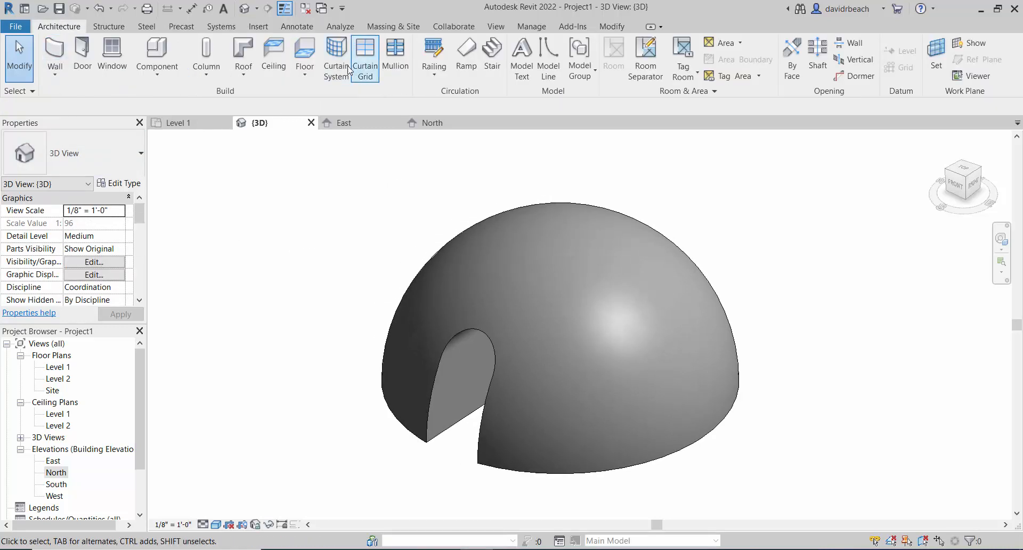
- Place a Curtain System by Face on the dome and rename its type to 6x6
{"action": "left_click", "coordinate": [336, 57]}
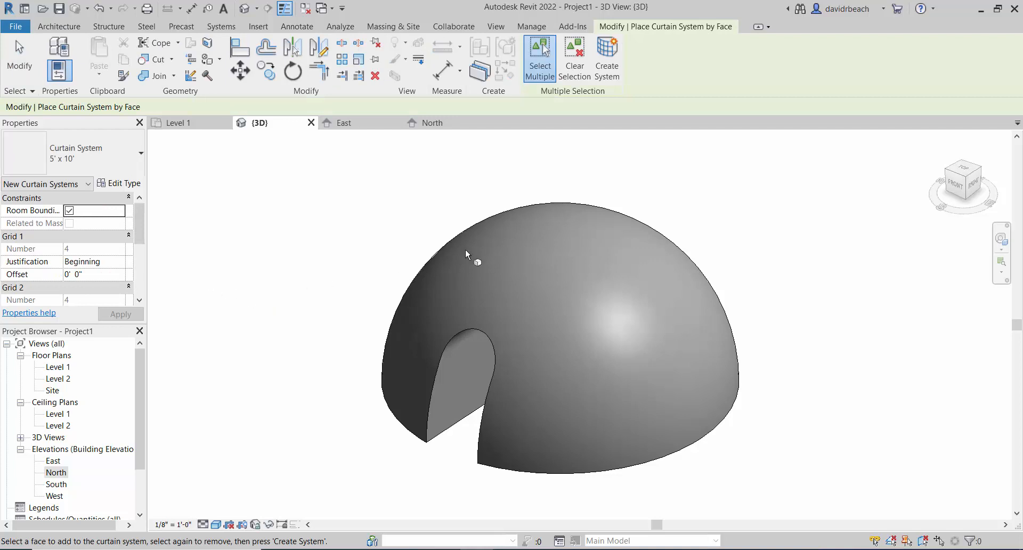
{"action": "mouse_move", "coordinate": [539, 476]}
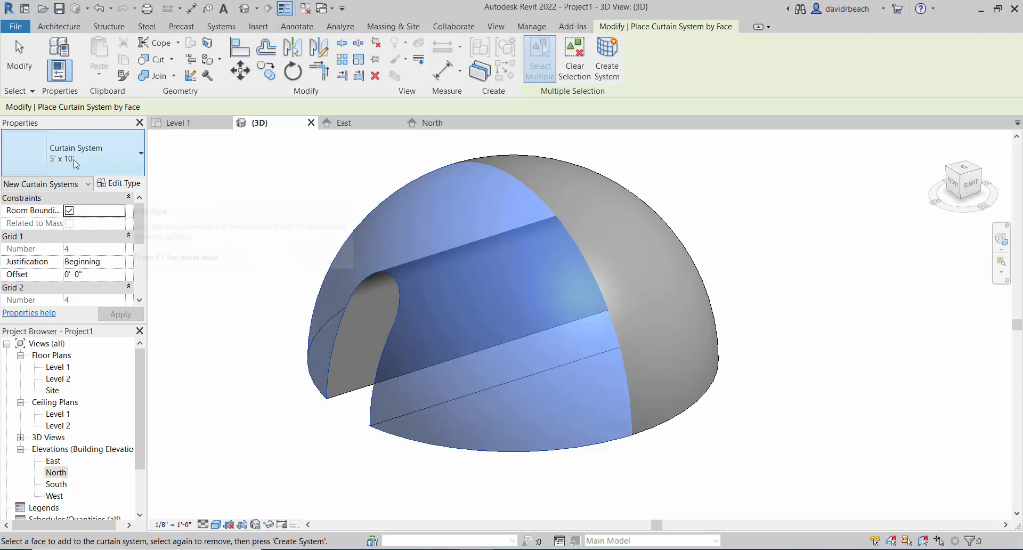
{"action": "mouse_move", "coordinate": [123, 185]}
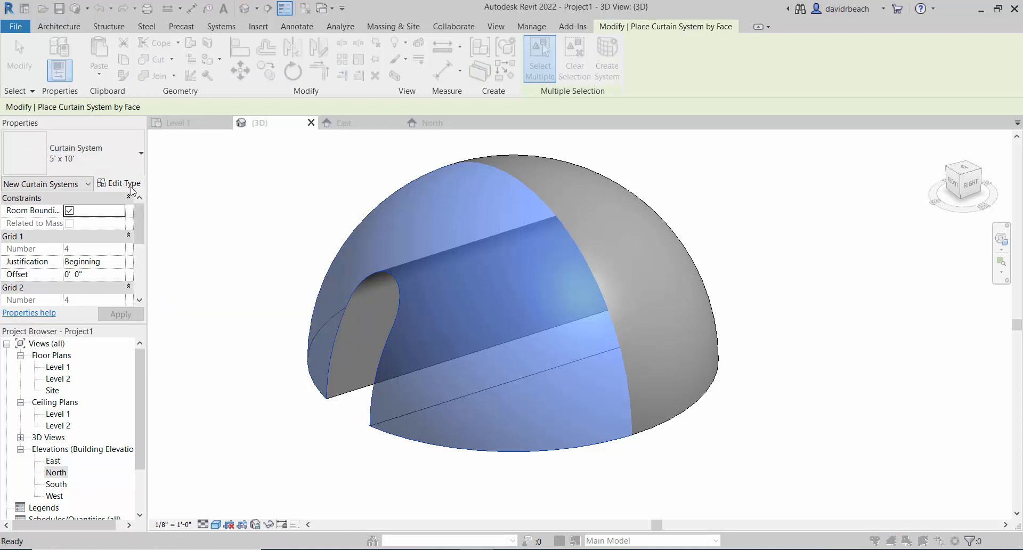
{"action": "left_click", "coordinate": [119, 183]}
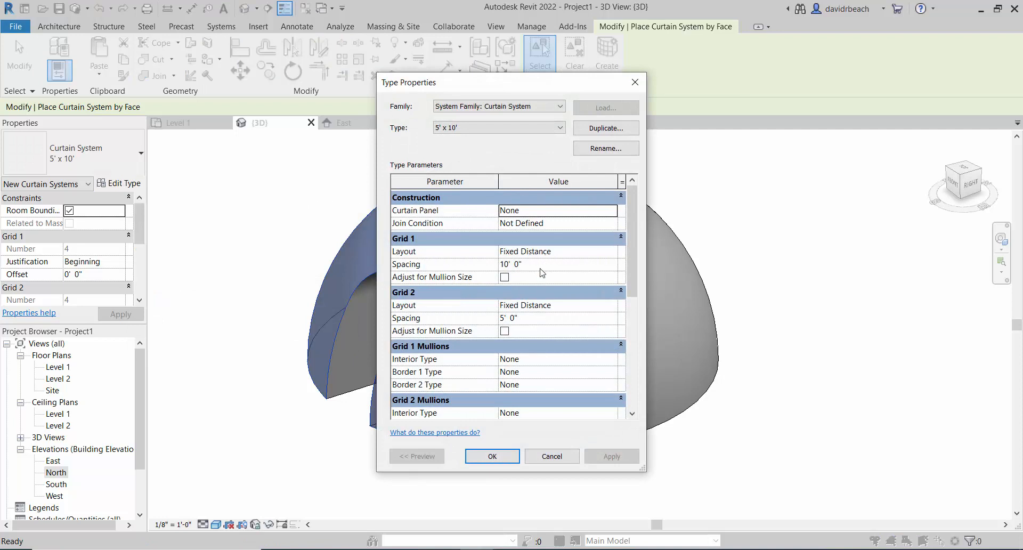
{"action": "mouse_move", "coordinate": [484, 273]}
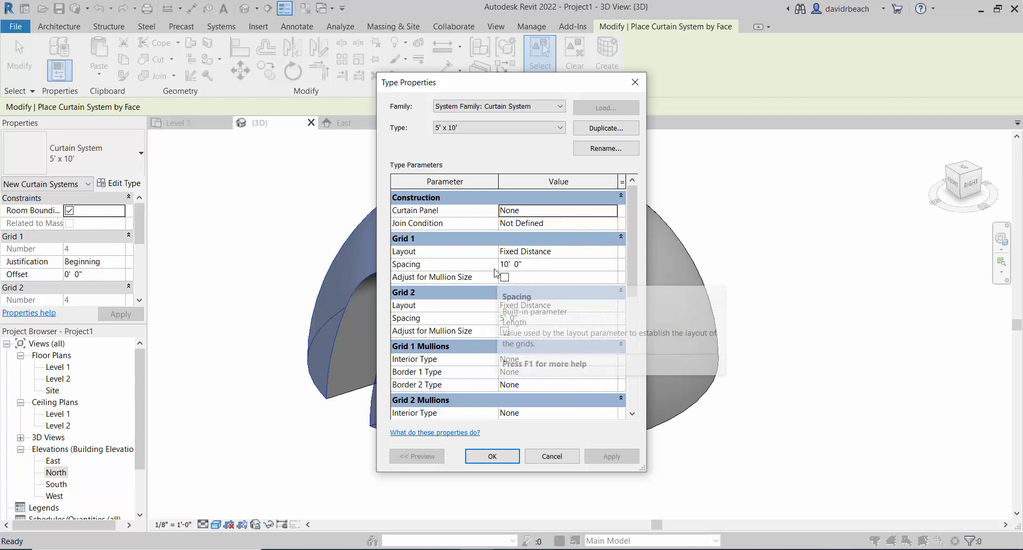
{"action": "mouse_move", "coordinate": [543, 277]}
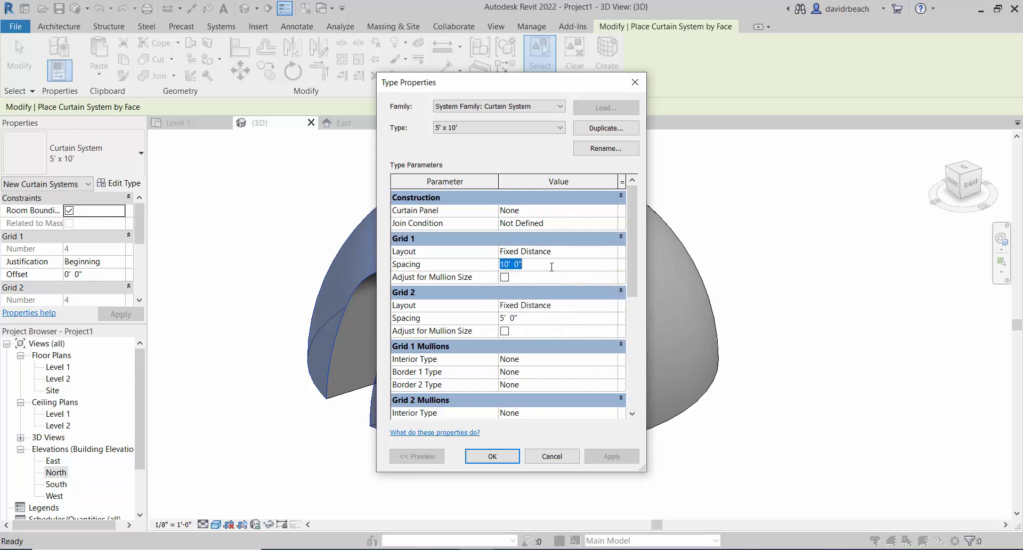
{"action": "left_click", "coordinate": [605, 148]}
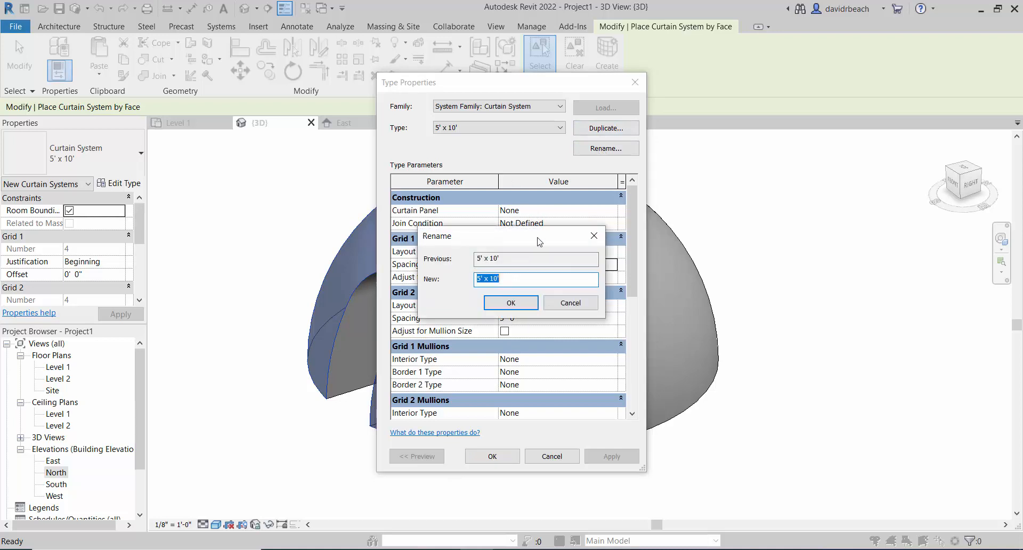
{"action": "type", "text": "6x6"}
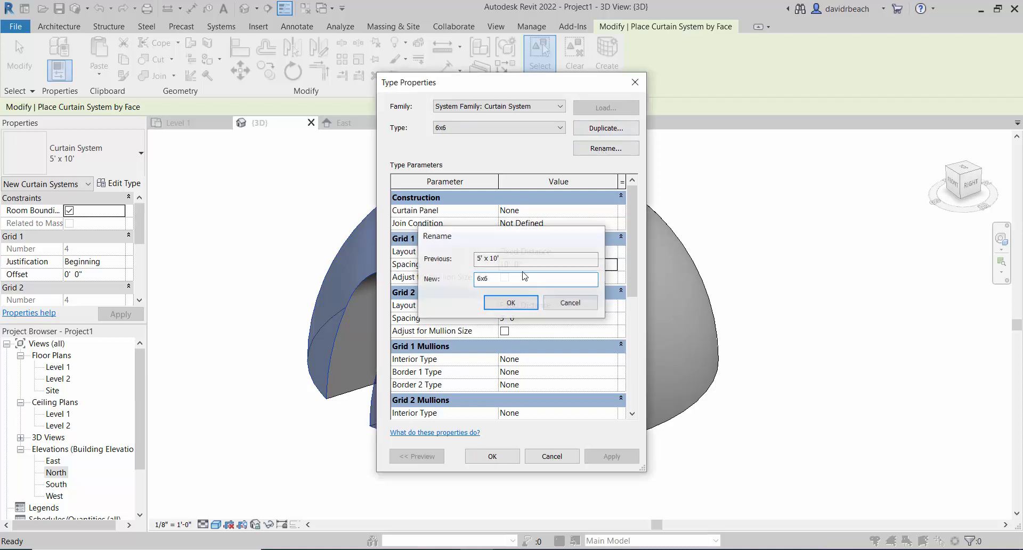
{"action": "left_click", "coordinate": [511, 301]}
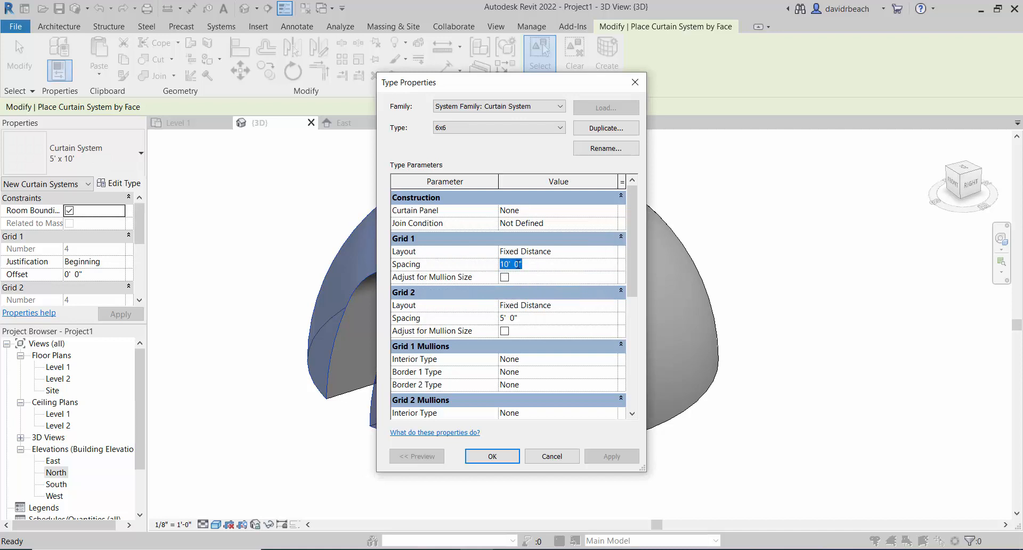
- Set both grid Spacing values to 0' 6" and apply the type settings
{"action": "type", "text": "6\""}
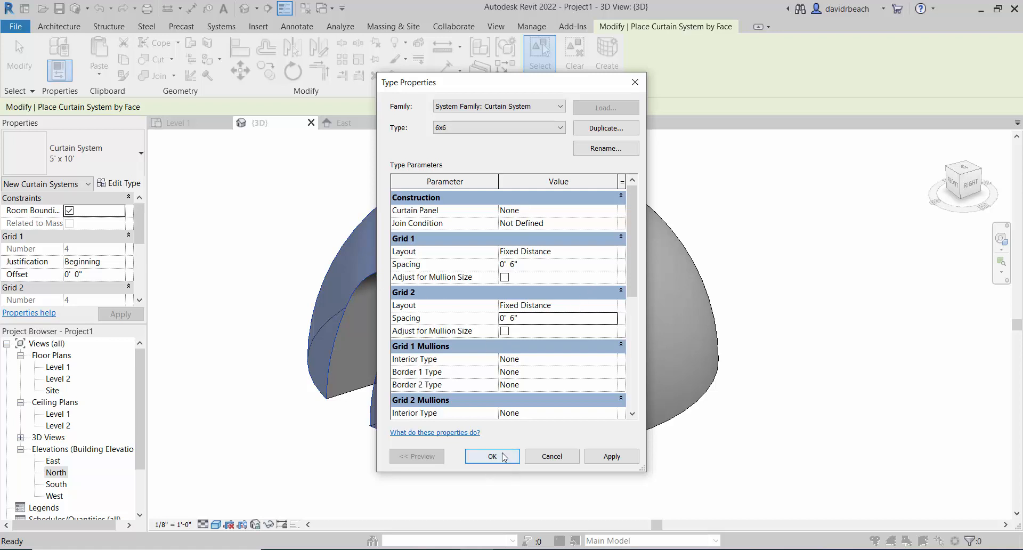
{"action": "mouse_move", "coordinate": [491, 270]}
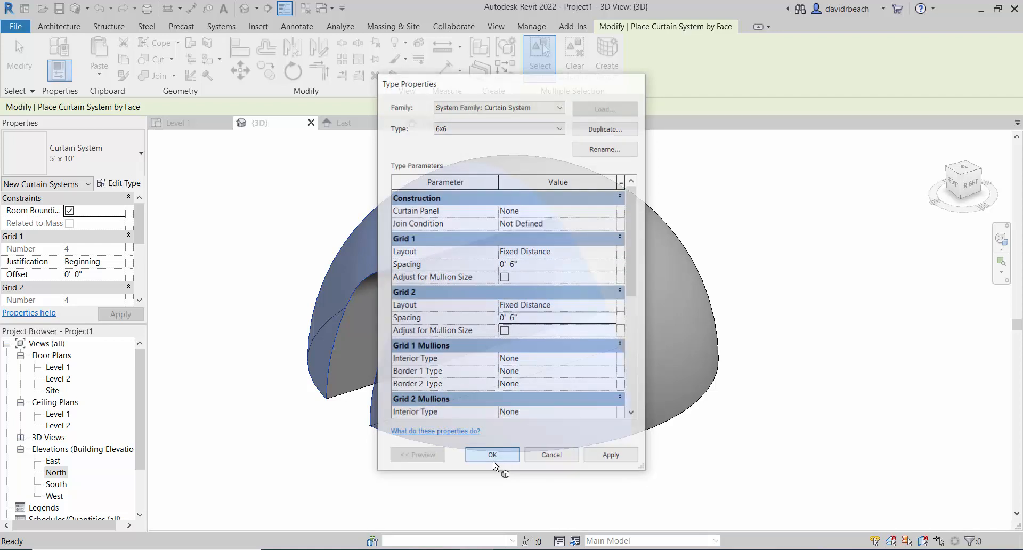
{"action": "left_click", "coordinate": [492, 455]}
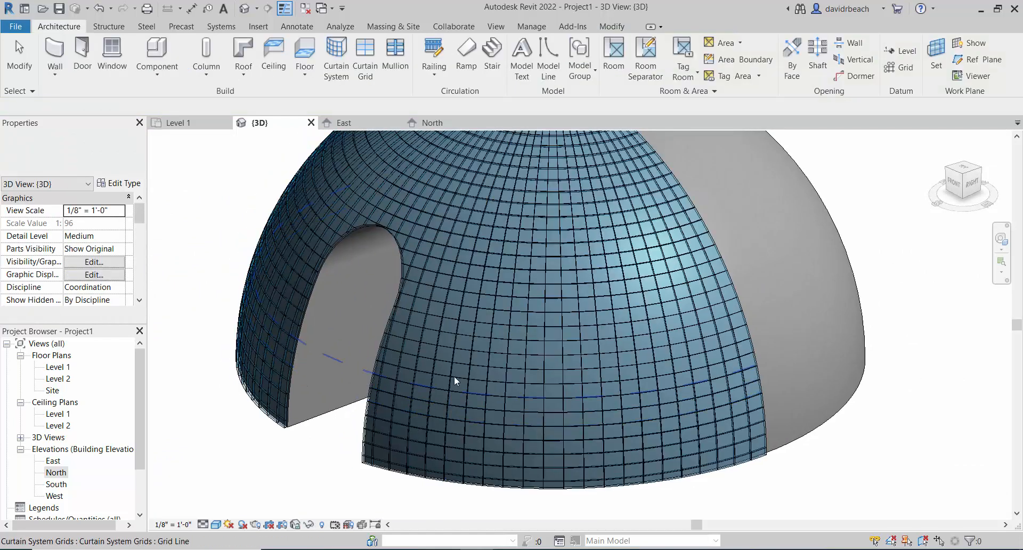
- Inspect the gridded dome from both sides and start the Mullion tool on the curtain grid
{"action": "left_click_drag", "start_coordinate": [457, 381], "coordinate": [425, 389]}
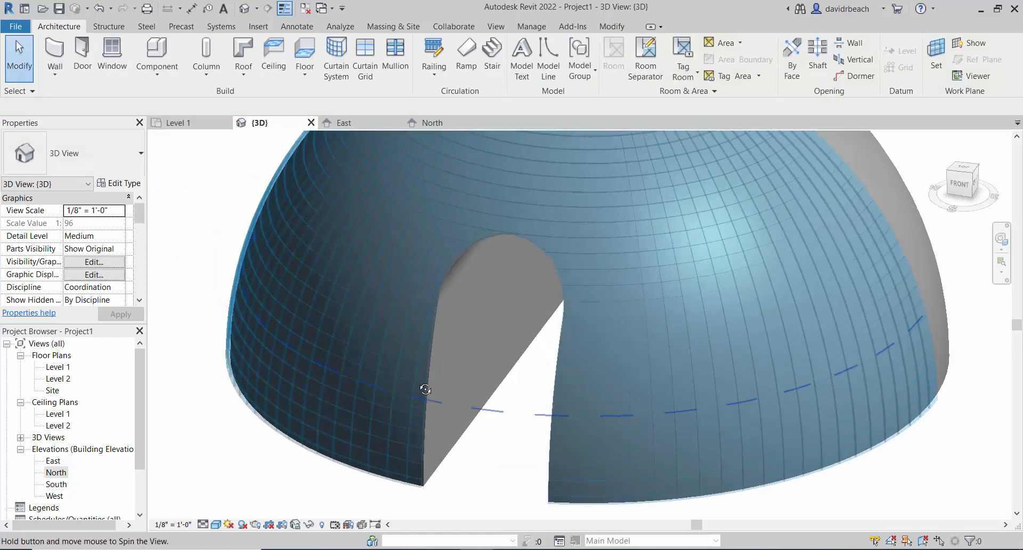
{"action": "left_click_drag", "start_coordinate": [425, 389], "coordinate": [330, 389]}
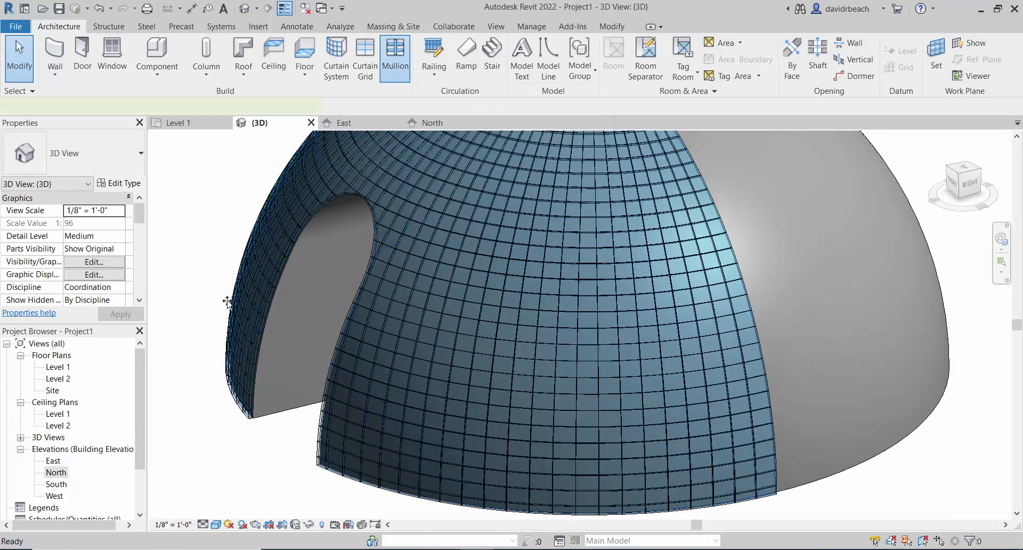
{"action": "left_click", "coordinate": [394, 55]}
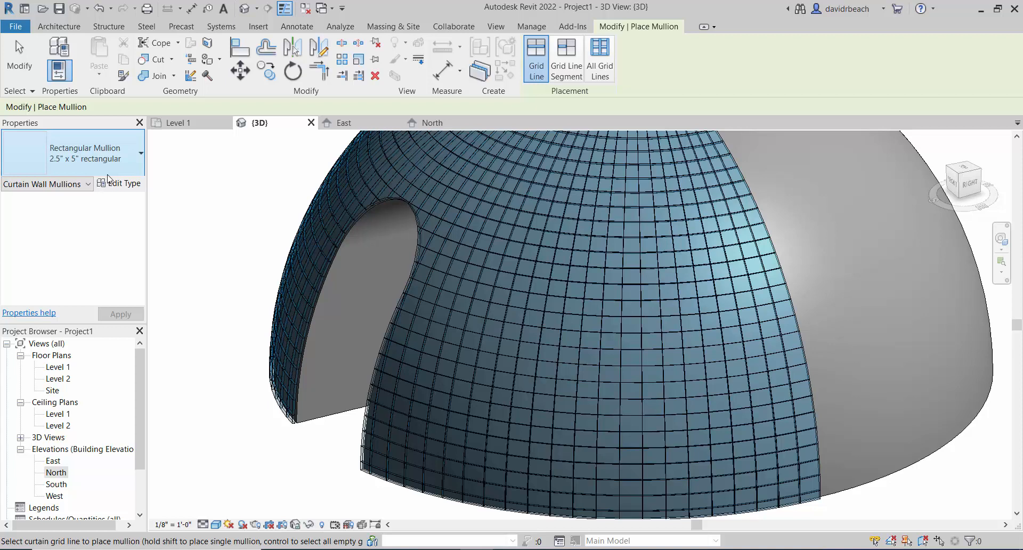
{"action": "mouse_move", "coordinate": [109, 171]}
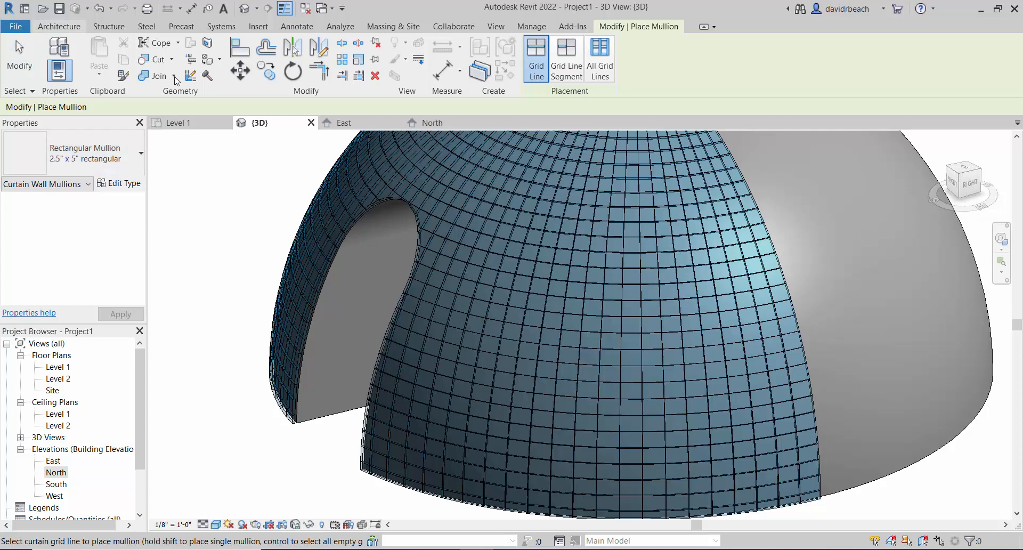
- Duplicate the mullion type as a 1" rectangular mullion with 0' 0 1/2" width on each side
{"action": "left_click", "coordinate": [118, 184]}
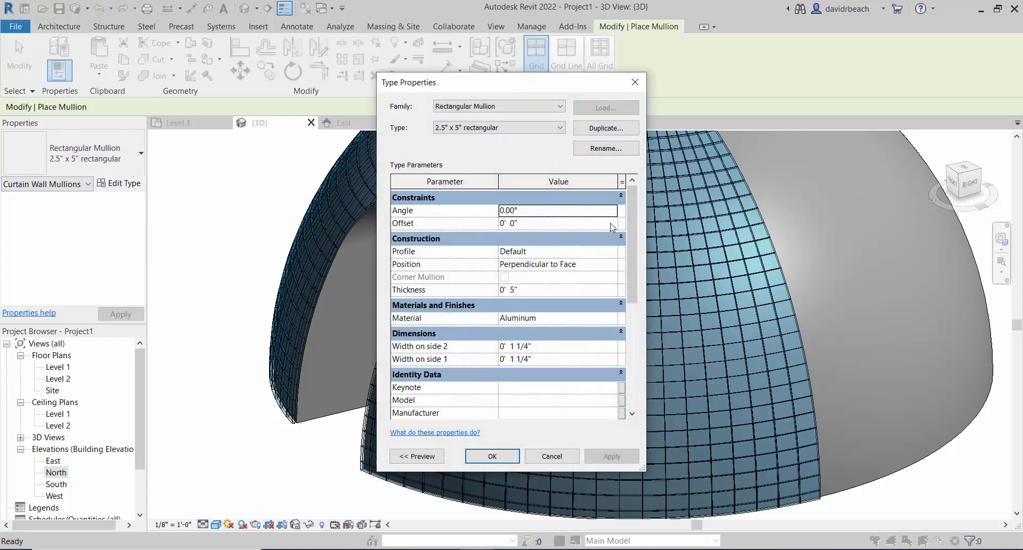
{"action": "mouse_move", "coordinate": [604, 128]}
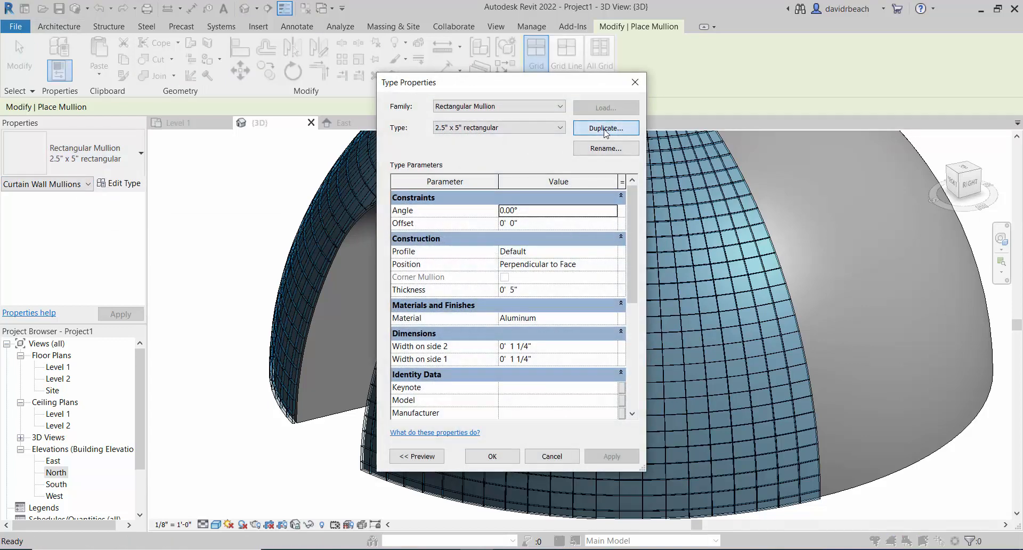
{"action": "left_click", "coordinate": [605, 127]}
{"action": "type", "text": "1"}
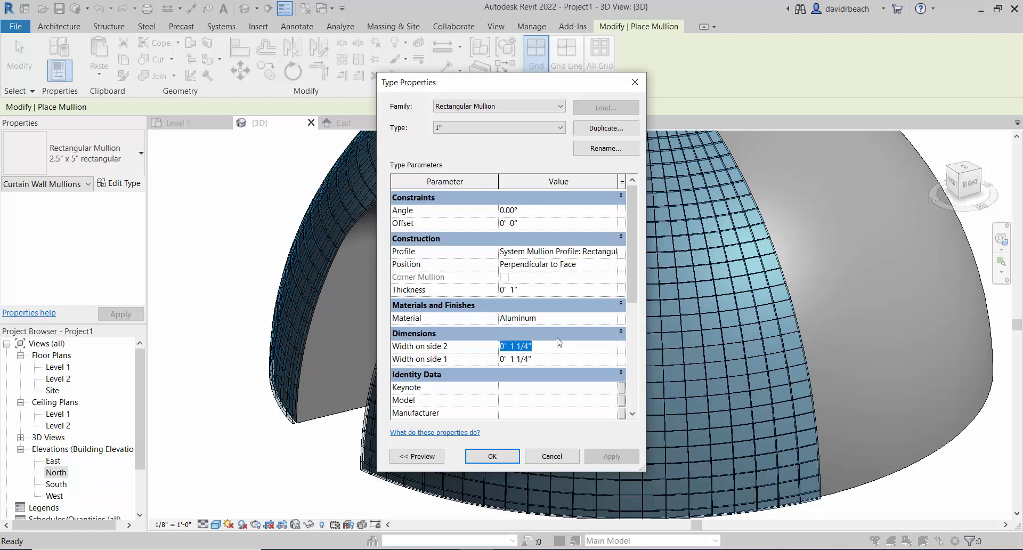
{"action": "type", "text": "0' 0 1/2\""}
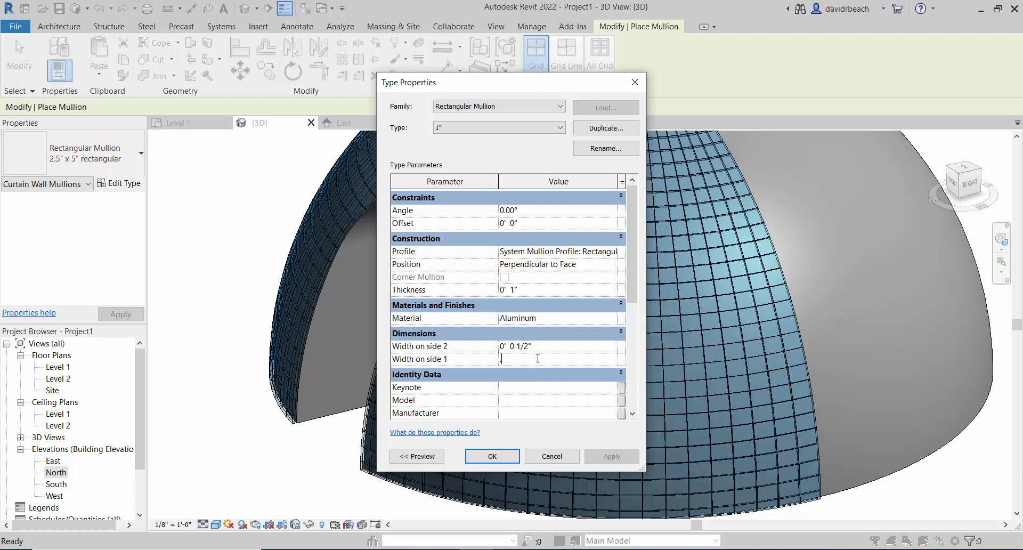
{"action": "type", "text": "0' 0 1/2\""}
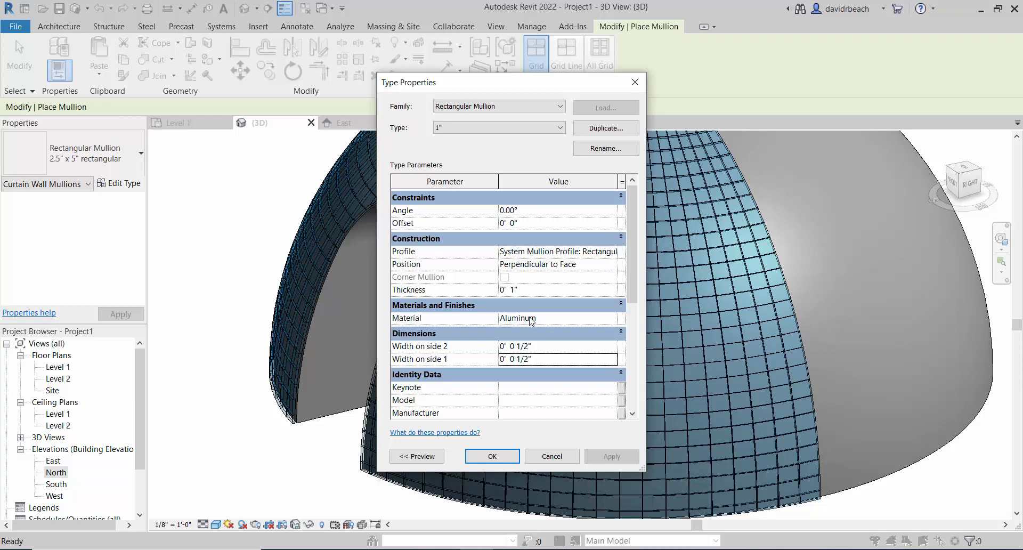
{"action": "mouse_move", "coordinate": [454, 438]}
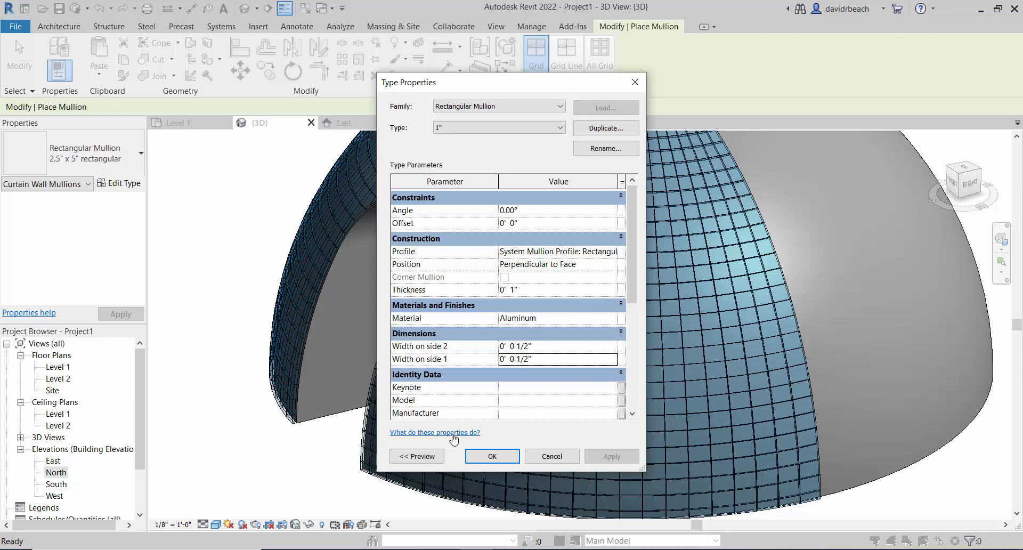
{"action": "left_click", "coordinate": [491, 455]}
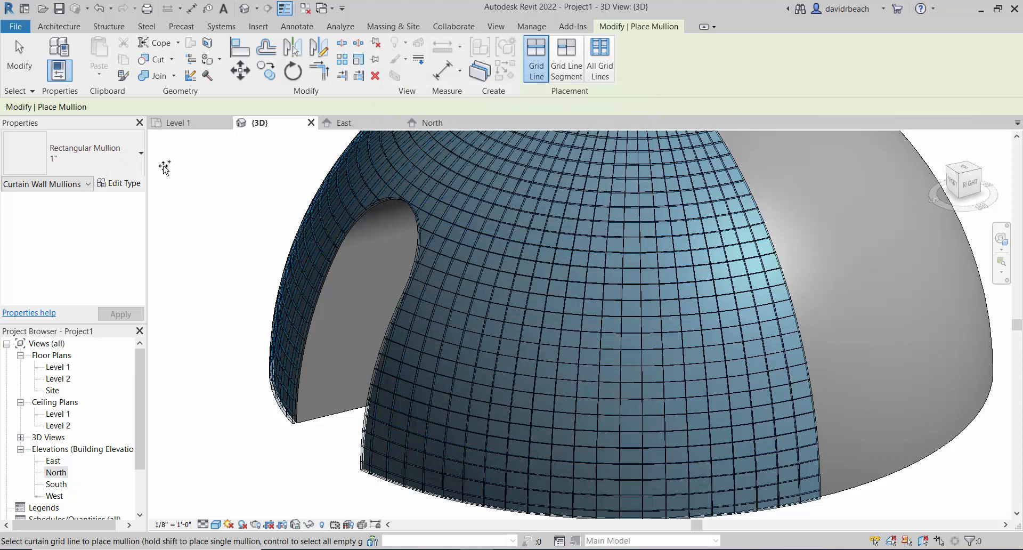
{"action": "mouse_move", "coordinate": [566, 56]}
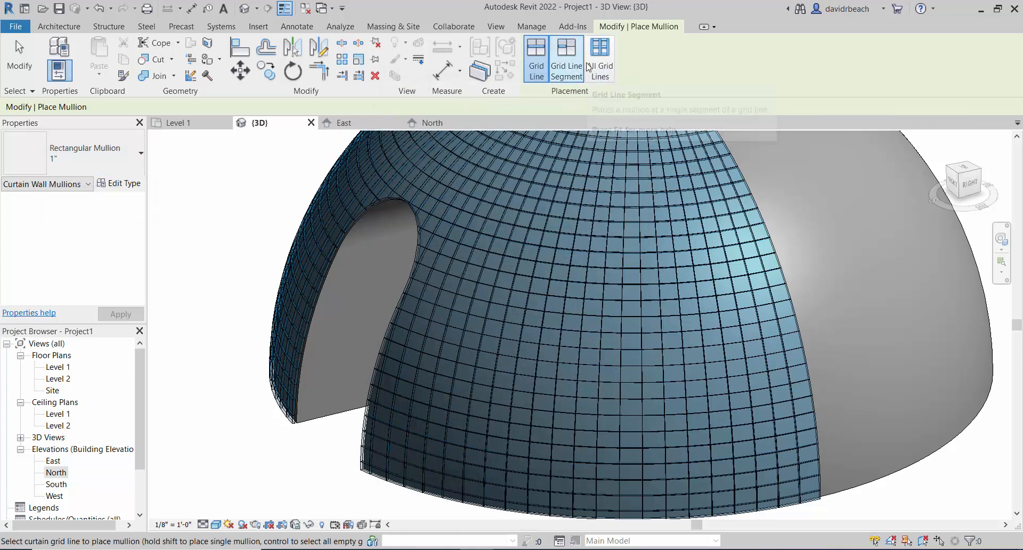
- Place 1" mullions on all grid lines, answering the repeated too-small and invalid-reference errors with delete and replace-panel choices
{"action": "left_click", "coordinate": [599, 59]}
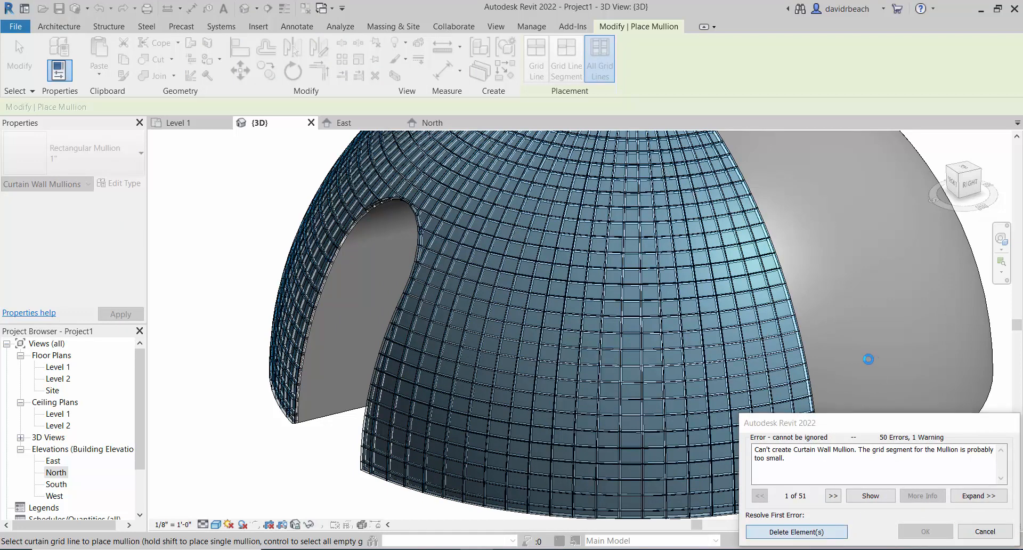
{"action": "left_click", "coordinate": [796, 532]}
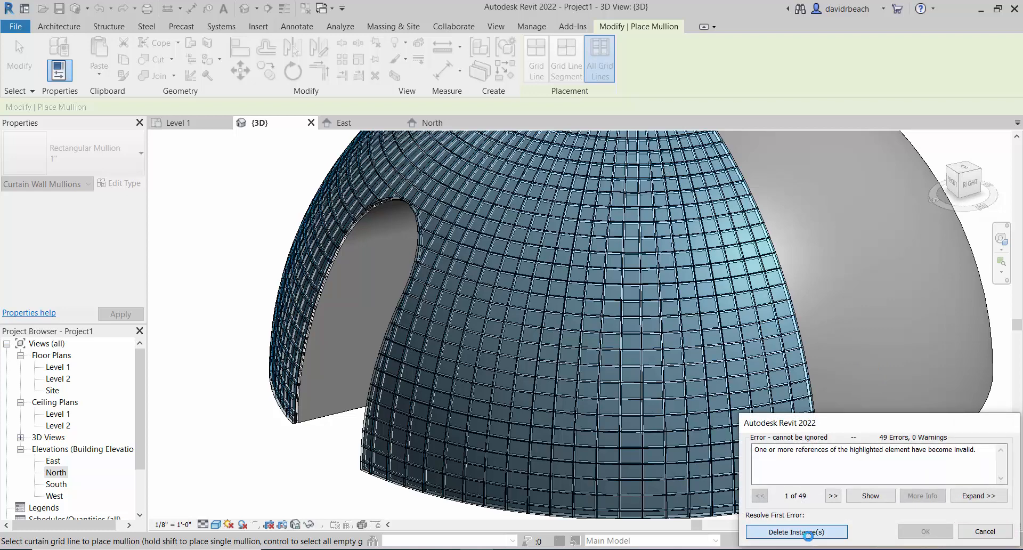
{"action": "left_click", "coordinate": [795, 531]}
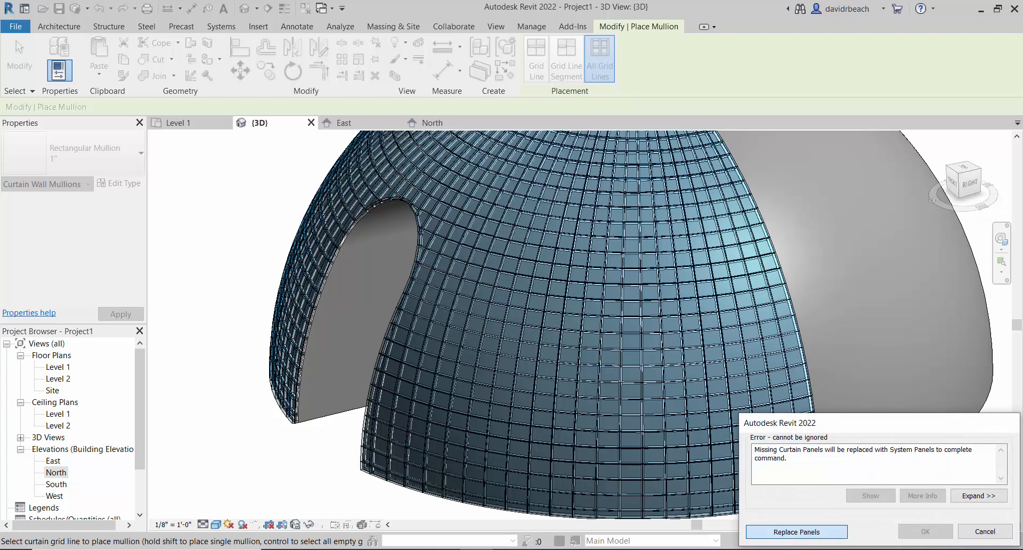
{"action": "left_click", "coordinate": [796, 532]}
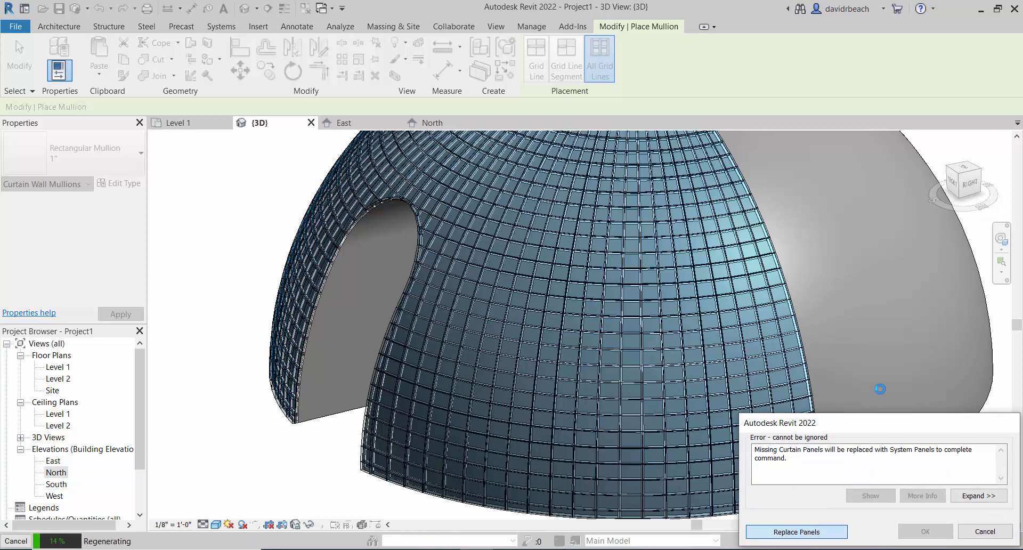
{"action": "left_click", "coordinate": [795, 532]}
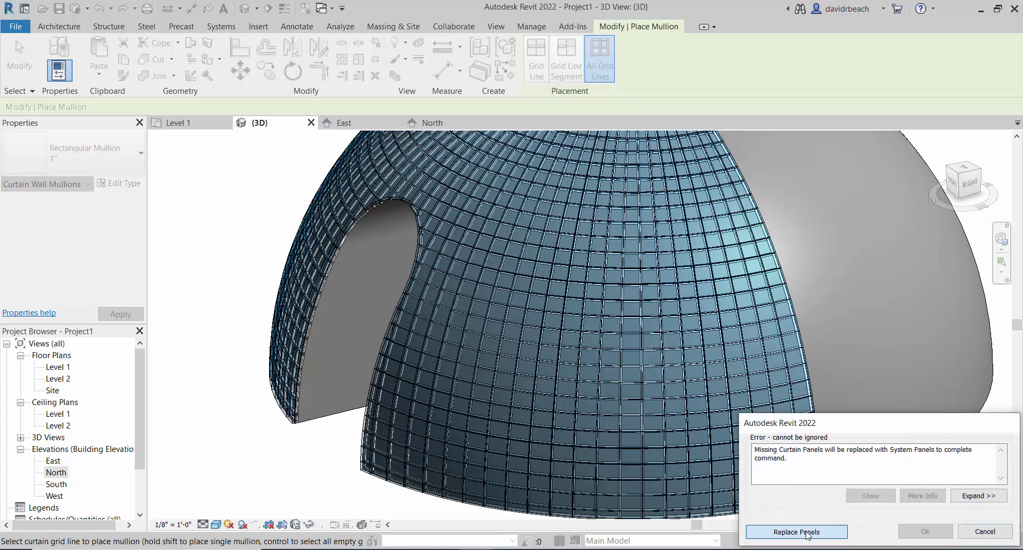
{"action": "left_click", "coordinate": [795, 531]}
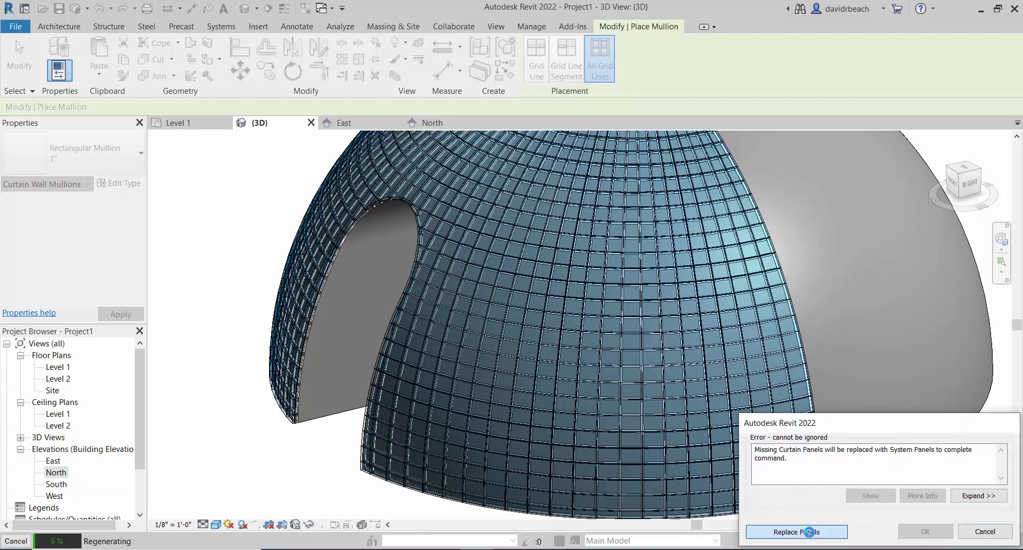
{"action": "left_click", "coordinate": [796, 531]}
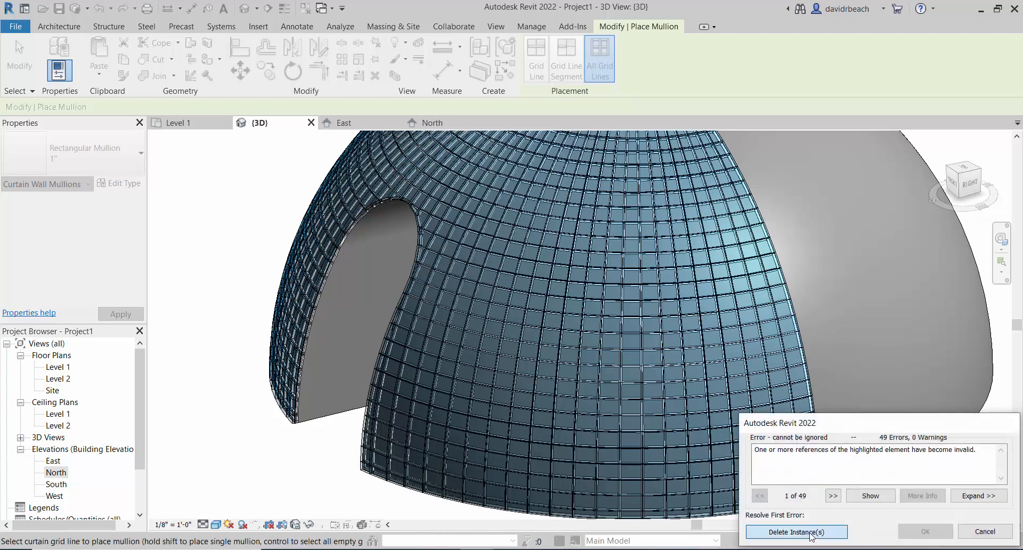
{"action": "left_click", "coordinate": [795, 531]}
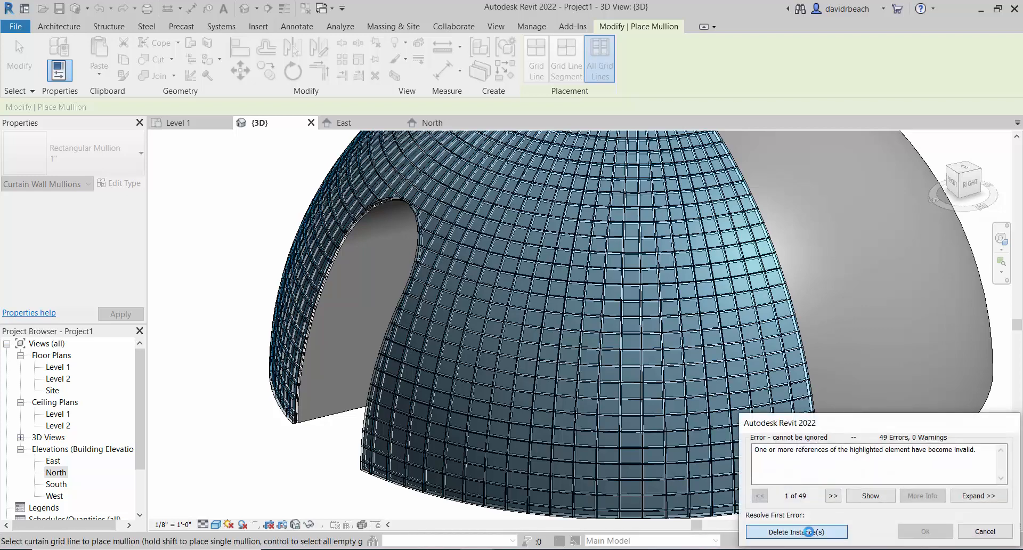
{"action": "left_click", "coordinate": [795, 531]}
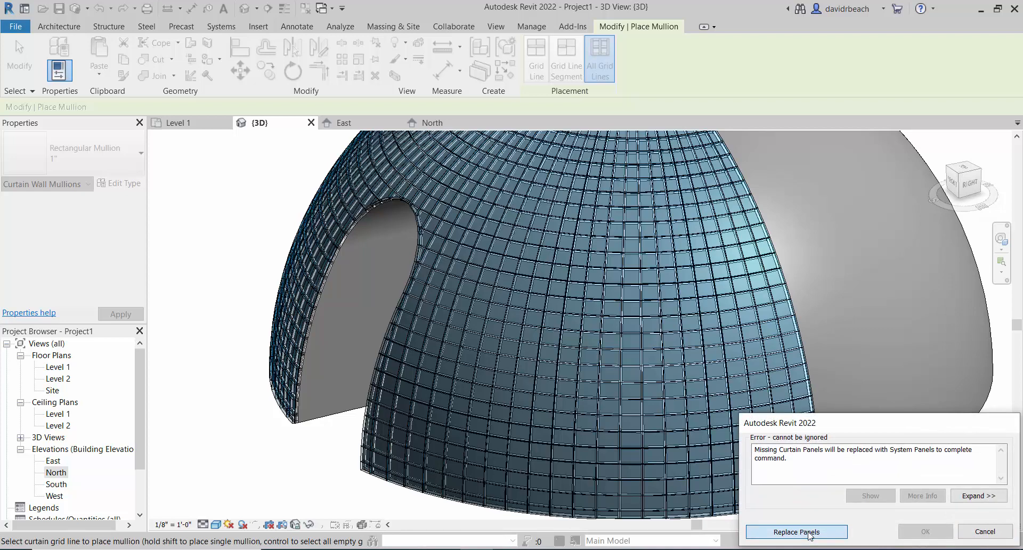
{"action": "left_click", "coordinate": [795, 532]}
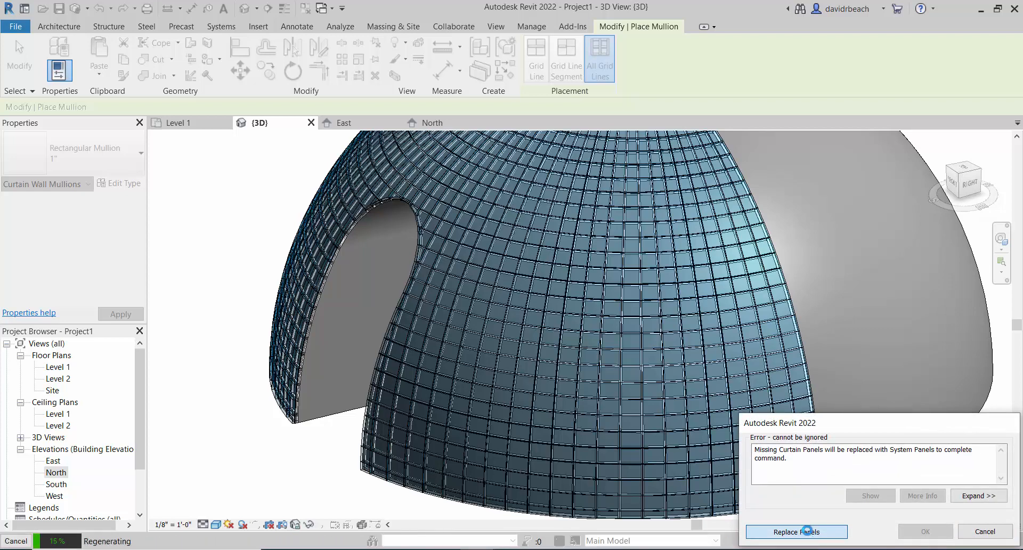
{"action": "left_click", "coordinate": [796, 532]}
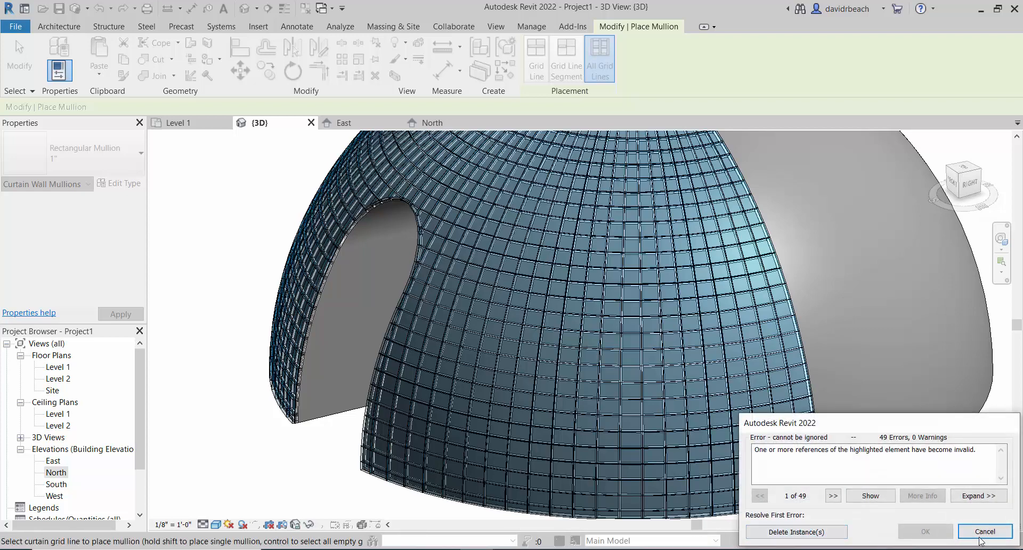
- Cancel the mullion errors and orbit to the dome's crown where the grid lines crowd together
{"action": "left_click", "coordinate": [985, 532]}
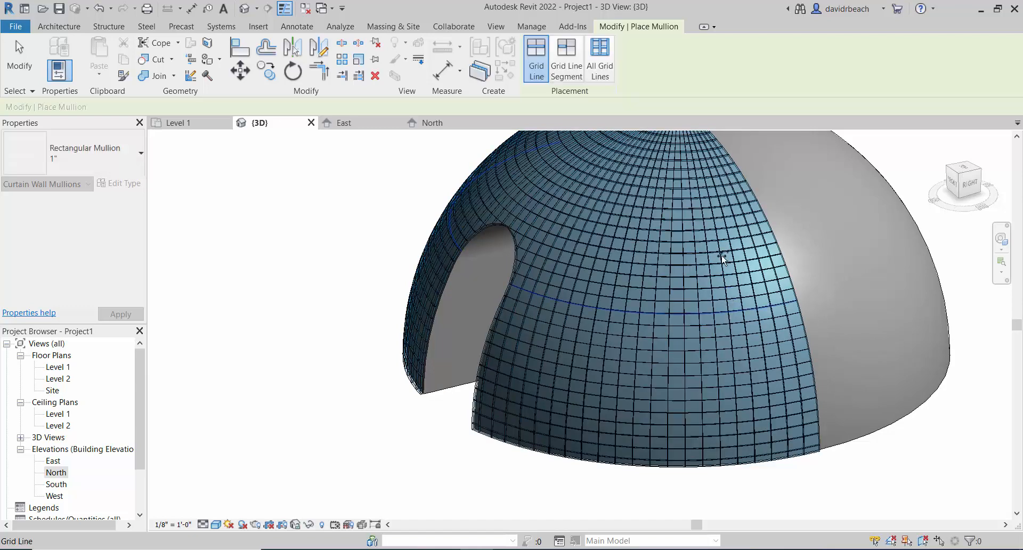
{"action": "left_click_drag", "start_coordinate": [722, 255], "coordinate": [610, 284]}
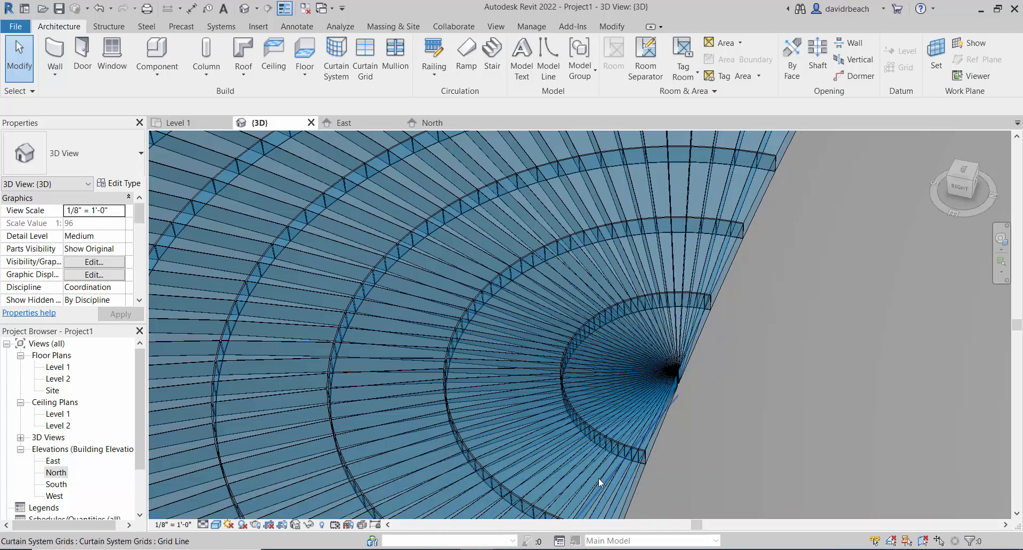
{"action": "mouse_move", "coordinate": [624, 337]}
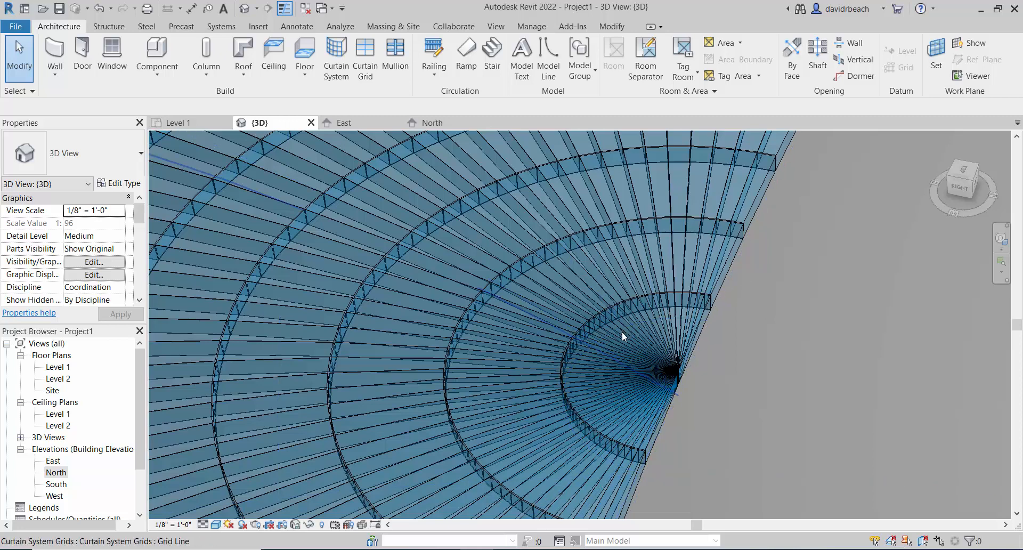
{"action": "left_click_drag", "start_coordinate": [623, 337], "coordinate": [649, 357]}
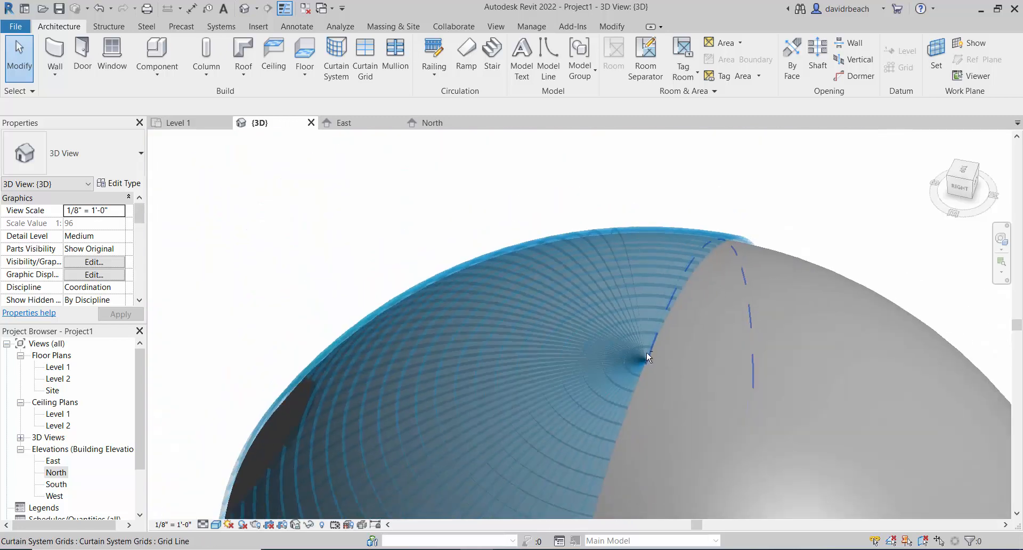
{"action": "left_click_drag", "start_coordinate": [649, 357], "coordinate": [737, 293]}
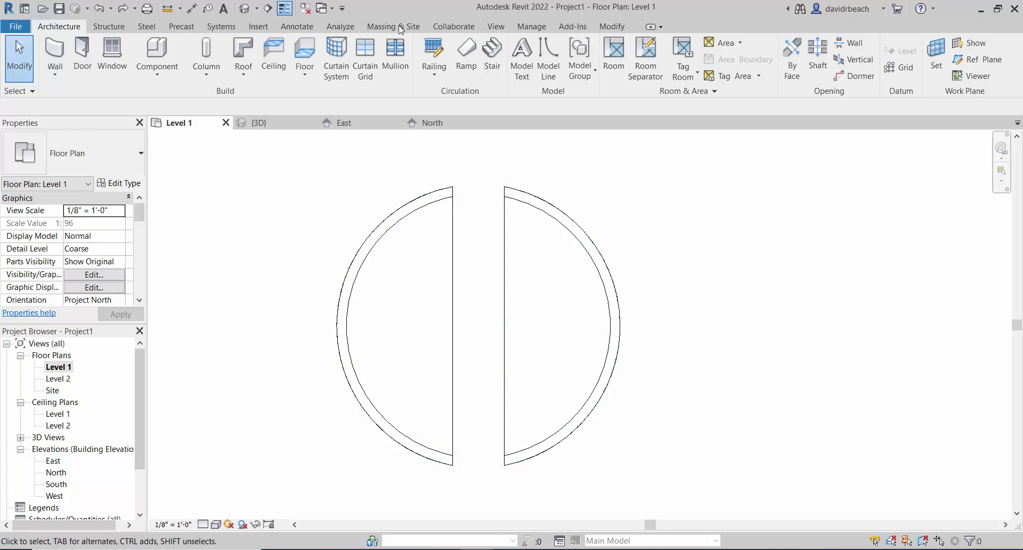
{"action": "mouse_move", "coordinate": [521, 58]}
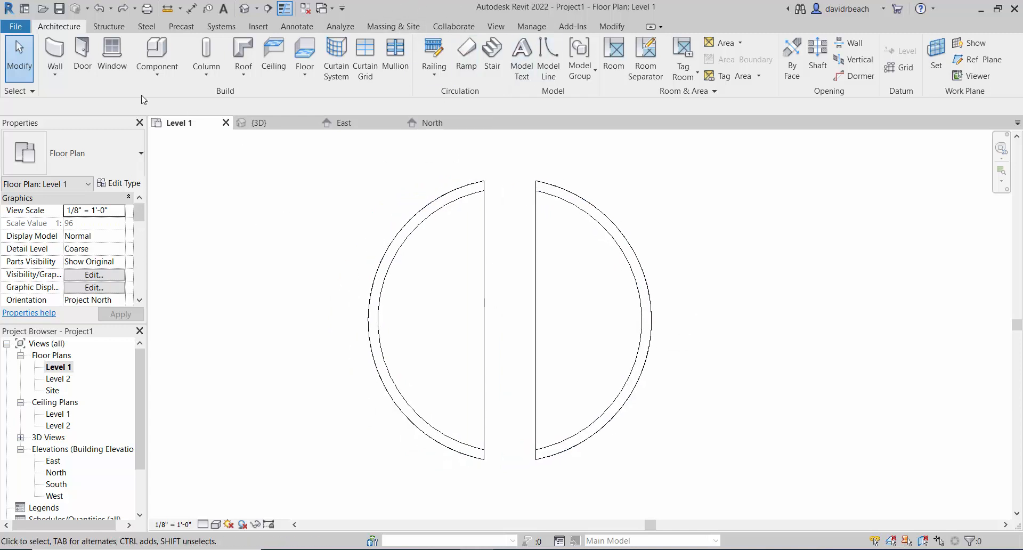
- Start a new in-place component with a solid extrusion, then abandon it and leave the editor
{"action": "left_click", "coordinate": [157, 55]}
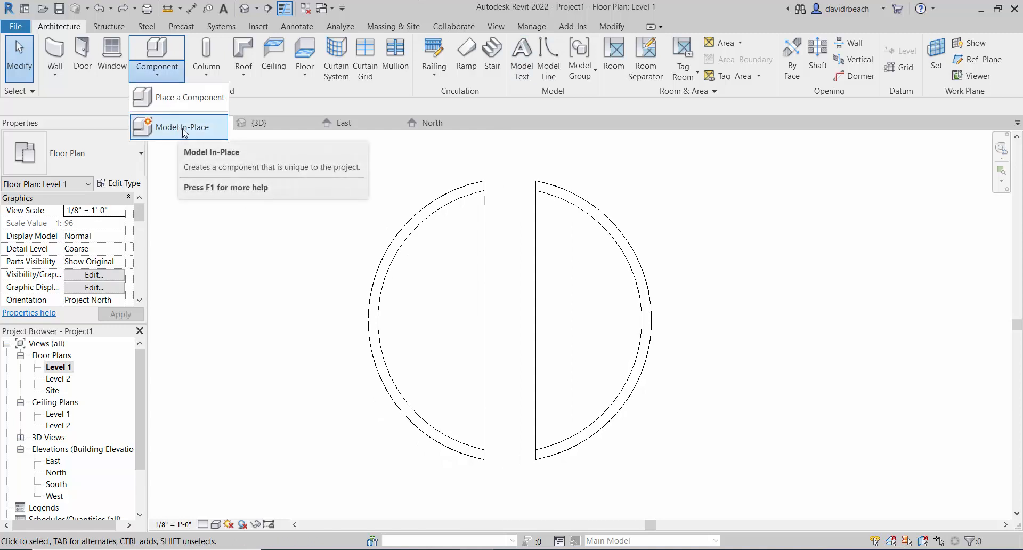
{"action": "left_click", "coordinate": [178, 127]}
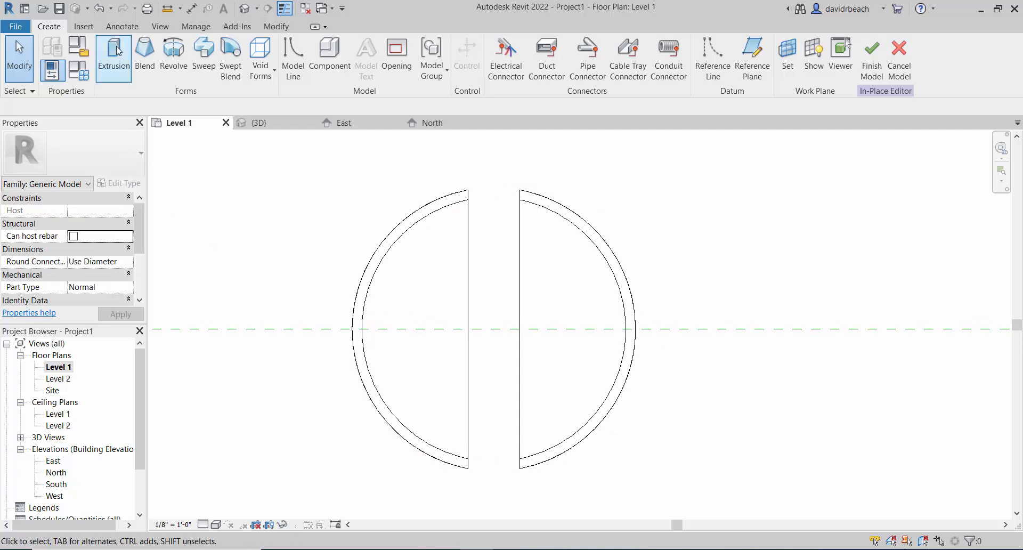
{"action": "left_click", "coordinate": [113, 55]}
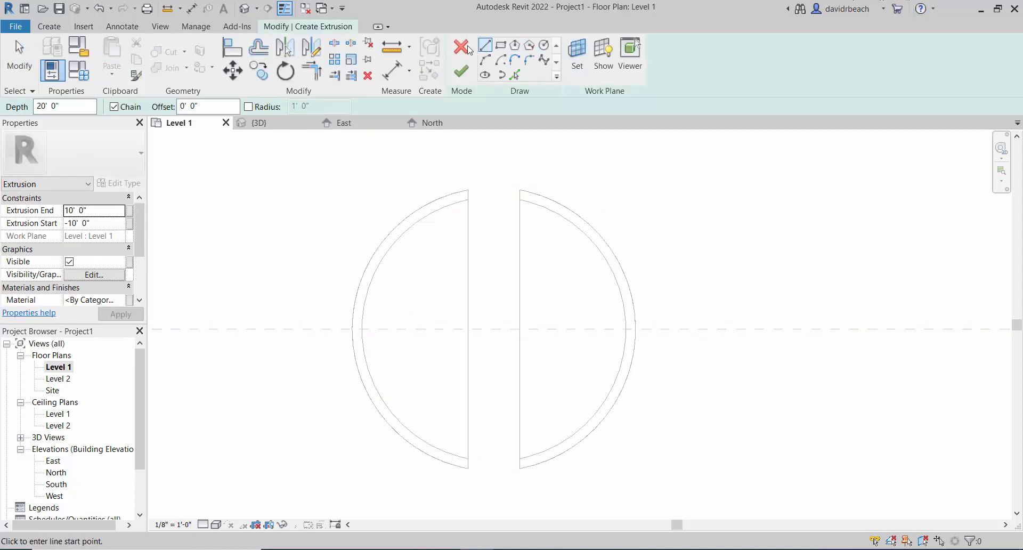
{"action": "left_click", "coordinate": [460, 53]}
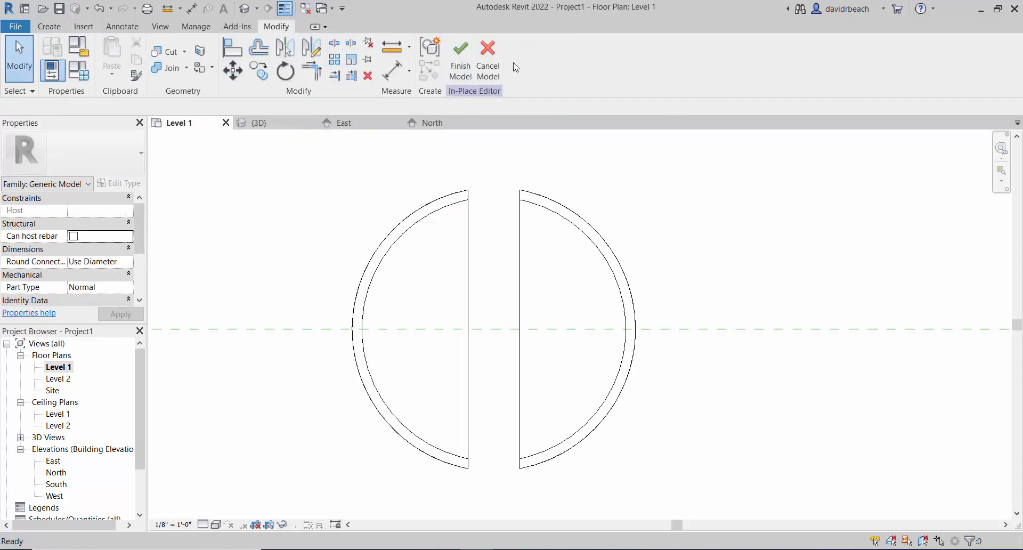
{"action": "left_click", "coordinate": [459, 59]}
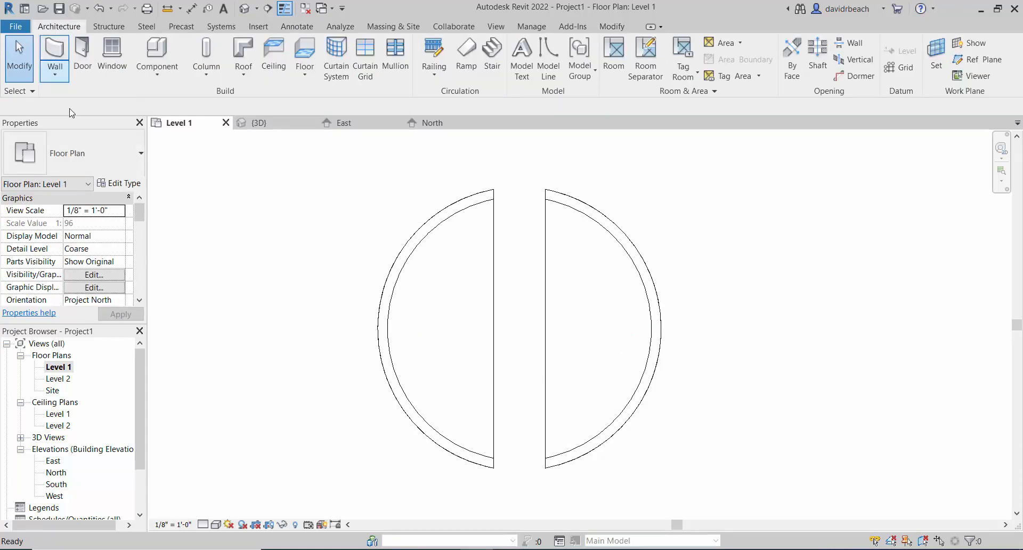
- Edit the dome in place and sketch a circular void extrusion at the plan's centre for the oculus
{"action": "left_click", "coordinate": [450, 326]}
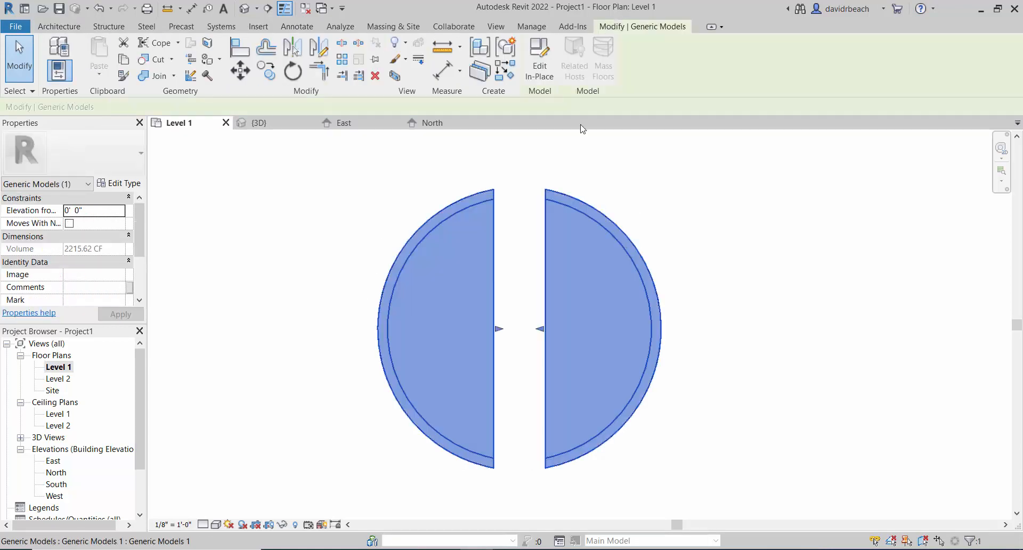
{"action": "left_click", "coordinate": [260, 55]}
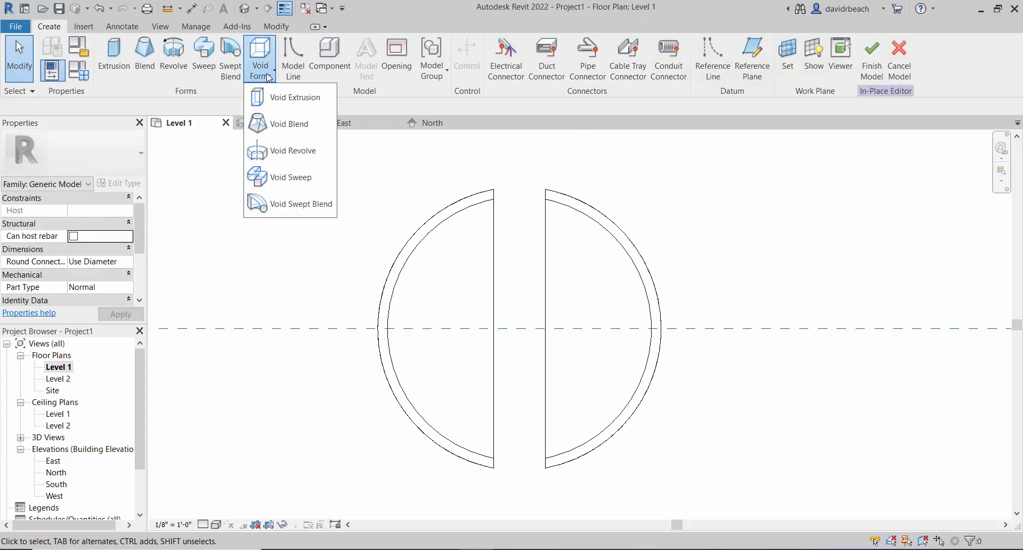
{"action": "left_click", "coordinate": [298, 97]}
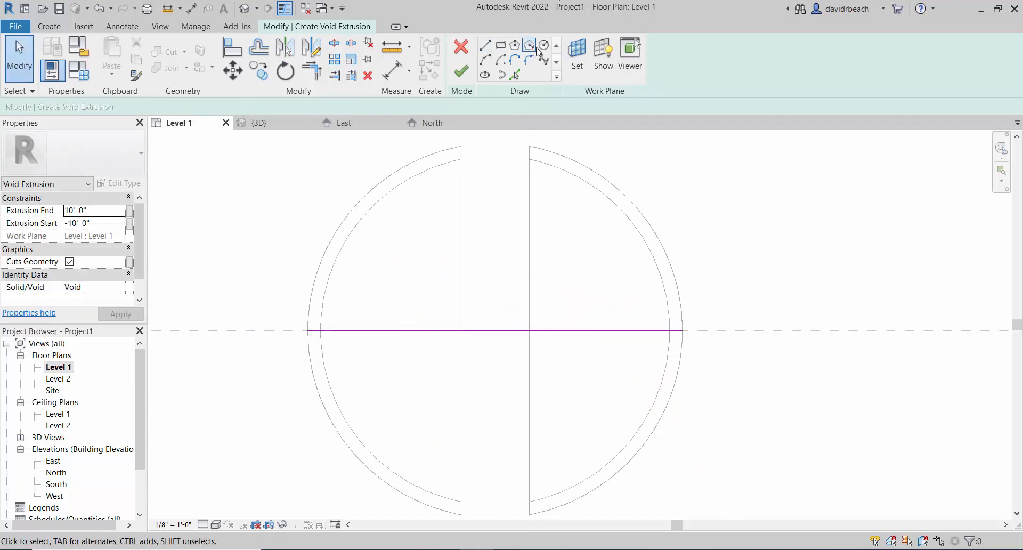
{"action": "left_click", "coordinate": [543, 44]}
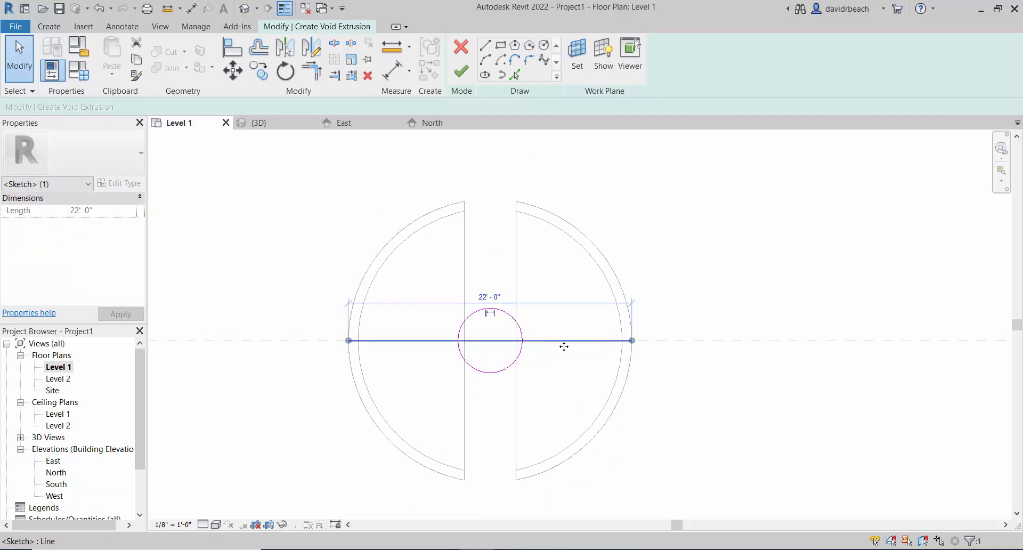
{"action": "left_click", "coordinate": [461, 71]}
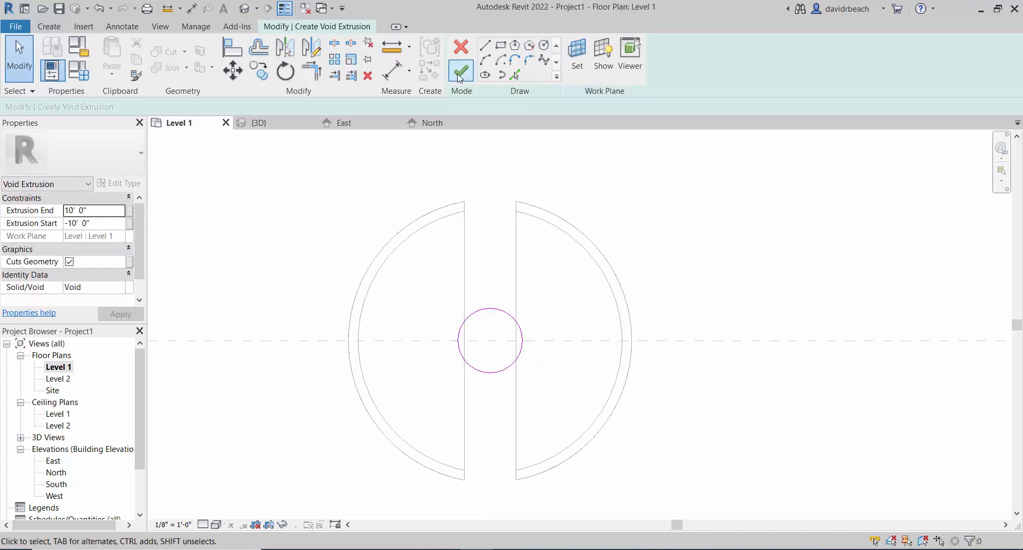
{"action": "left_click", "coordinate": [461, 71]}
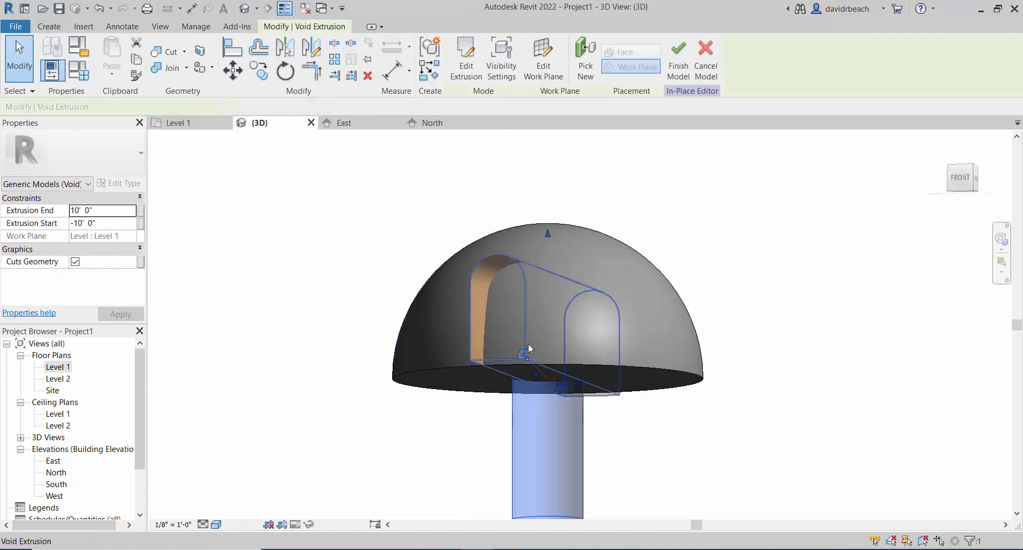
- Stretch the void up through the dome's crown to cut the oculus and finish the in-place model
{"action": "left_click_drag", "start_coordinate": [528, 348], "coordinate": [676, 208]}
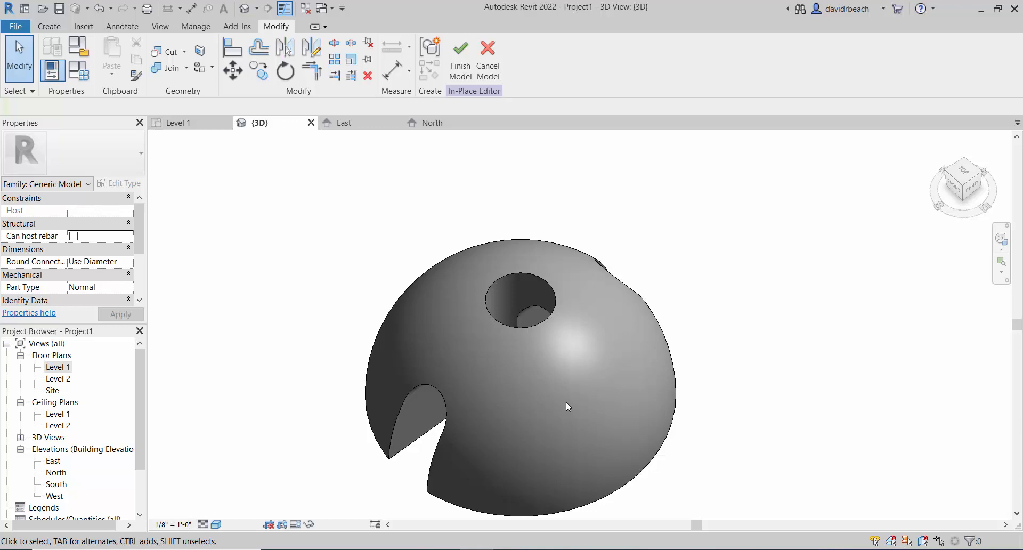
{"action": "mouse_move", "coordinate": [519, 112]}
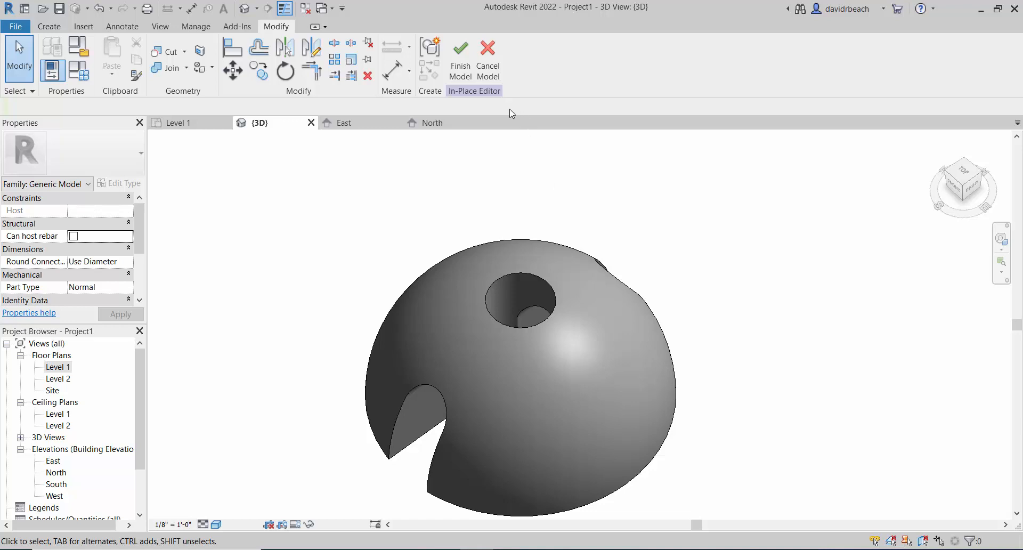
{"action": "mouse_move", "coordinate": [402, 196]}
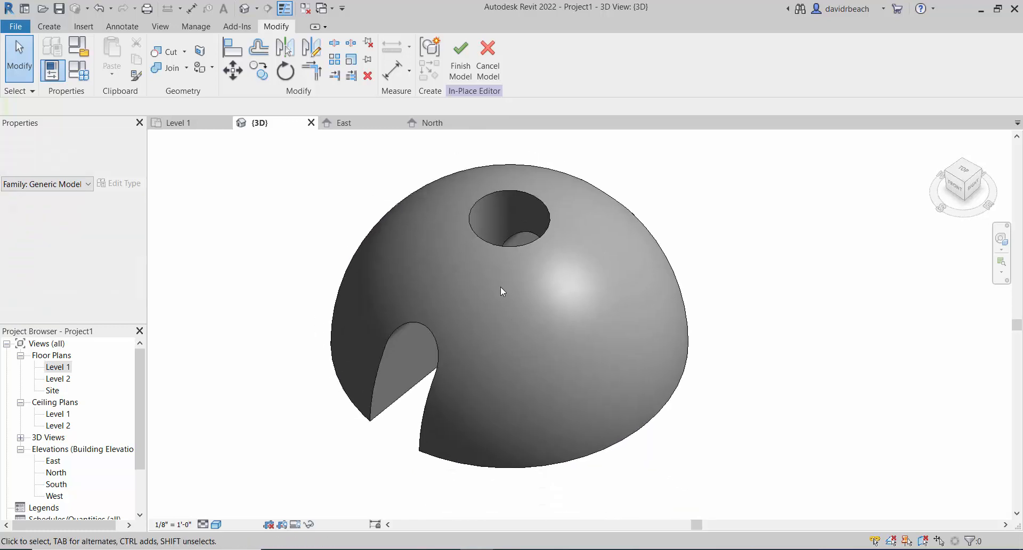
{"action": "left_click", "coordinate": [502, 291]}
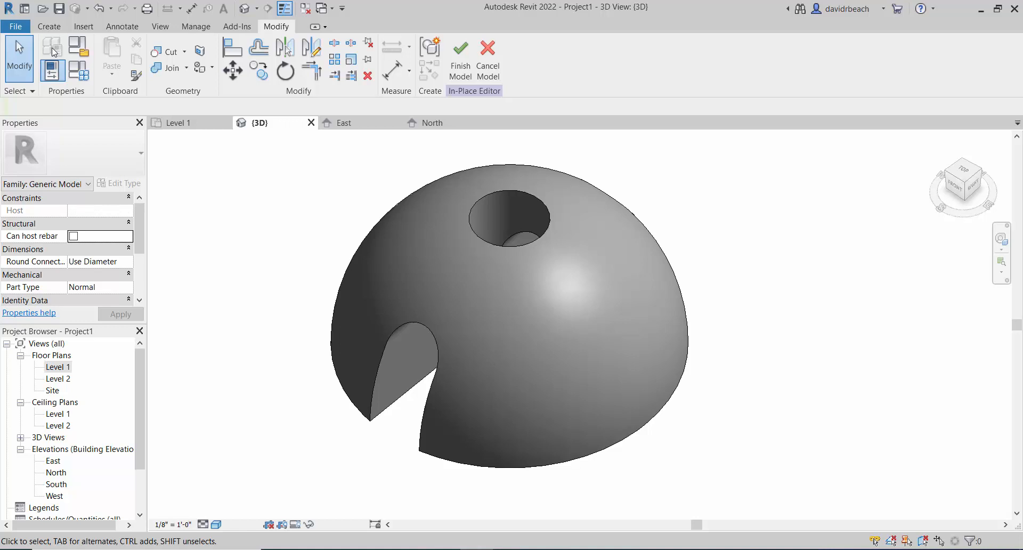
{"action": "mouse_move", "coordinate": [725, 145]}
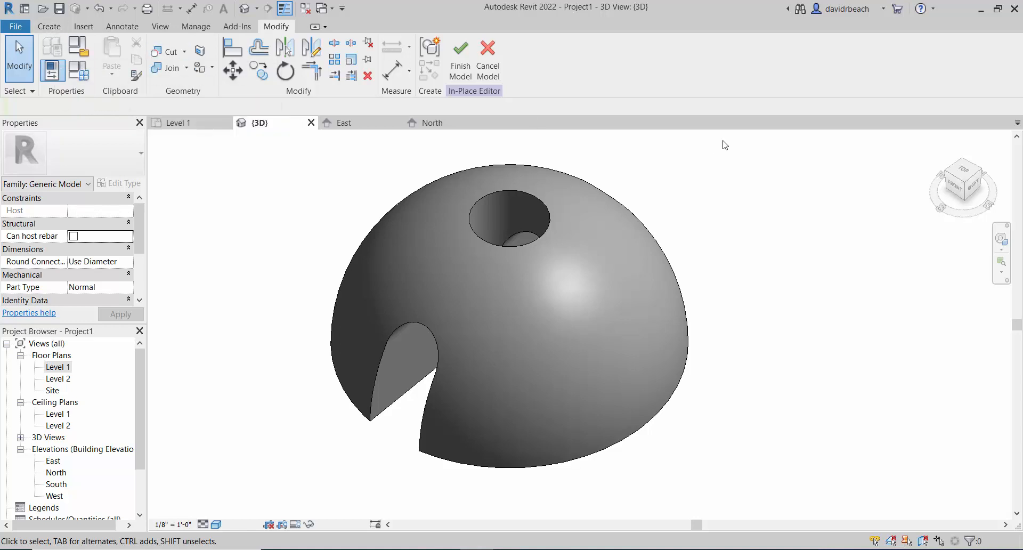
{"action": "left_click", "coordinate": [461, 62]}
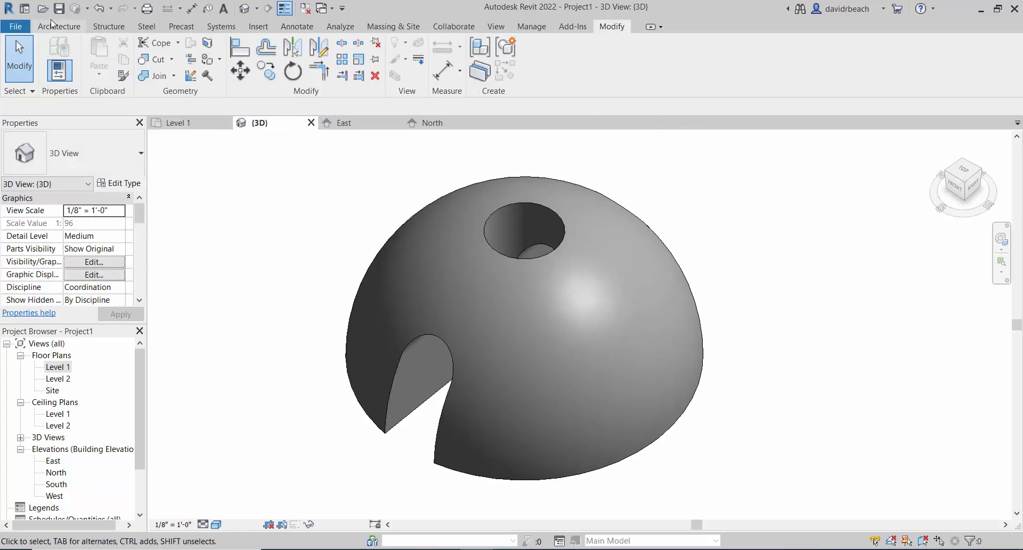
{"action": "left_click", "coordinate": [57, 25]}
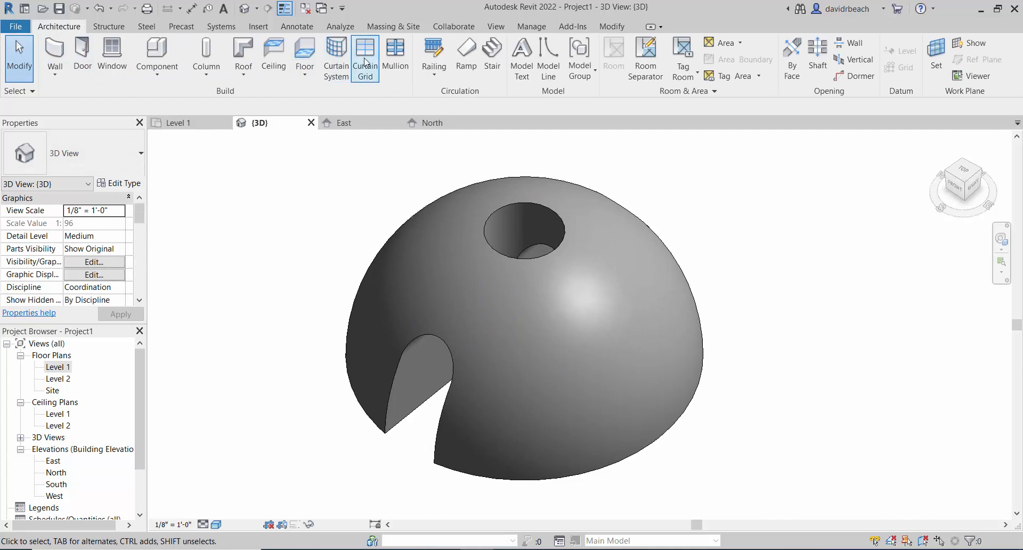
{"action": "left_click", "coordinate": [336, 57]}
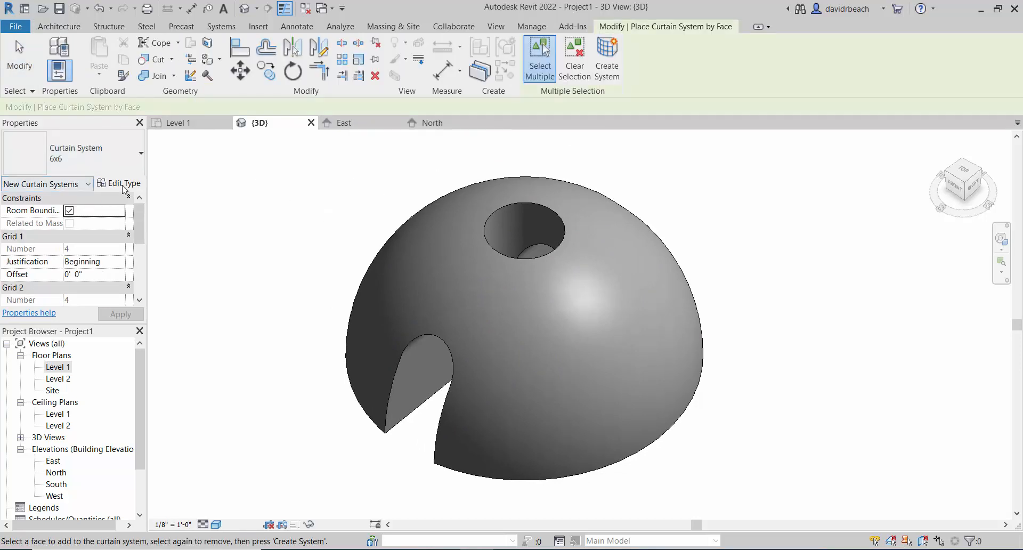
{"action": "mouse_move", "coordinate": [120, 183]}
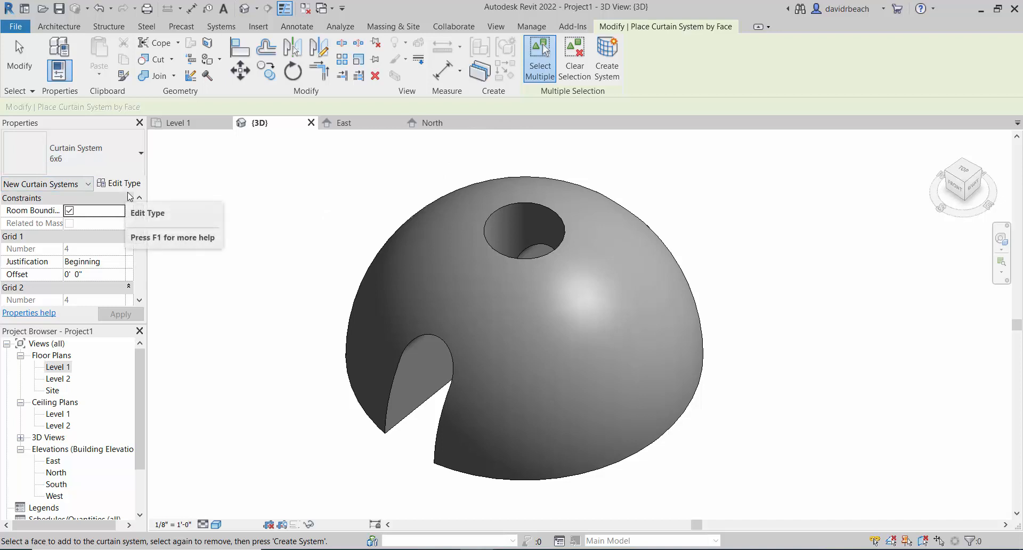
{"action": "mouse_move", "coordinate": [535, 268]}
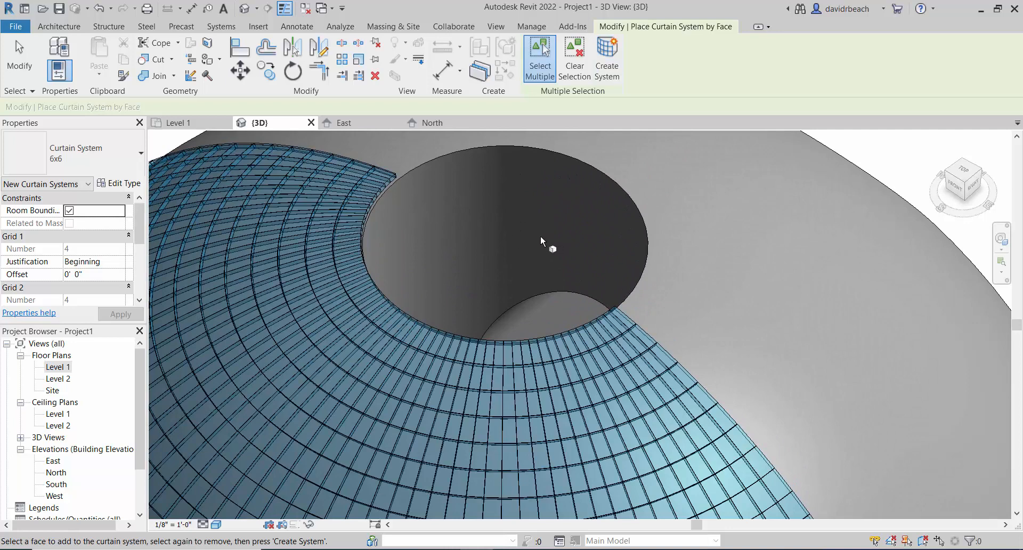
{"action": "left_click_drag", "start_coordinate": [542, 241], "coordinate": [513, 271]}
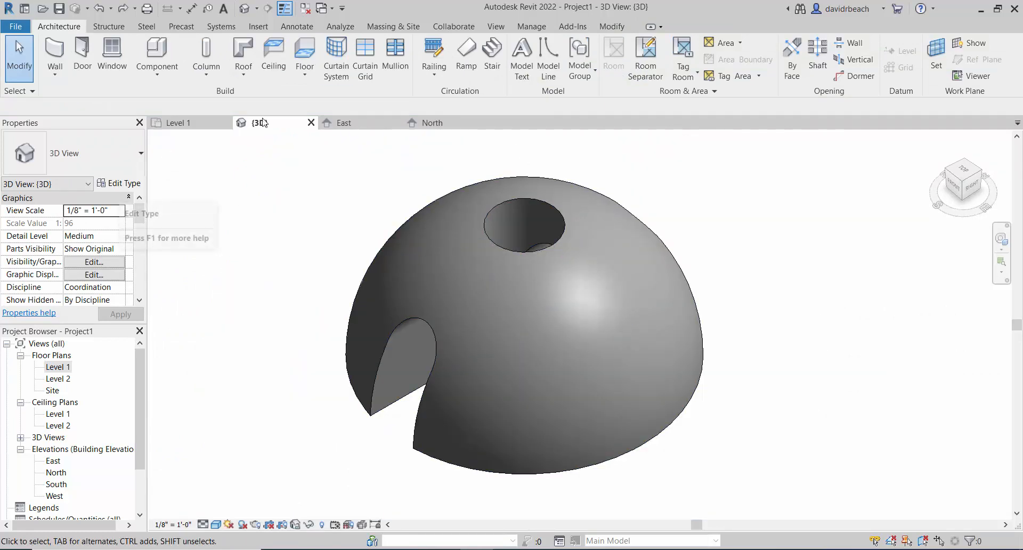
- Duplicate the curtain system type as '1x1' with 1' 0" grid spacing both ways
{"action": "left_click", "coordinate": [365, 55]}
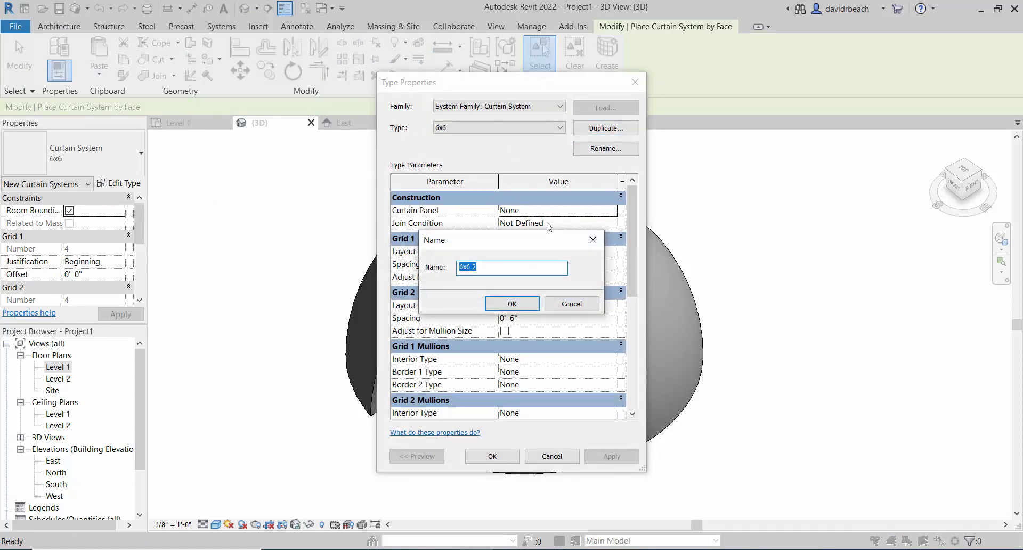
{"action": "type", "text": "1x1"}
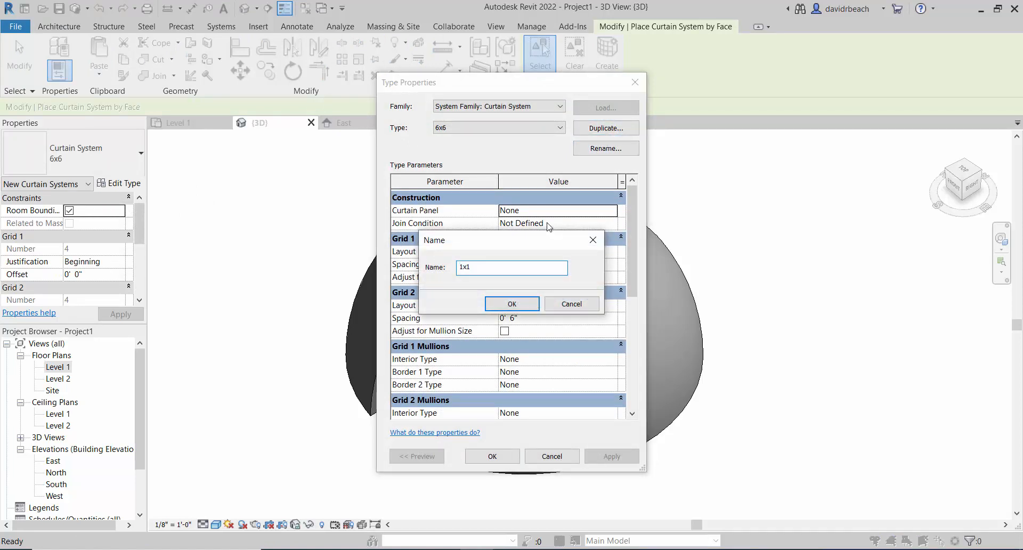
{"action": "left_click", "coordinate": [511, 304]}
{"action": "type", "text": "1"}
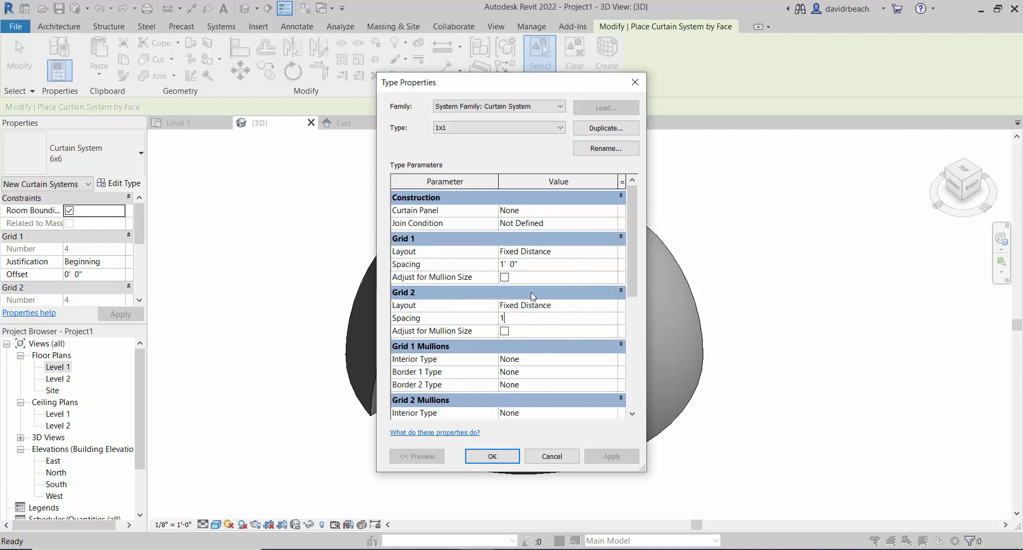
{"action": "left_click", "coordinate": [493, 455]}
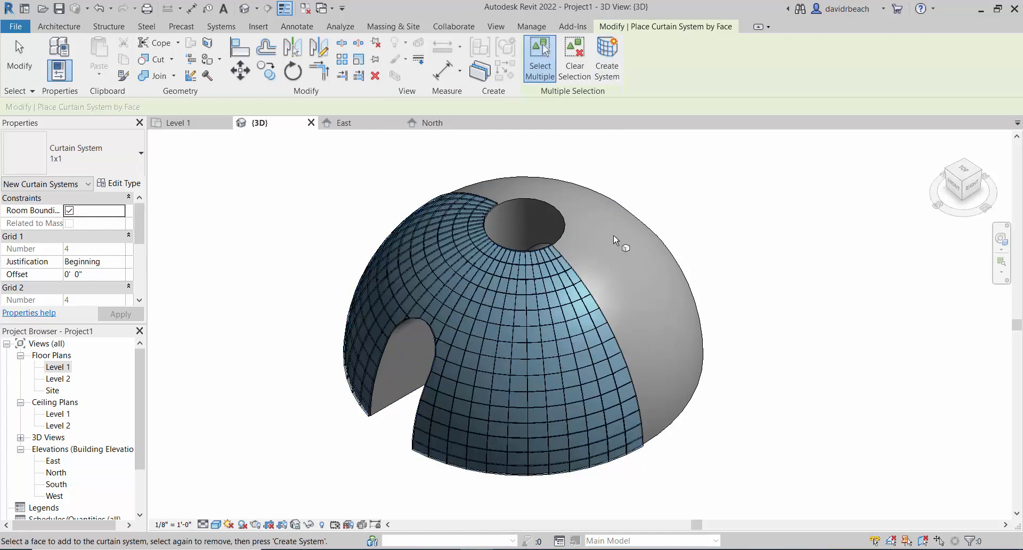
{"action": "mouse_move", "coordinate": [614, 240]}
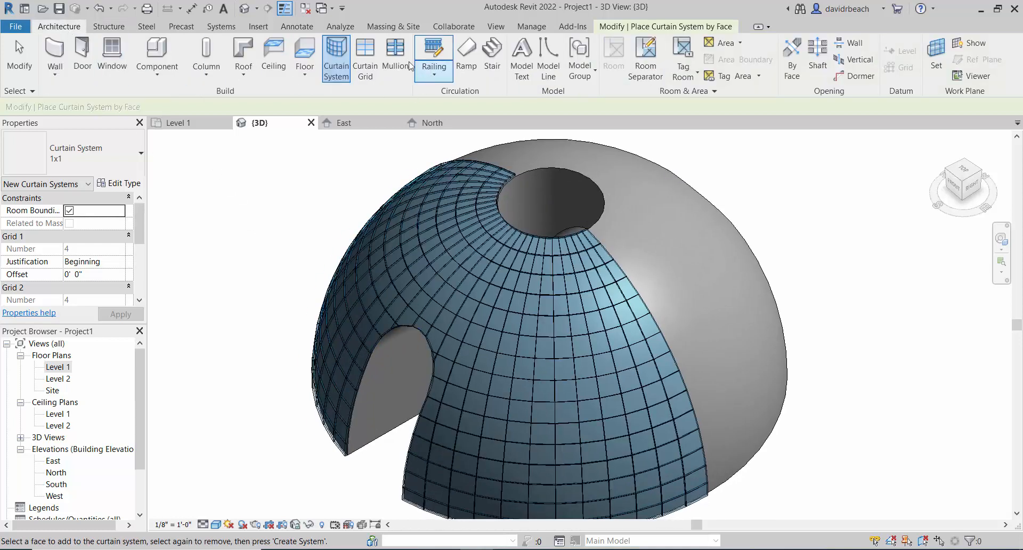
- Place Rectangular Mullion 1" Square on all grid lines of the glazed face, deleting the ones too small to build
{"action": "left_click", "coordinate": [394, 55]}
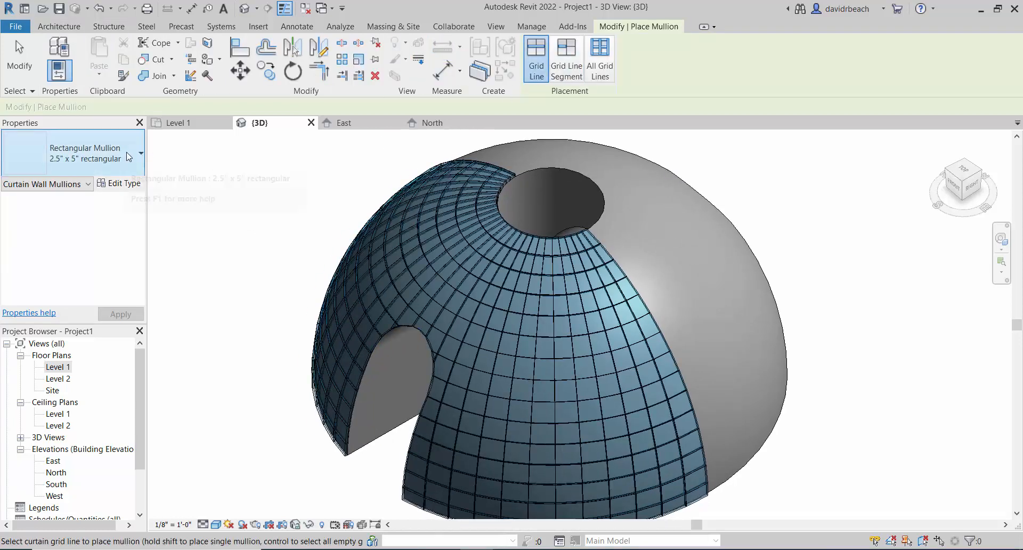
{"action": "left_click", "coordinate": [139, 152]}
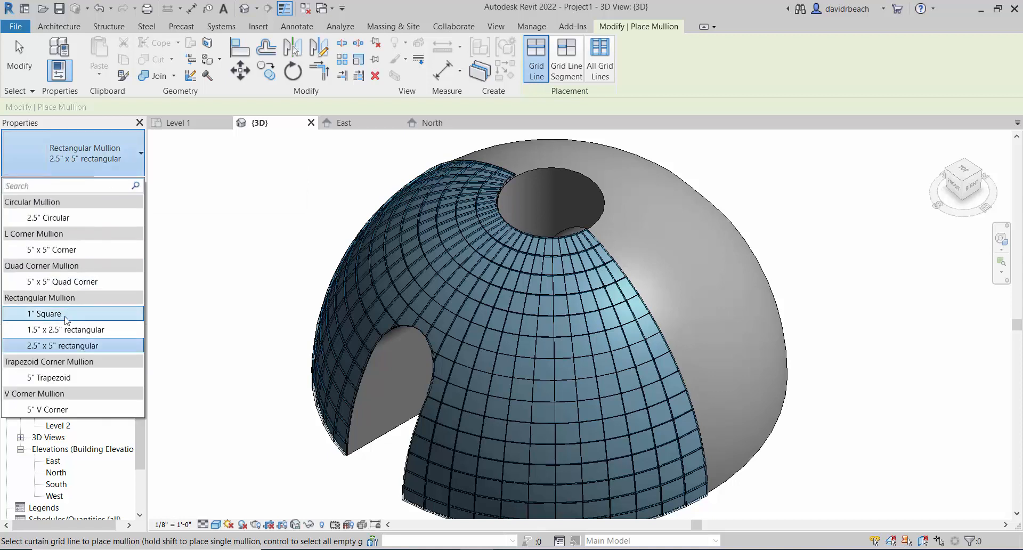
{"action": "left_click", "coordinate": [45, 313]}
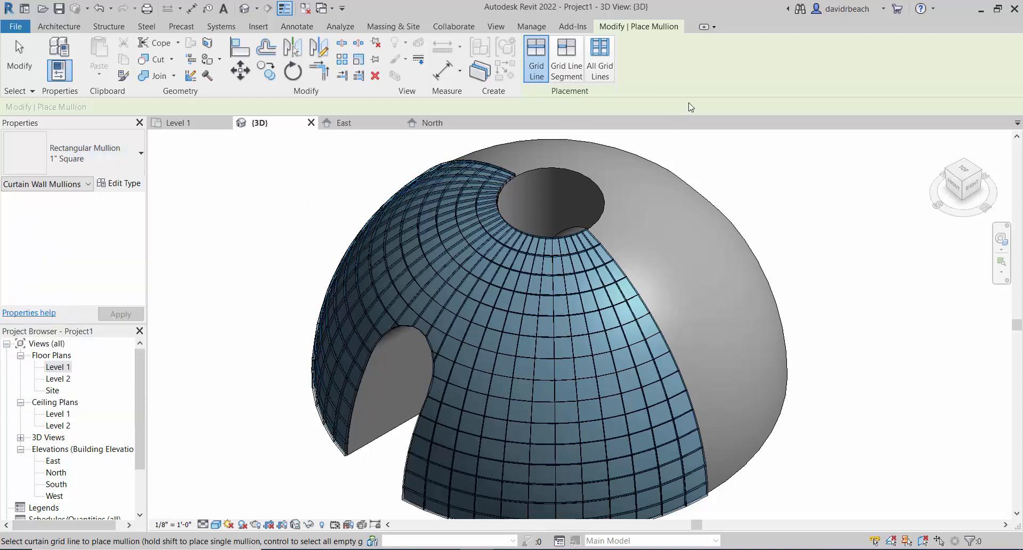
{"action": "left_click", "coordinate": [598, 58]}
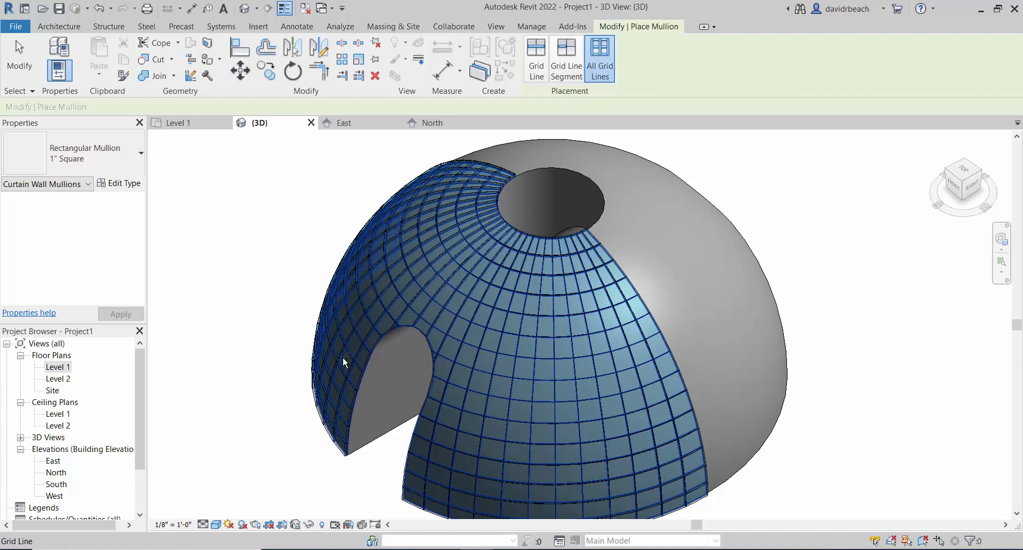
{"action": "left_click", "coordinate": [599, 58]}
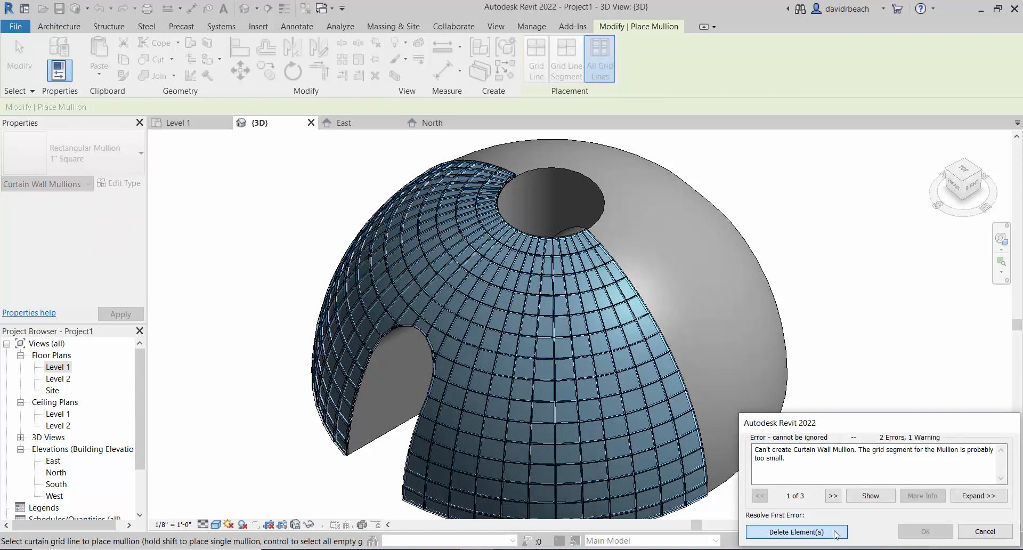
{"action": "left_click", "coordinate": [795, 532]}
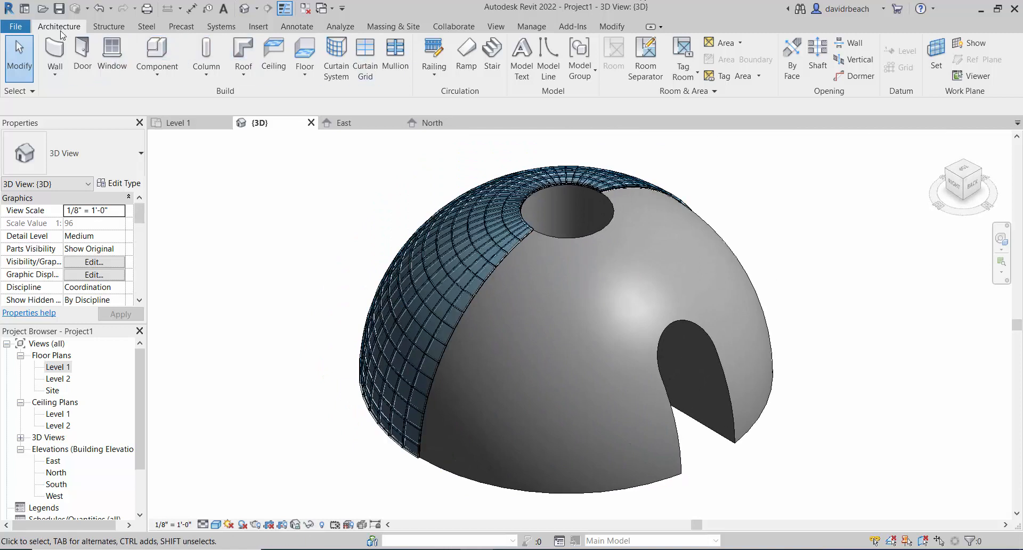
- Glaze the remaining dome face with the 1x1 system and add square mullions on all its grid lines, dropping the too-small ones
{"action": "left_click", "coordinate": [336, 59]}
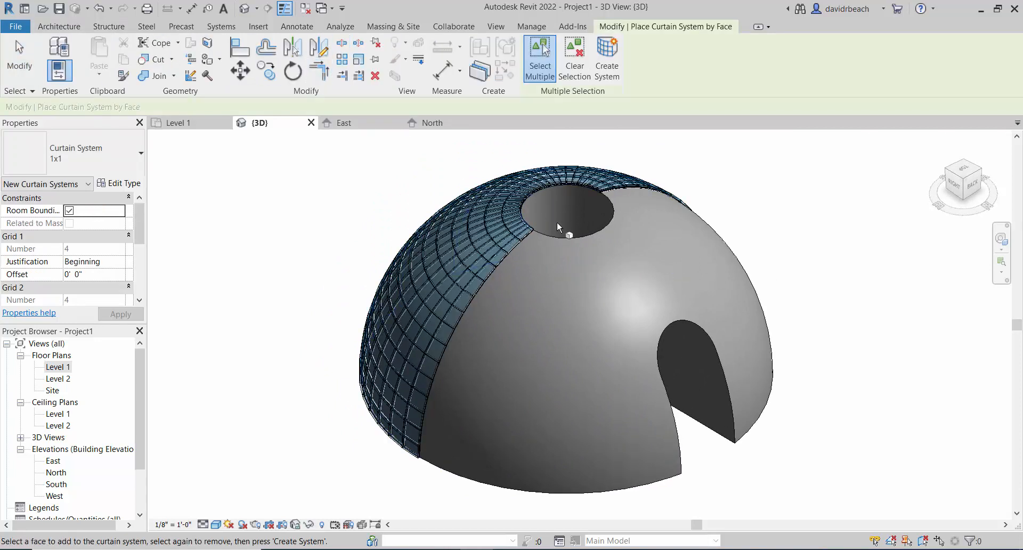
{"action": "left_click", "coordinate": [711, 261]}
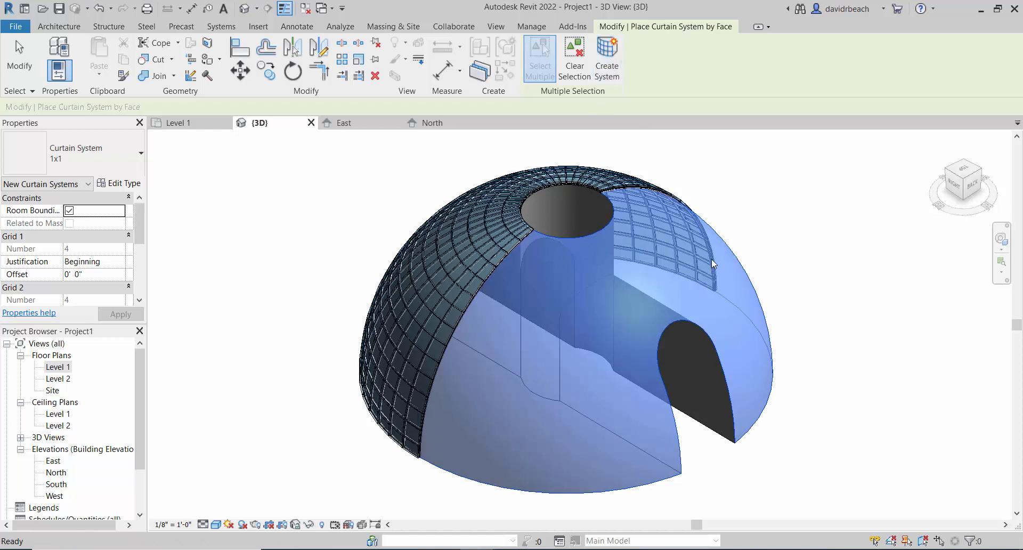
{"action": "left_click", "coordinate": [539, 58]}
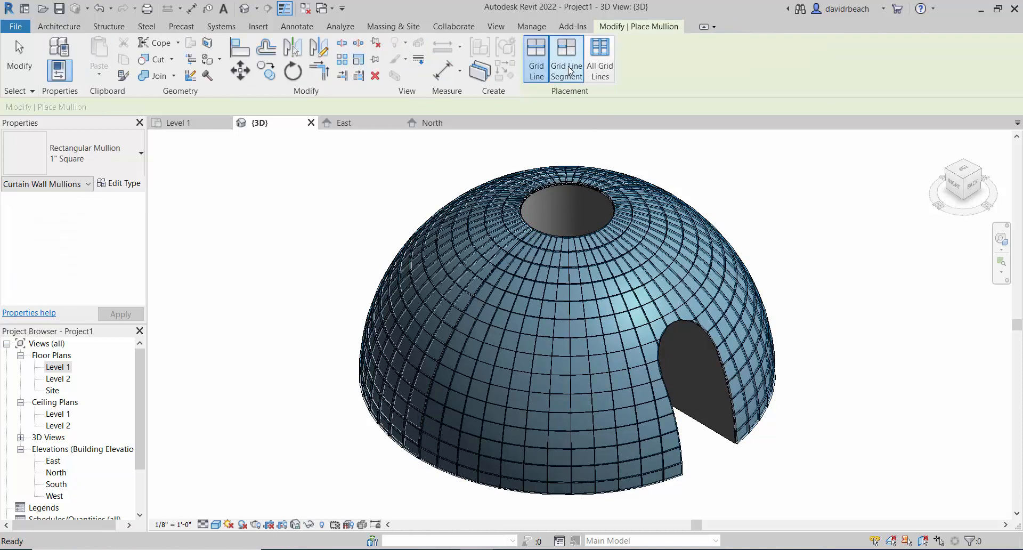
{"action": "left_click", "coordinate": [598, 59]}
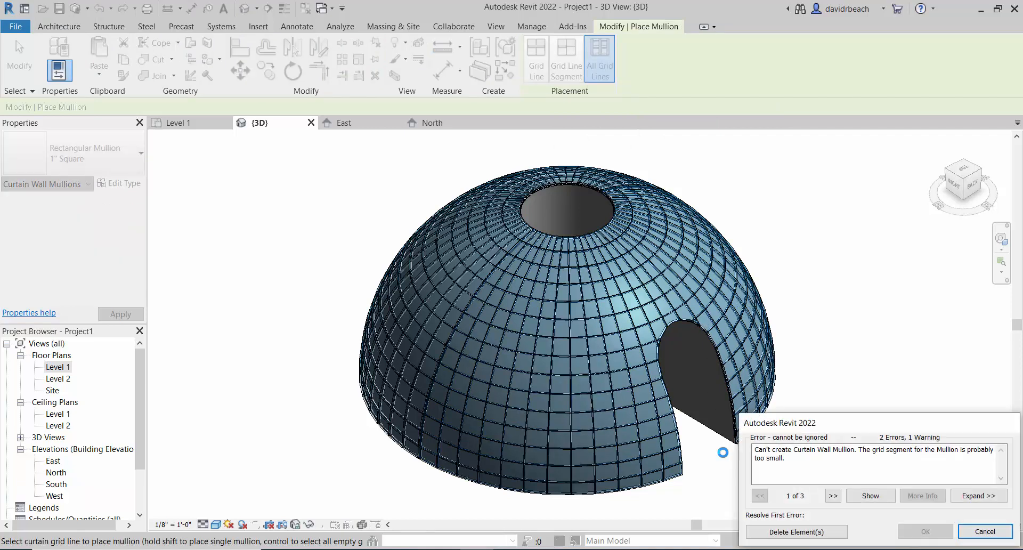
{"action": "left_click", "coordinate": [984, 531]}
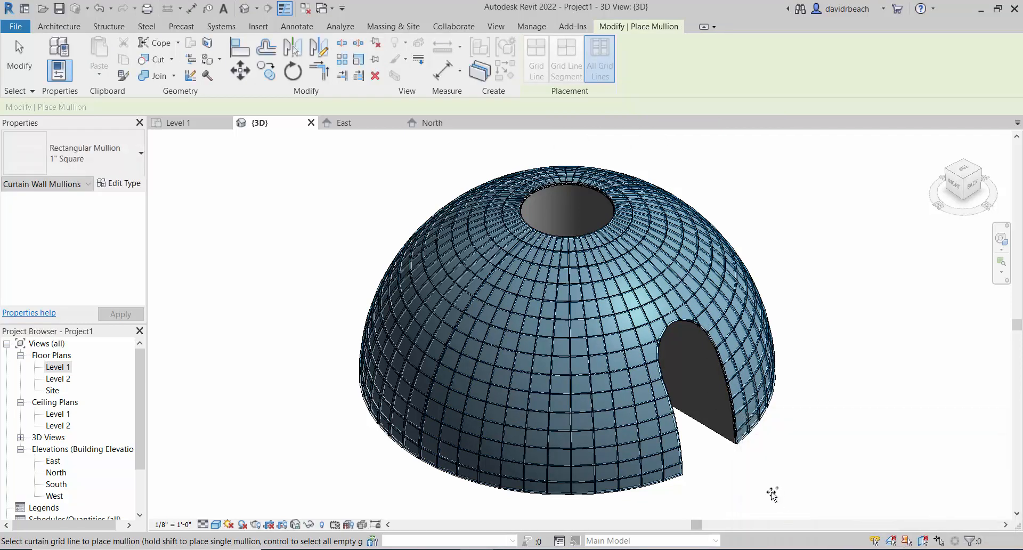
{"action": "scroll", "scroll_direction": "up", "scroll_amount": 3}
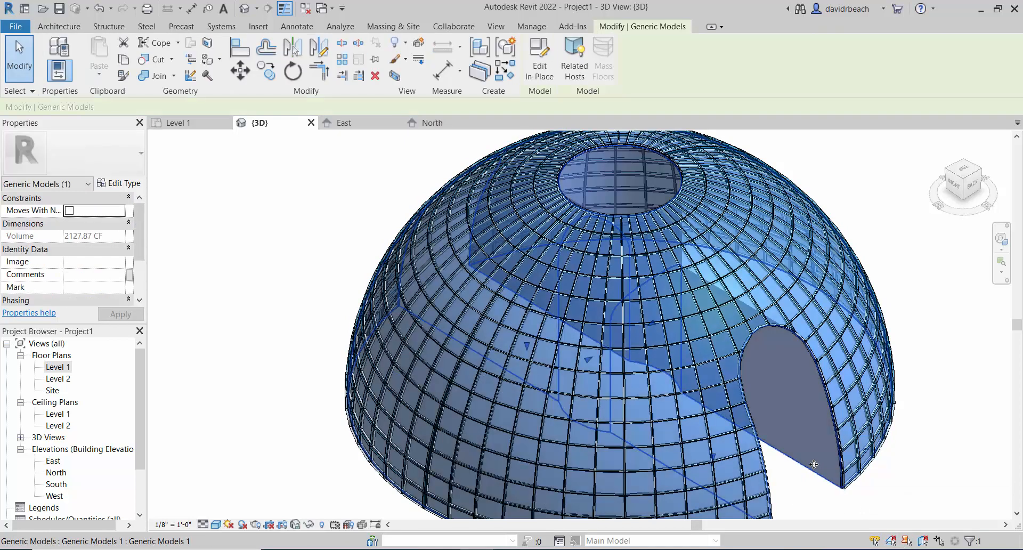
- Hide the solid dome mass in the view and orbit to show the hollow glazed shell with its tunnel
{"action": "right_click", "coordinate": [813, 464]}
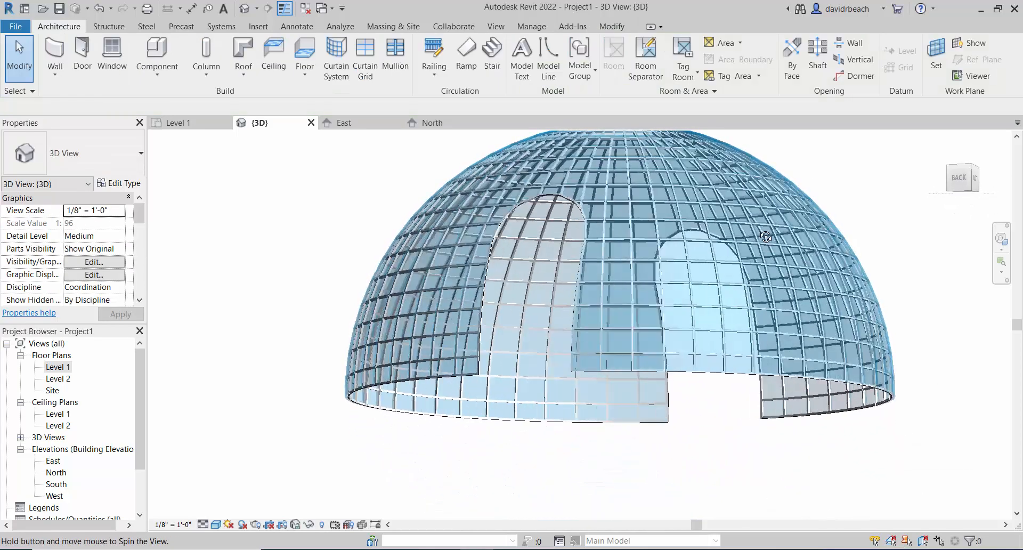
{"action": "left_click_drag", "start_coordinate": [767, 237], "coordinate": [682, 372]}
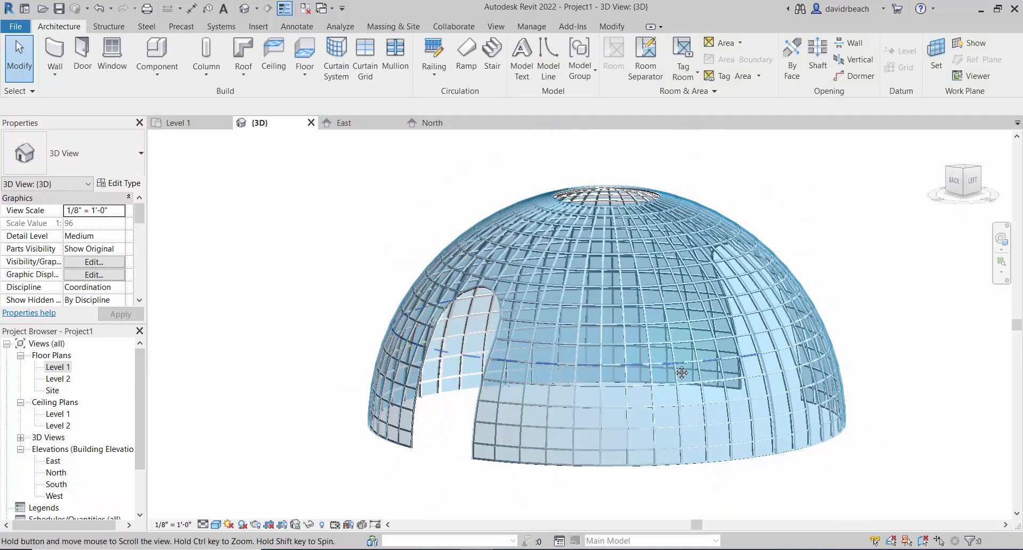